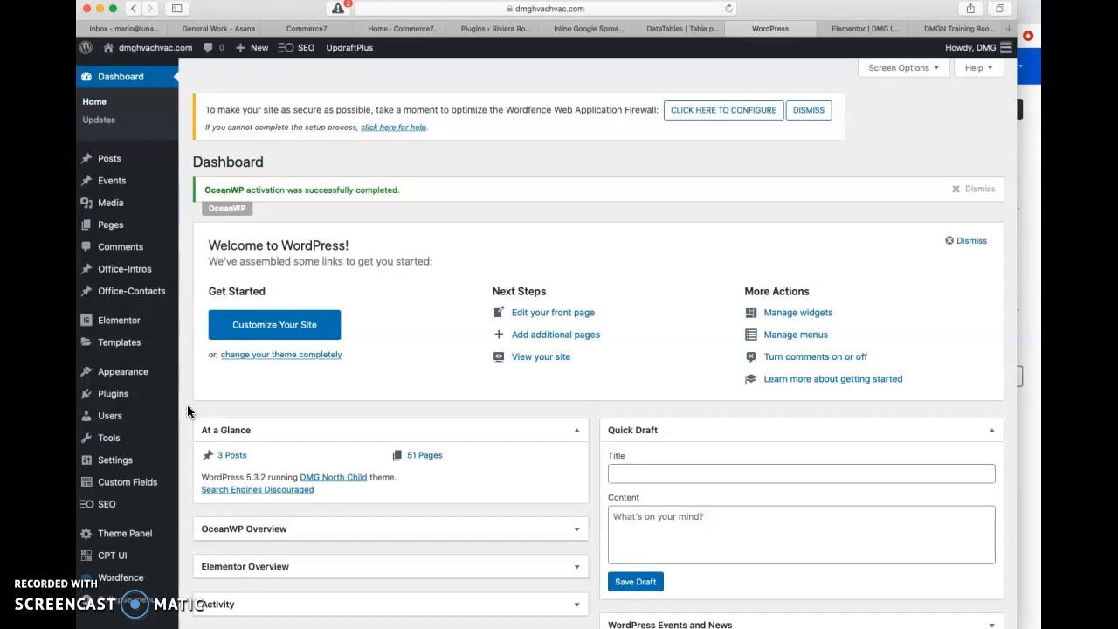
pyautogui.moveTo(1034, 441)
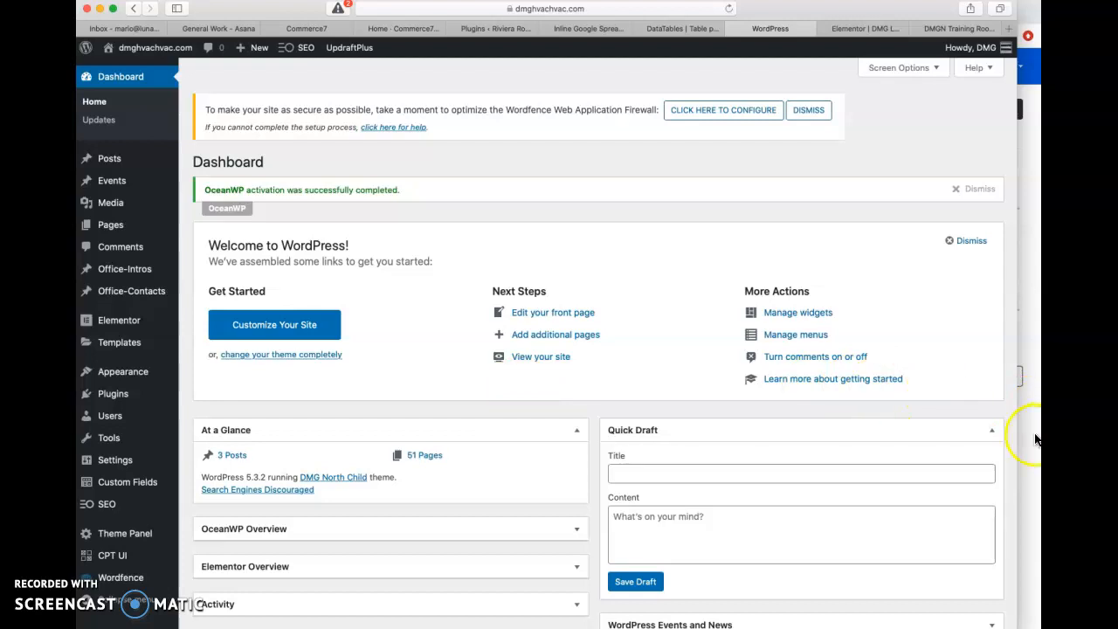
# In Chrome, scroll through San Diego 3's intro, license, contact details and AHU entry
pyautogui.click(463, 12)
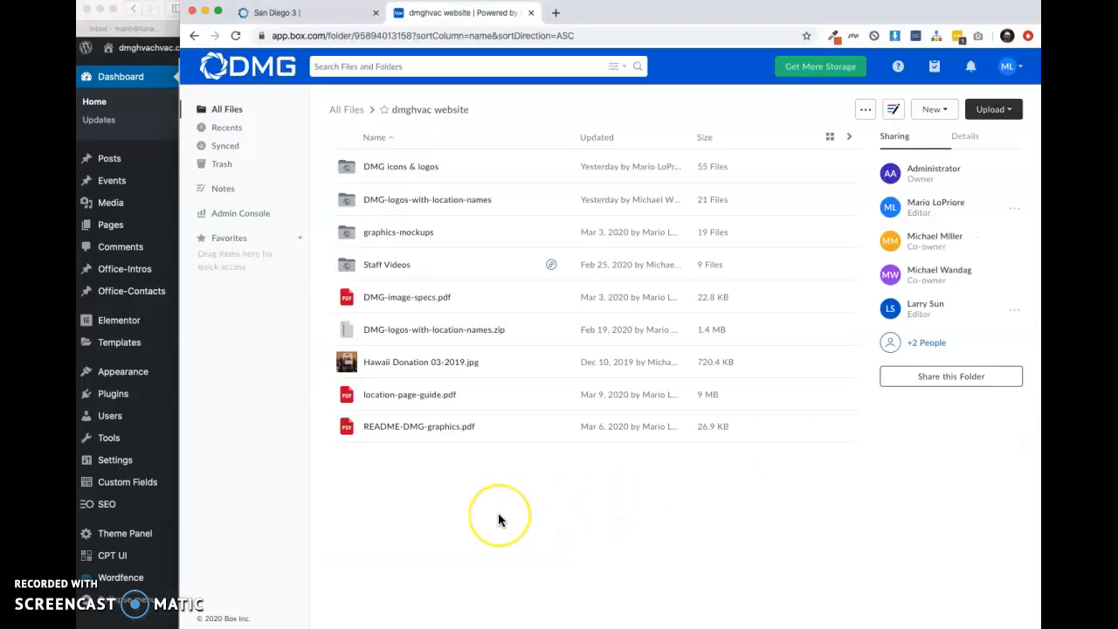
pyautogui.moveTo(375, 394)
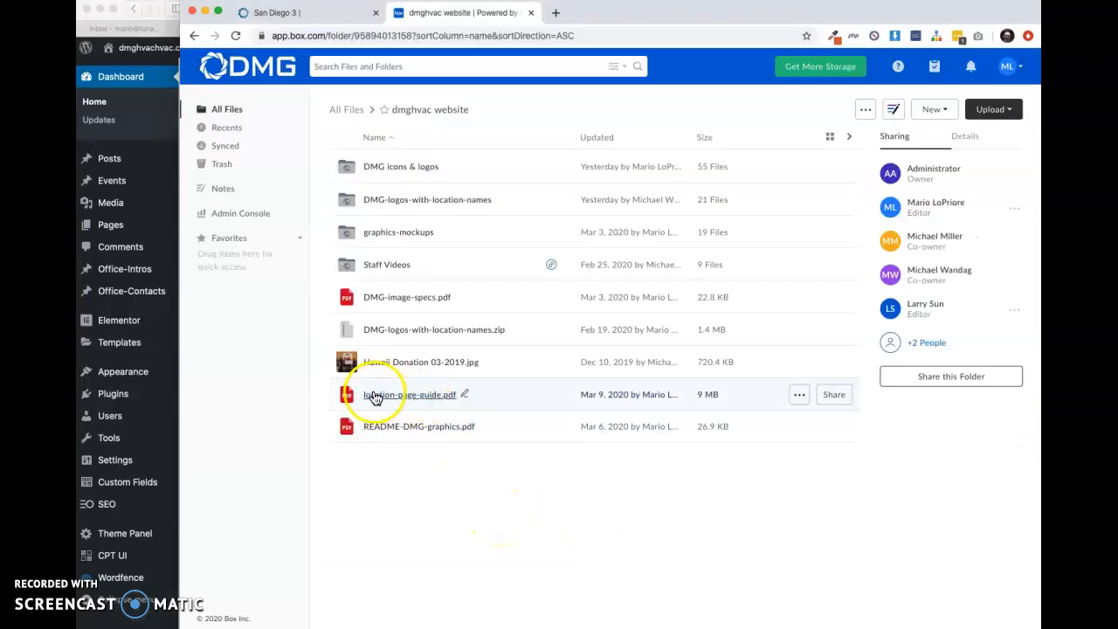
pyautogui.moveTo(444, 405)
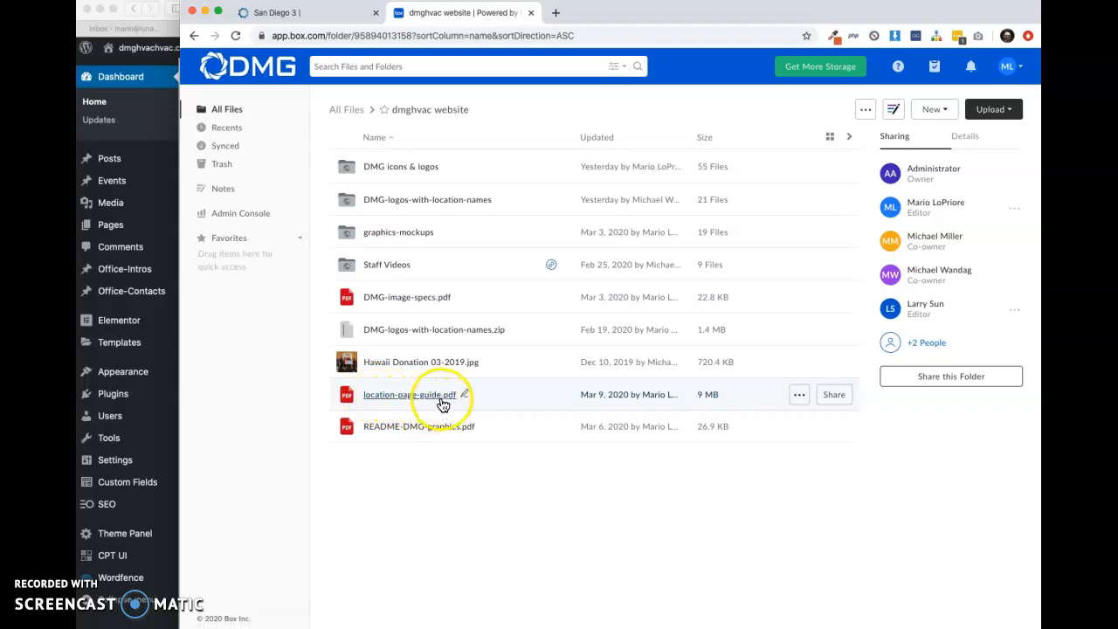
pyautogui.moveTo(408, 394)
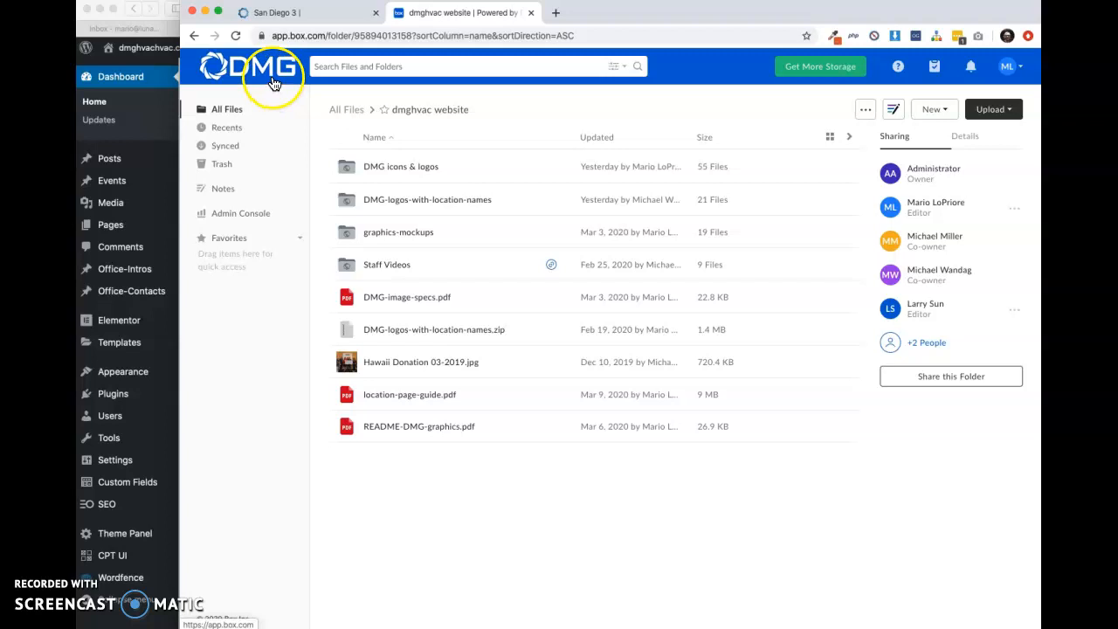
pyautogui.moveTo(409, 393)
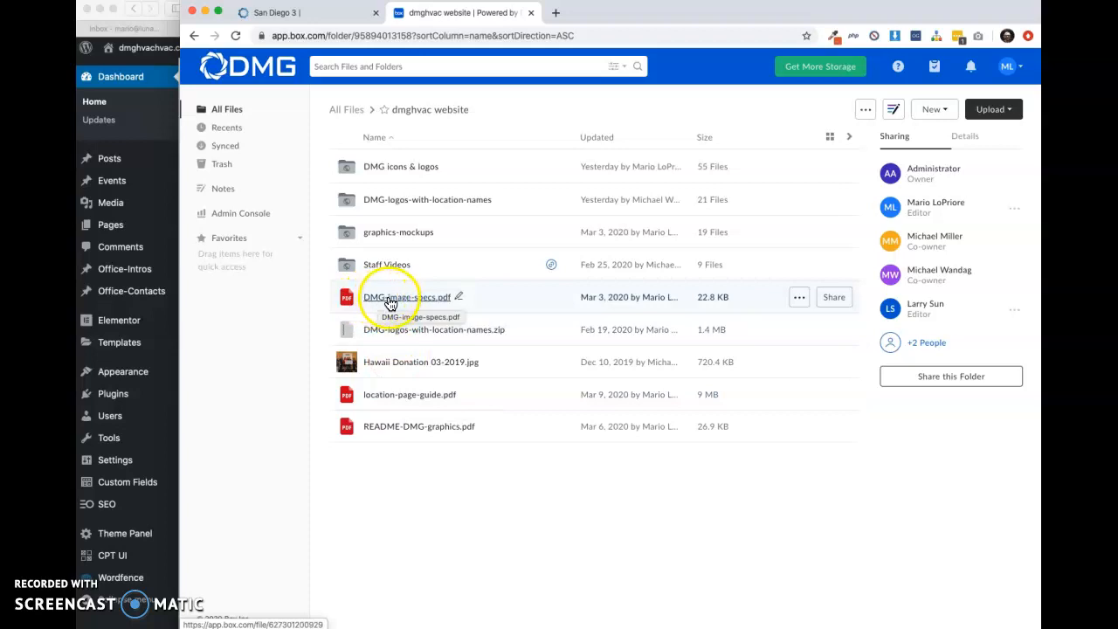
pyautogui.moveTo(435, 303)
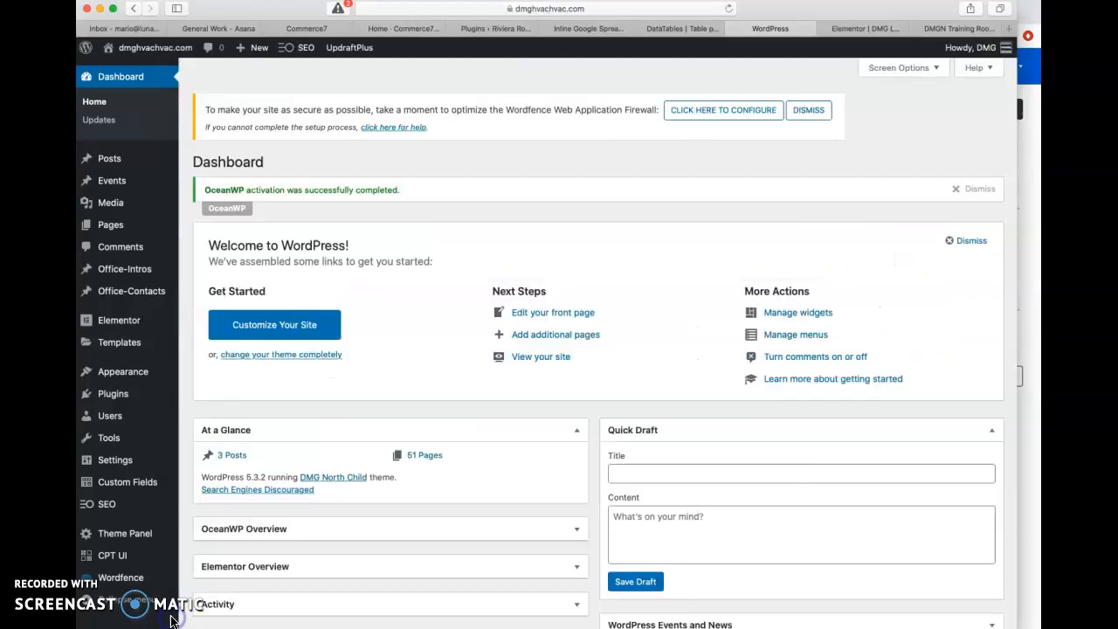
pyautogui.moveTo(1025, 172)
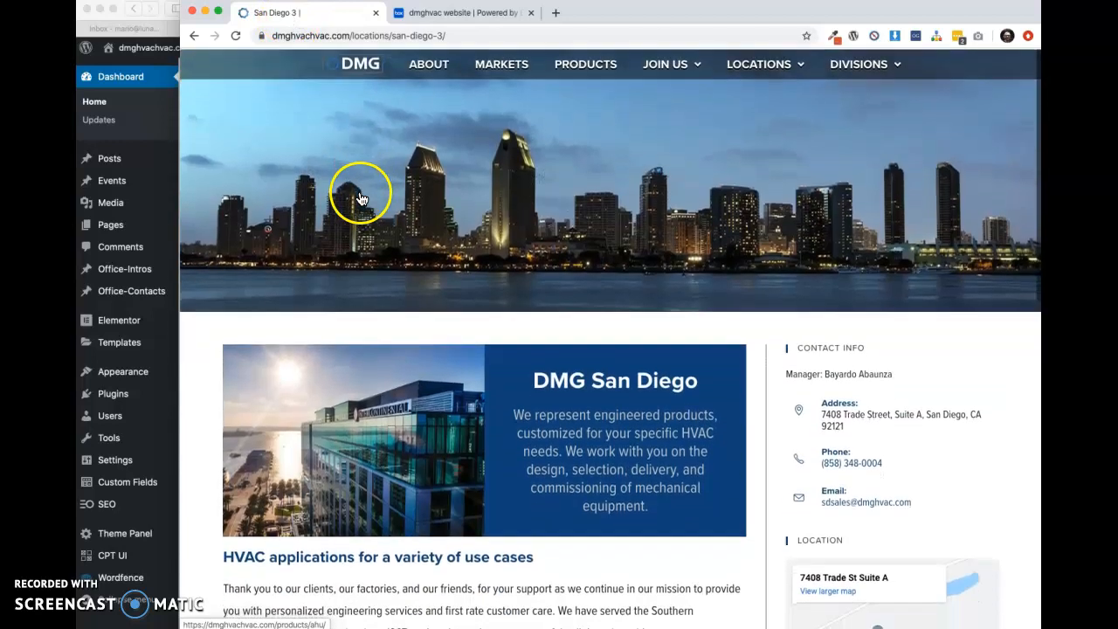
pyautogui.scroll(-3)
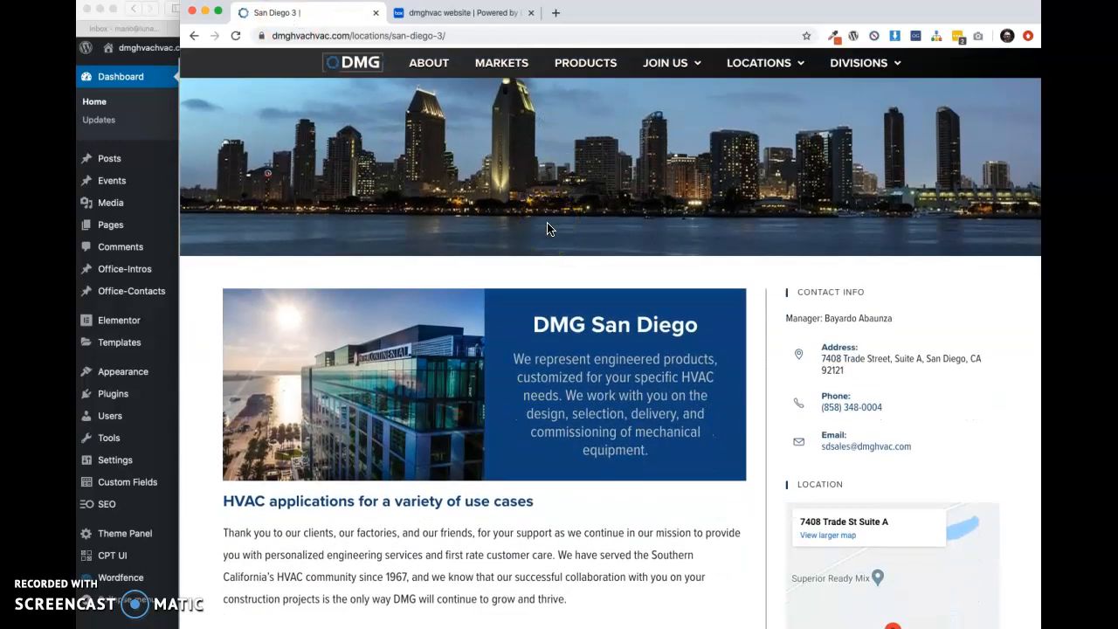
pyautogui.scroll(-3)
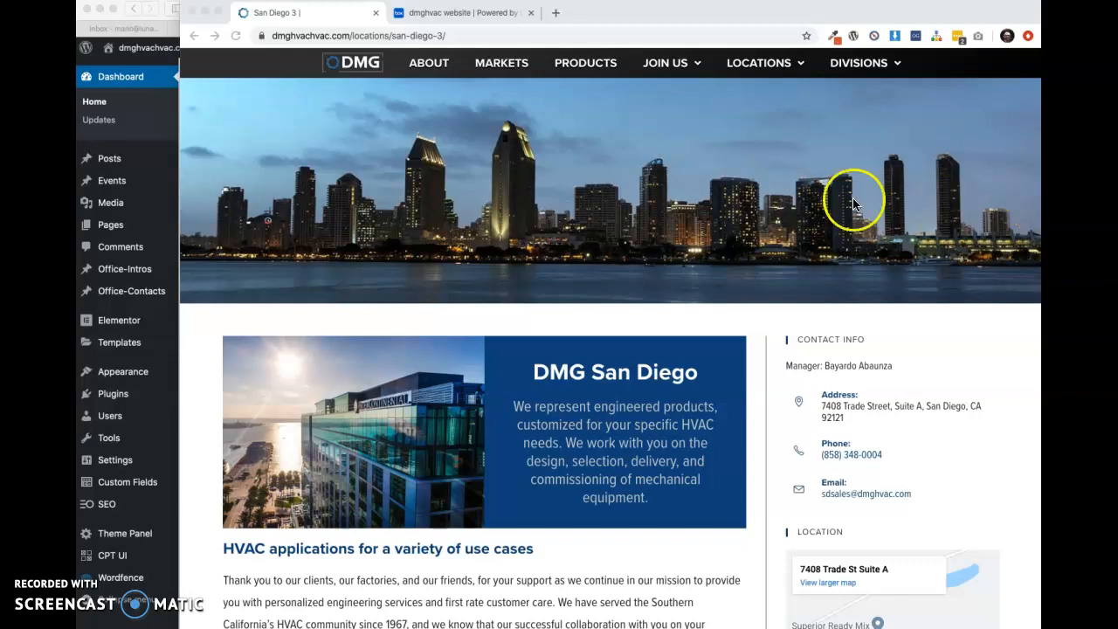
pyautogui.moveTo(699, 194)
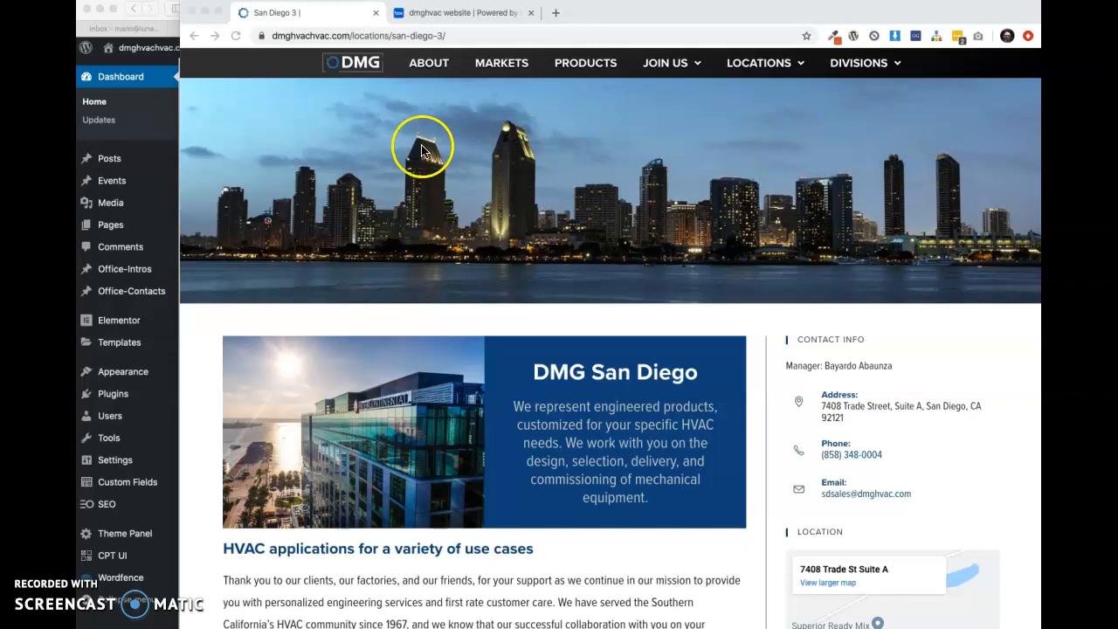
pyautogui.moveTo(875, 282)
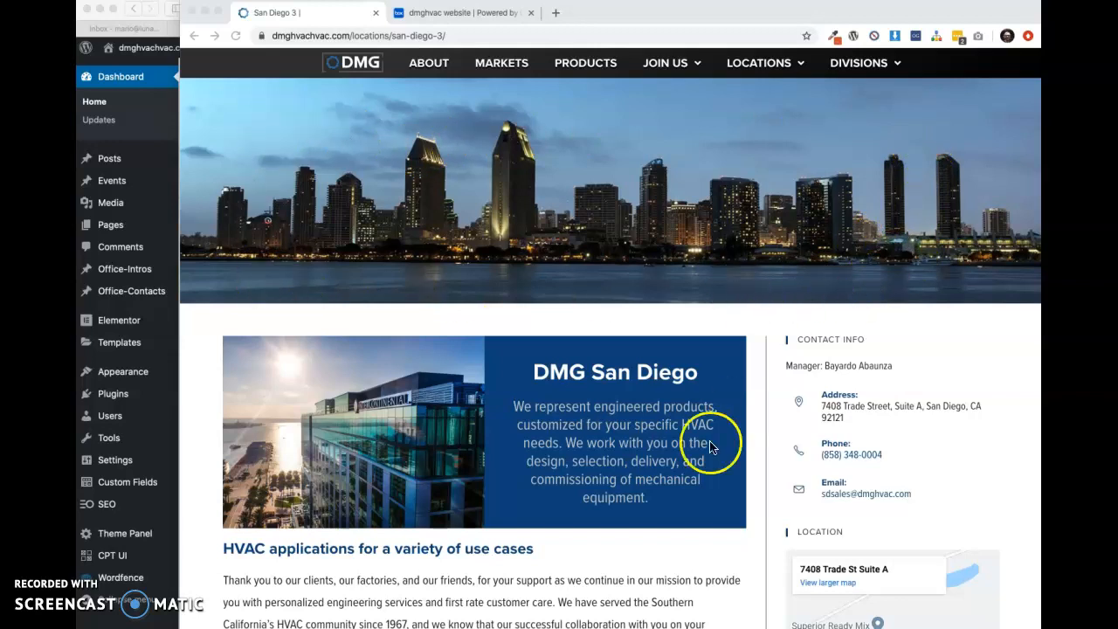
pyautogui.scroll(-3)
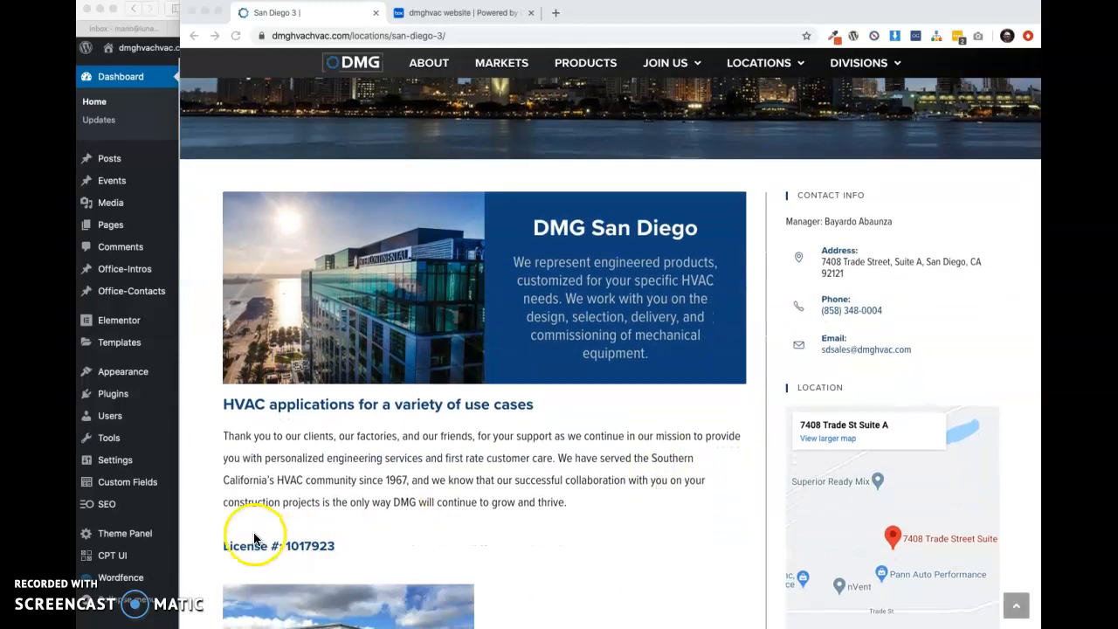
pyautogui.moveTo(709, 226)
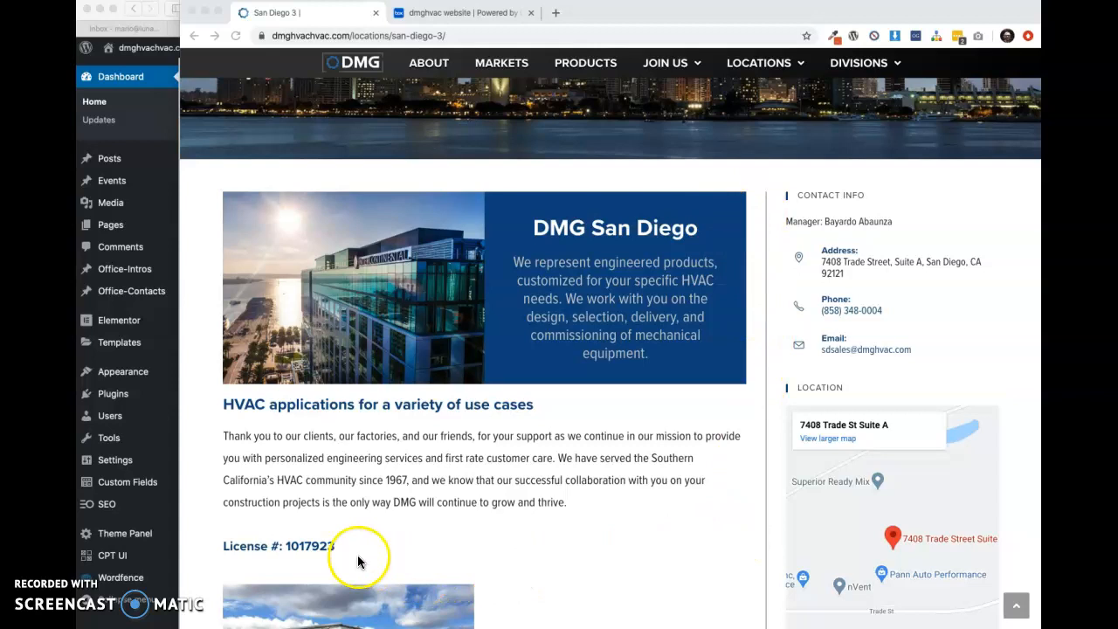
pyautogui.scroll(-3)
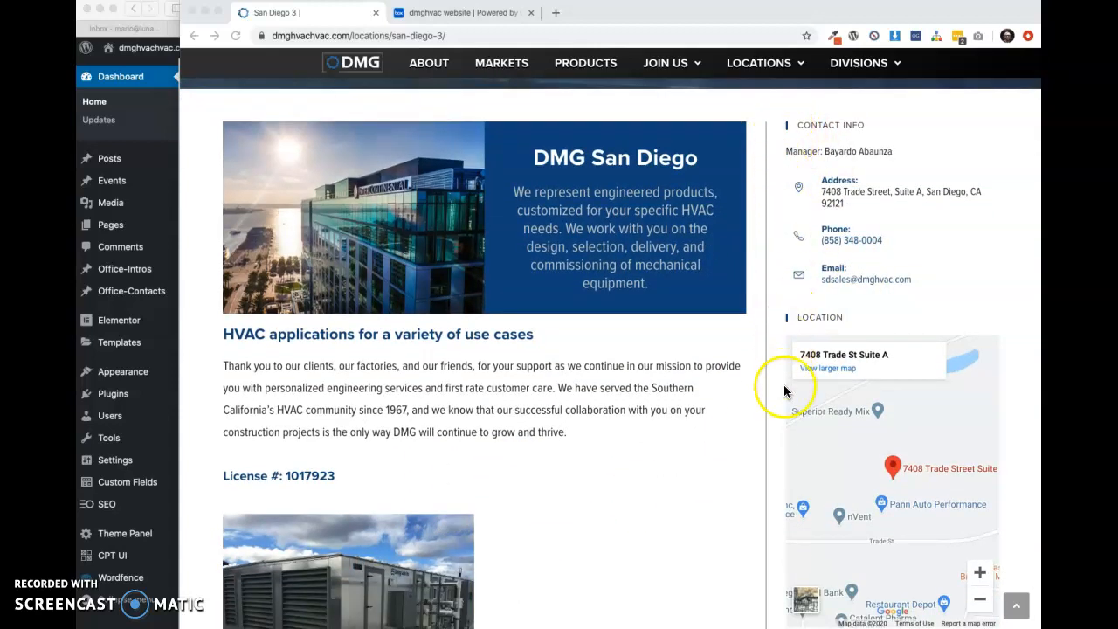
pyautogui.scroll(-3)
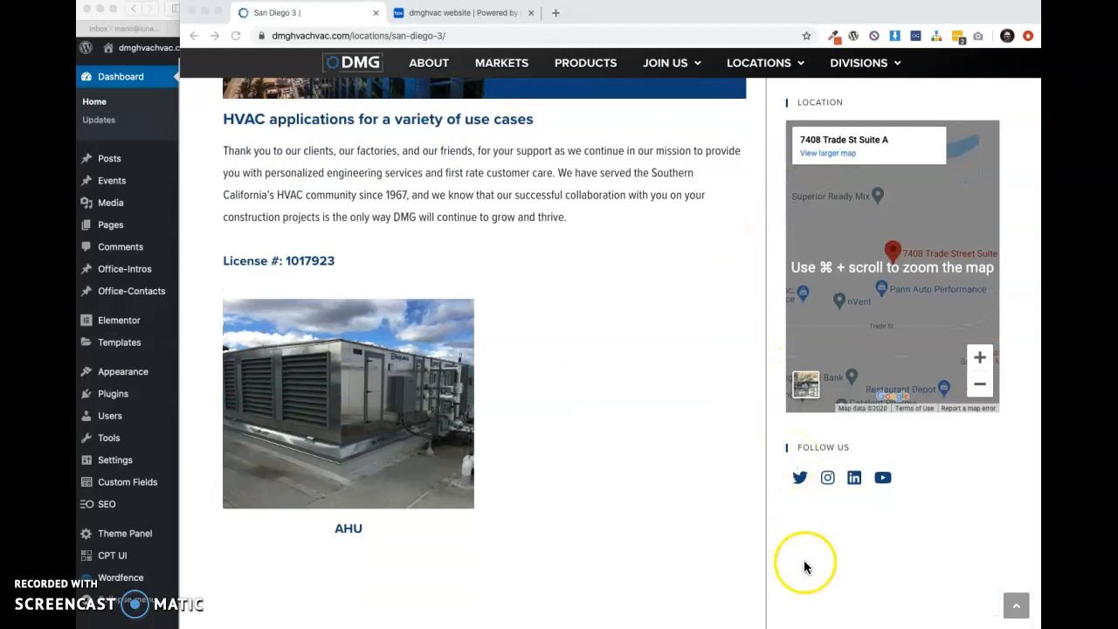
pyautogui.moveTo(347, 321)
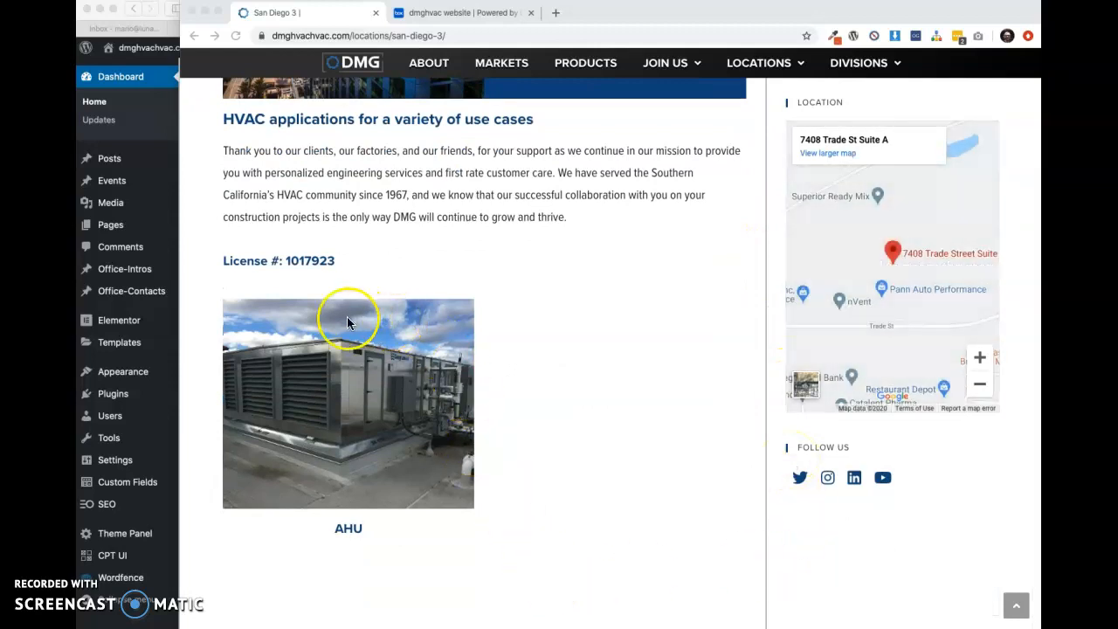
pyautogui.moveTo(483, 395)
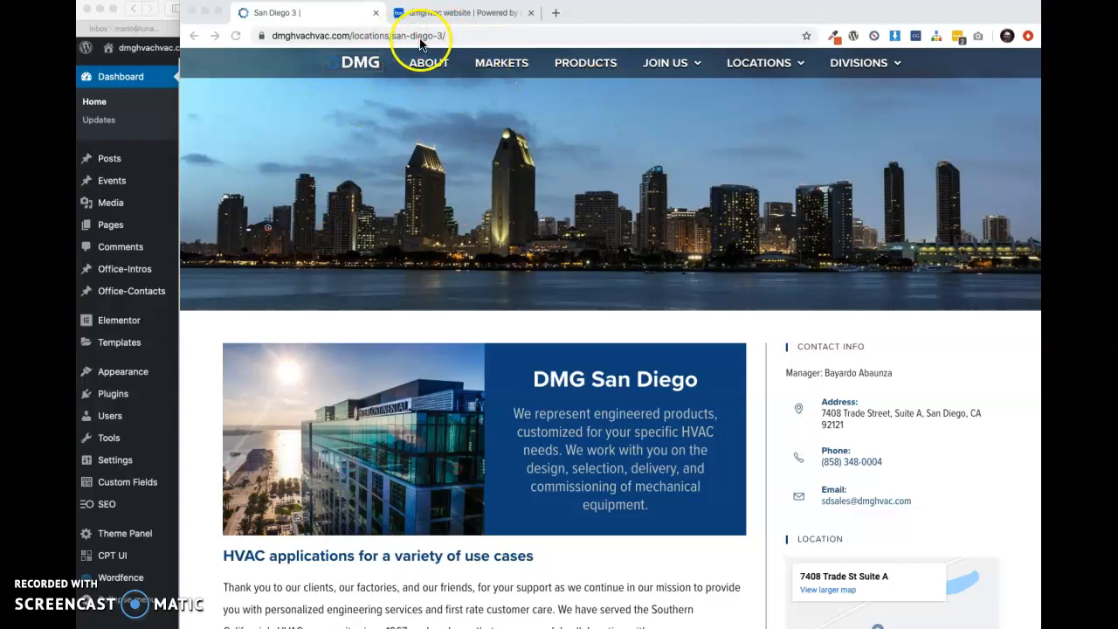
pyautogui.moveTo(763, 62)
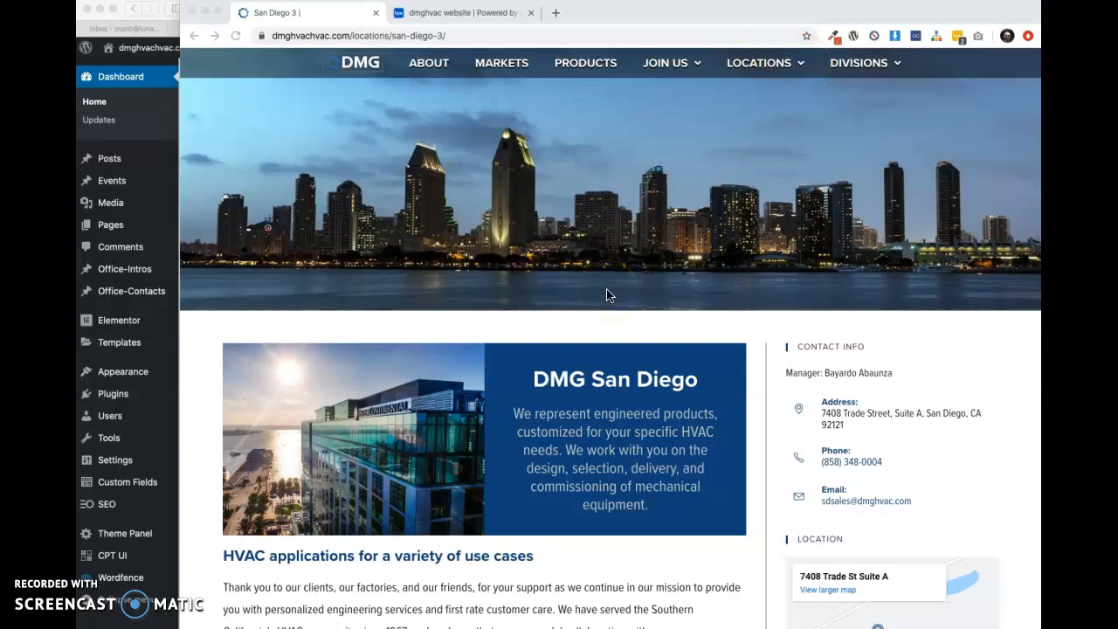
pyautogui.scroll(-3)
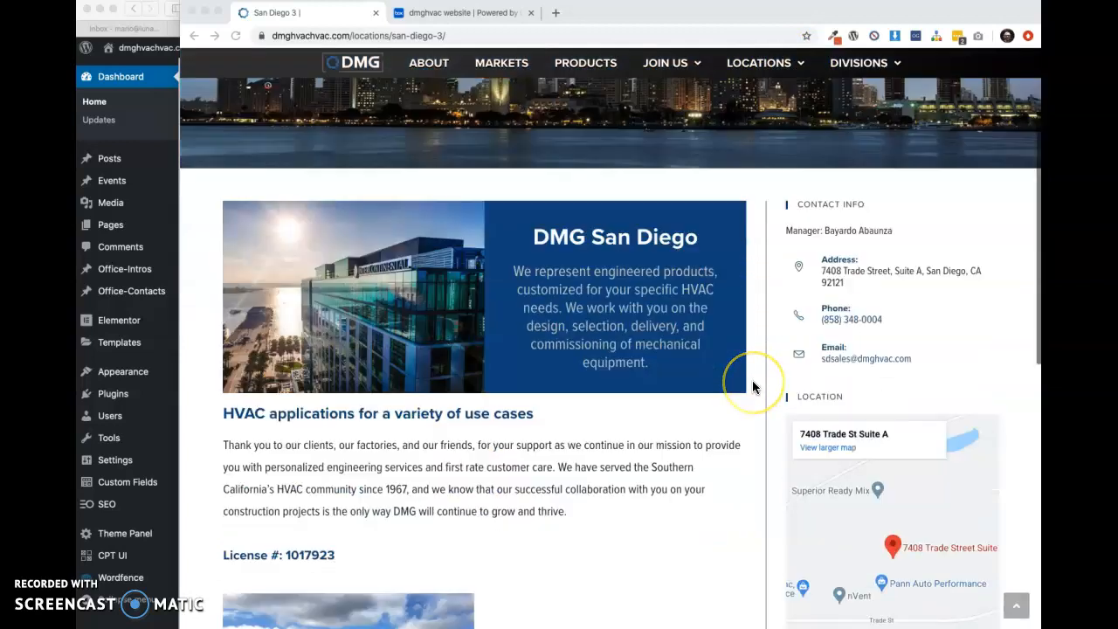
pyautogui.scroll(-3)
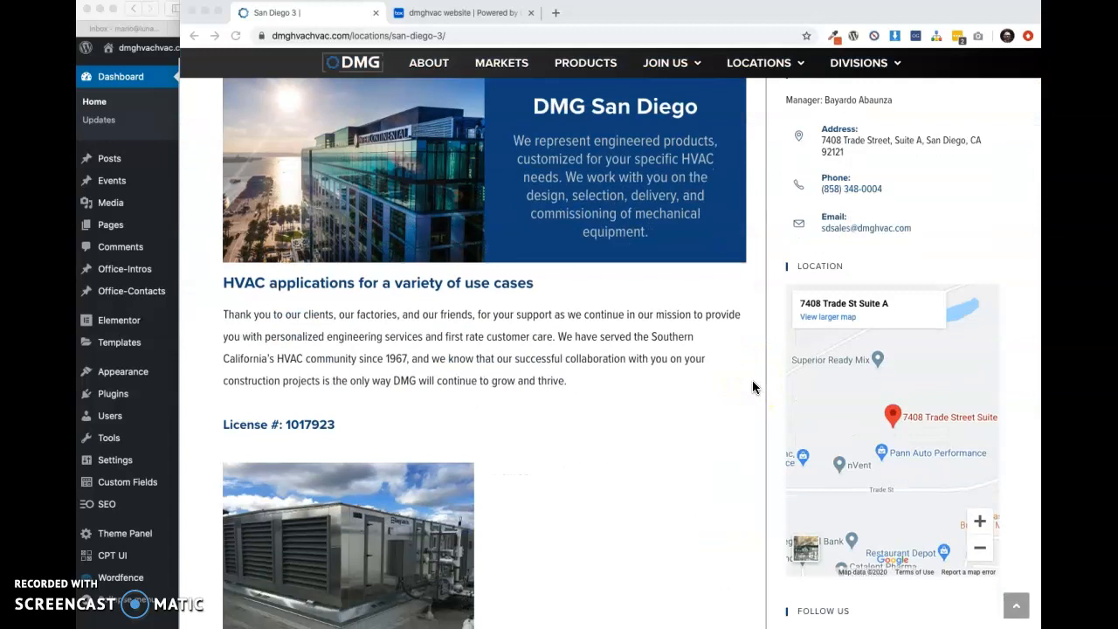
pyautogui.scroll(-3)
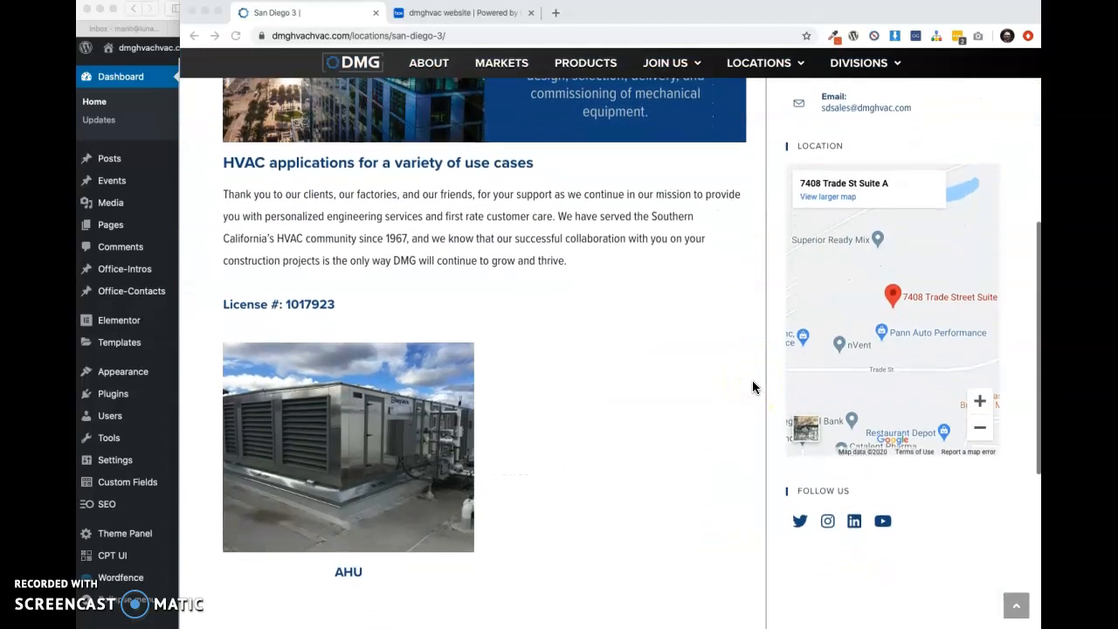
pyautogui.scroll(-3)
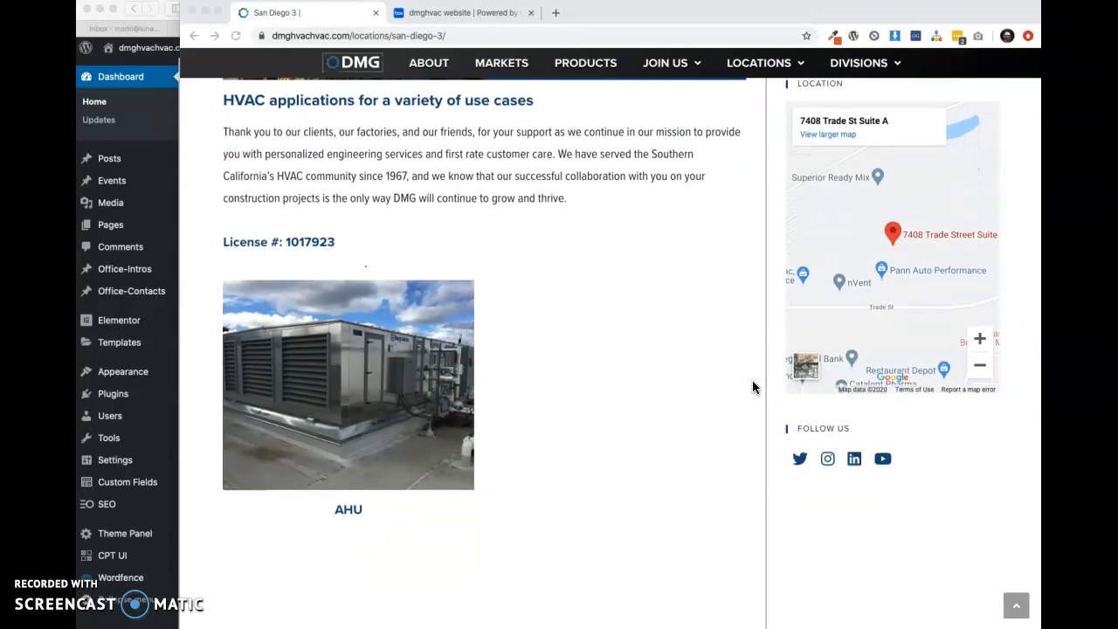
pyautogui.scroll(3)
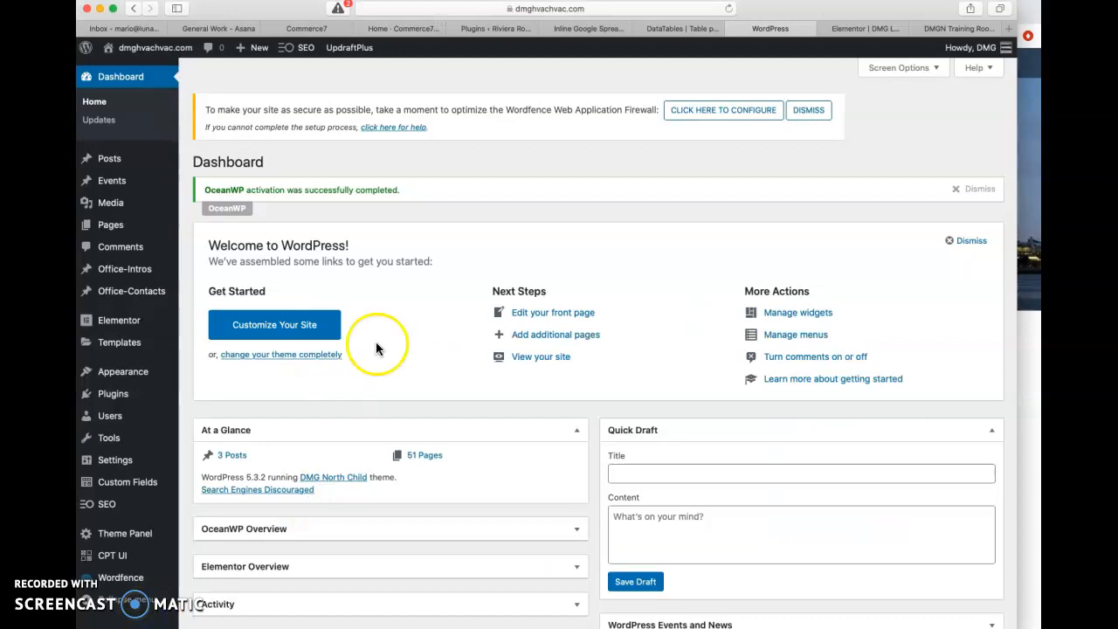
pyautogui.moveTo(425, 179)
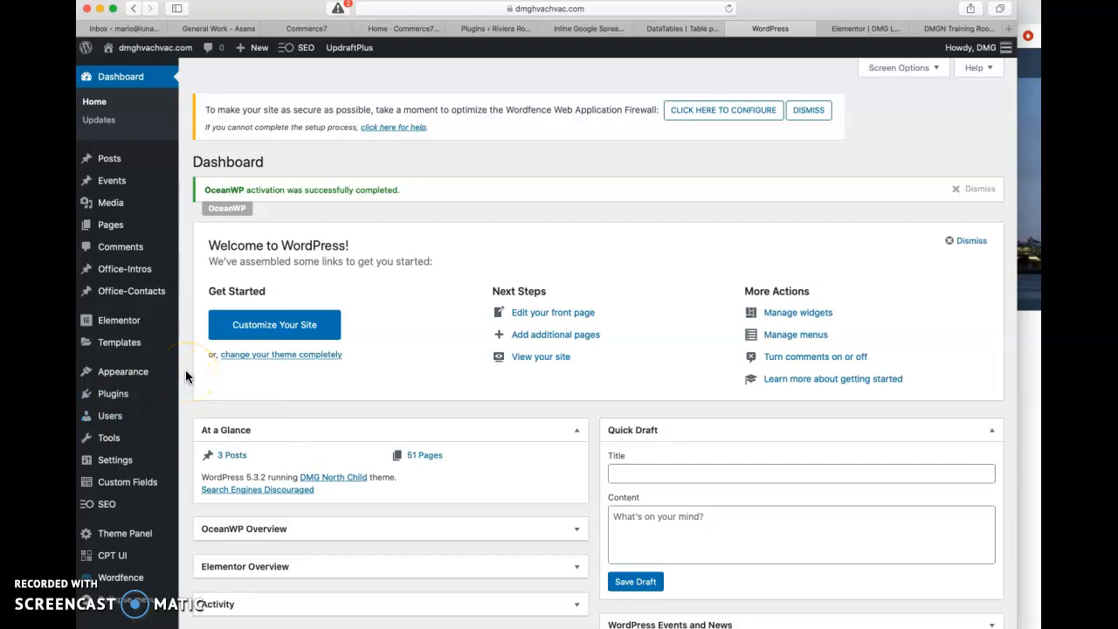
pyautogui.moveTo(111, 225)
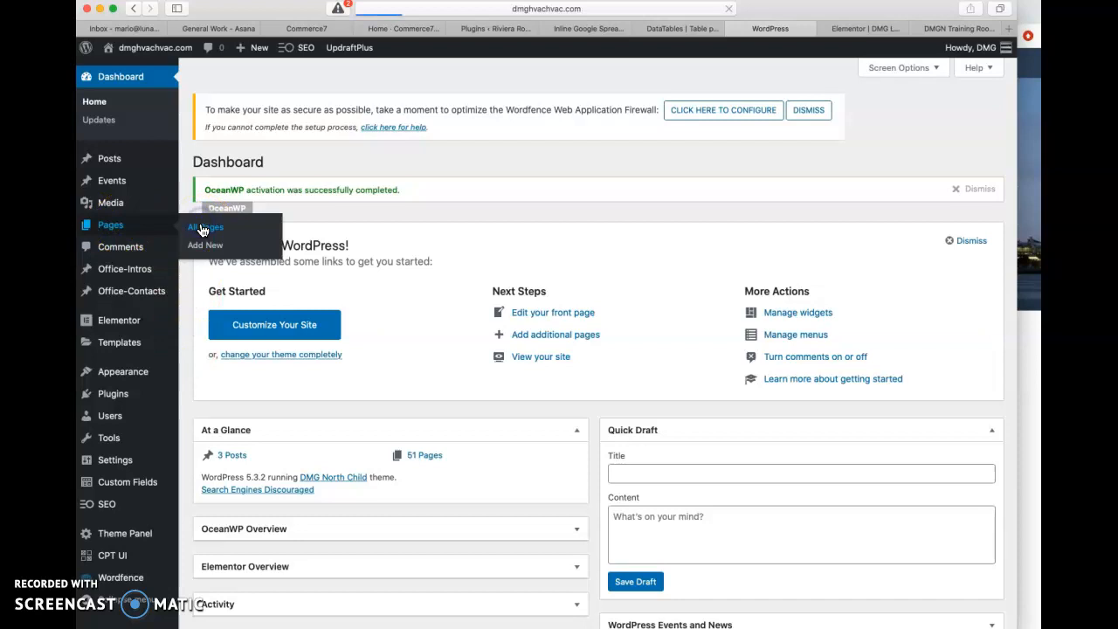
# Go to page 2 of All Pages and reveal San Diego 3's row actions
pyautogui.click(205, 227)
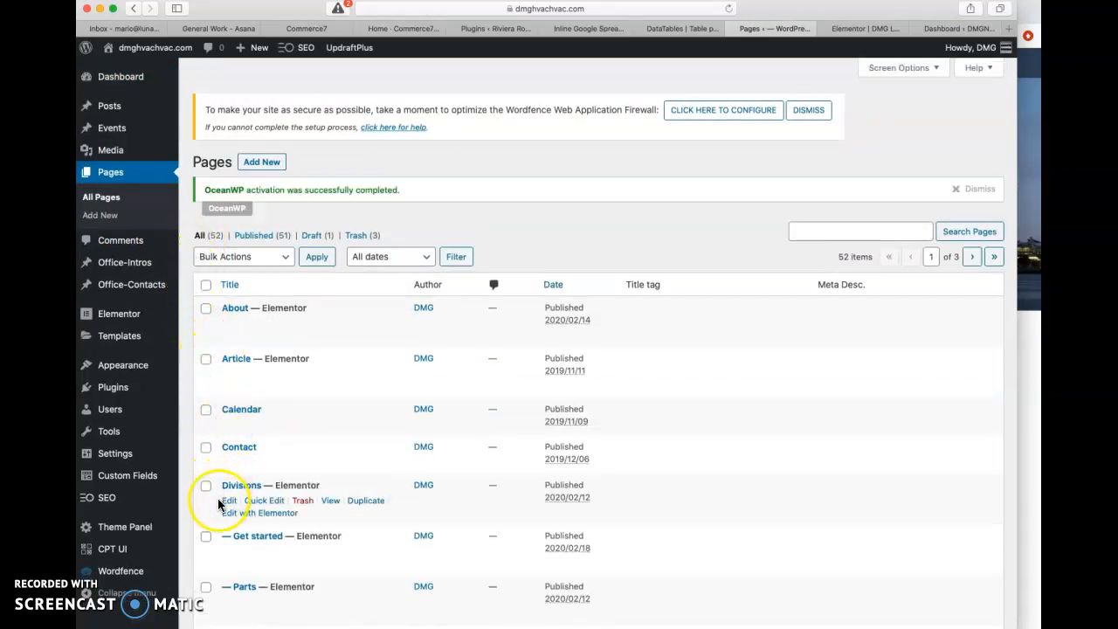
pyautogui.scroll(-3)
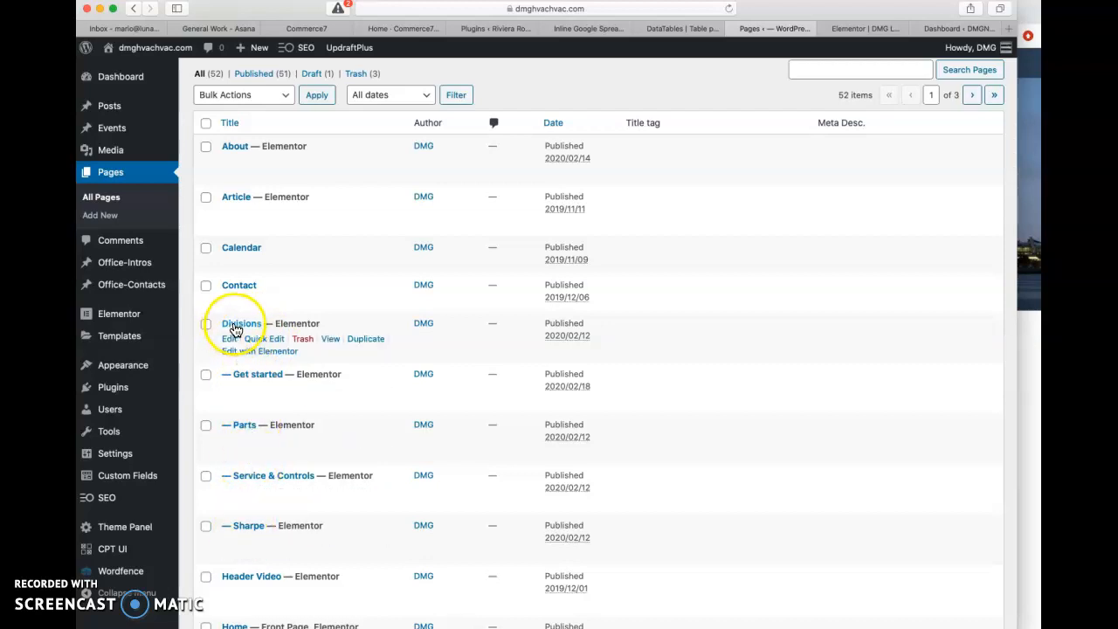
pyautogui.moveTo(251, 515)
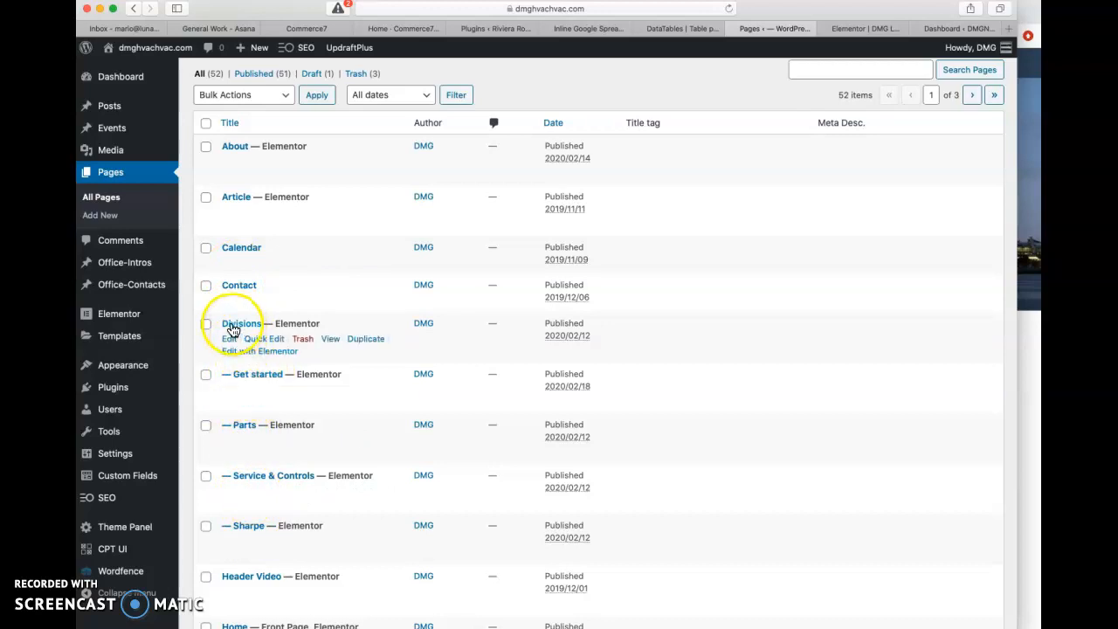
pyautogui.moveTo(236, 385)
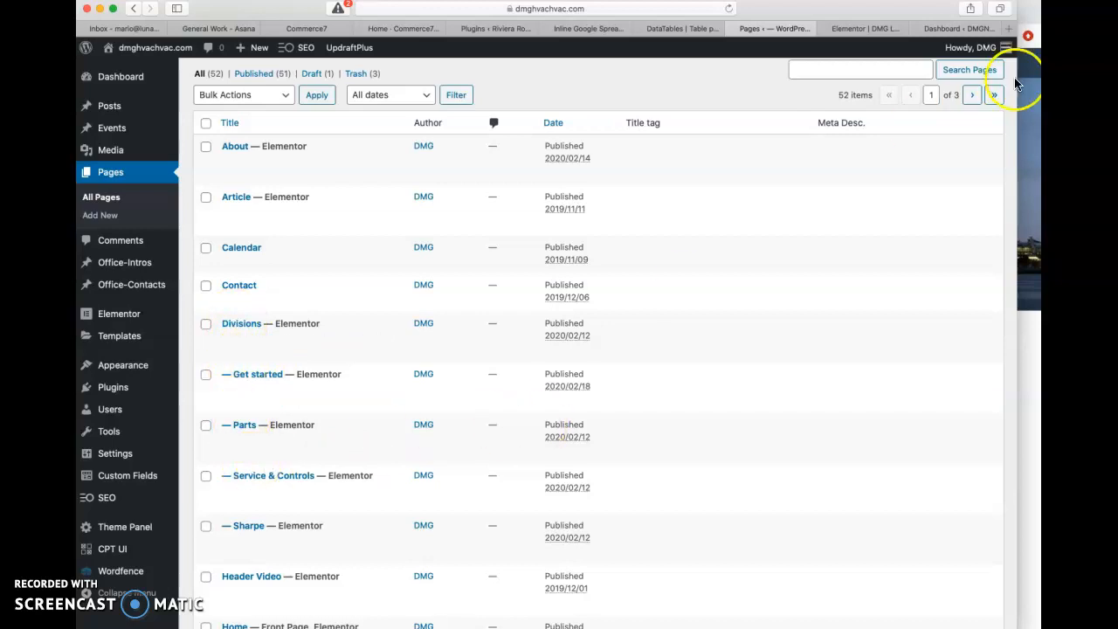
pyautogui.click(972, 94)
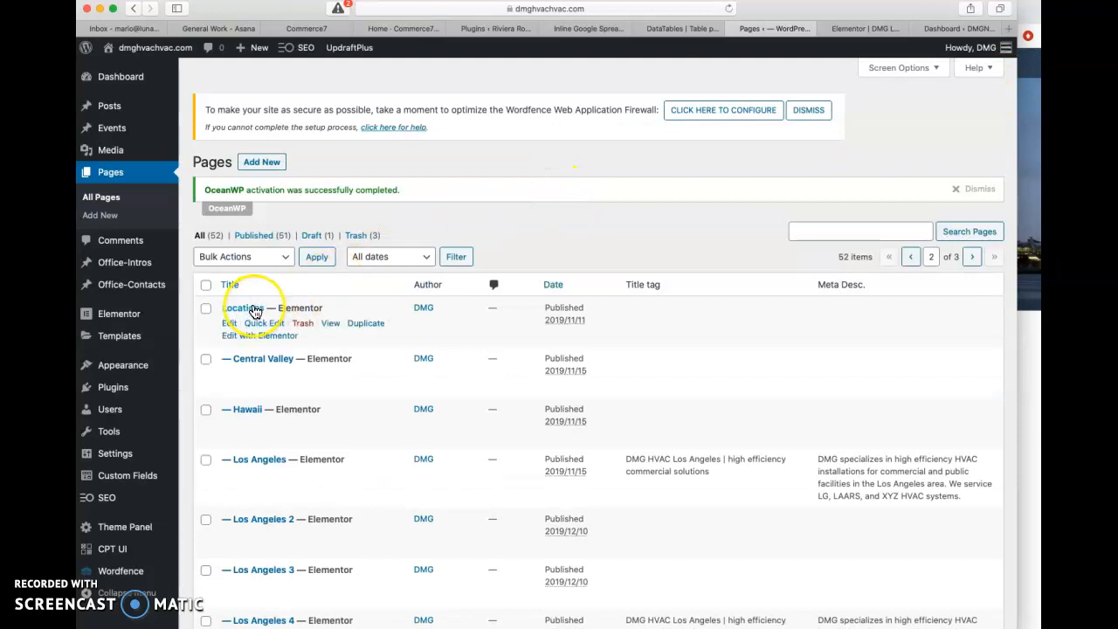
pyautogui.scroll(-3)
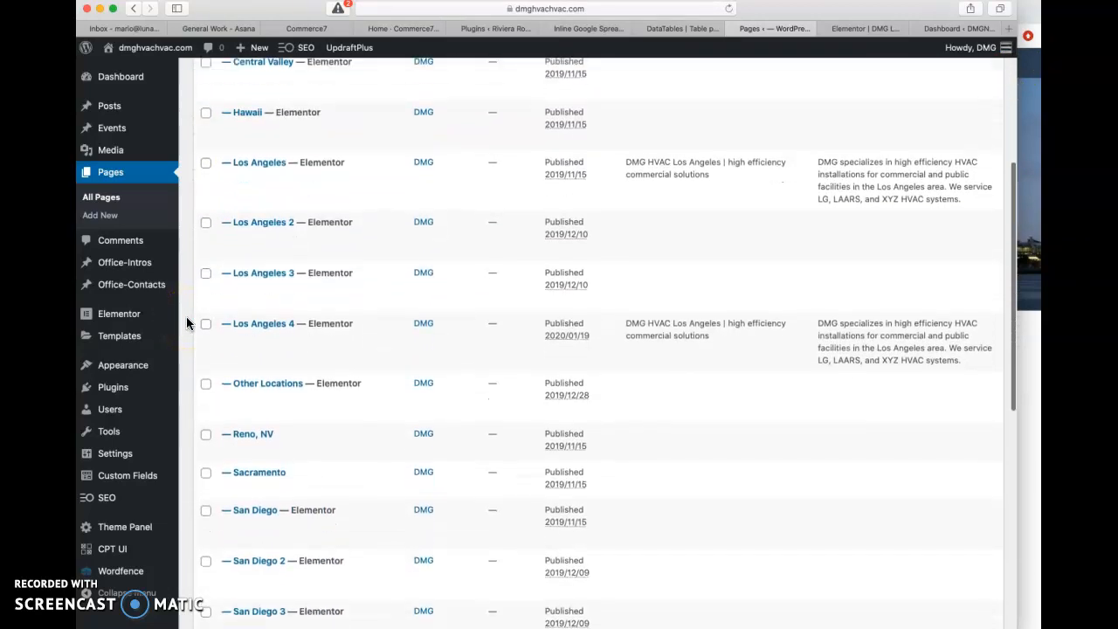
pyautogui.scroll(-3)
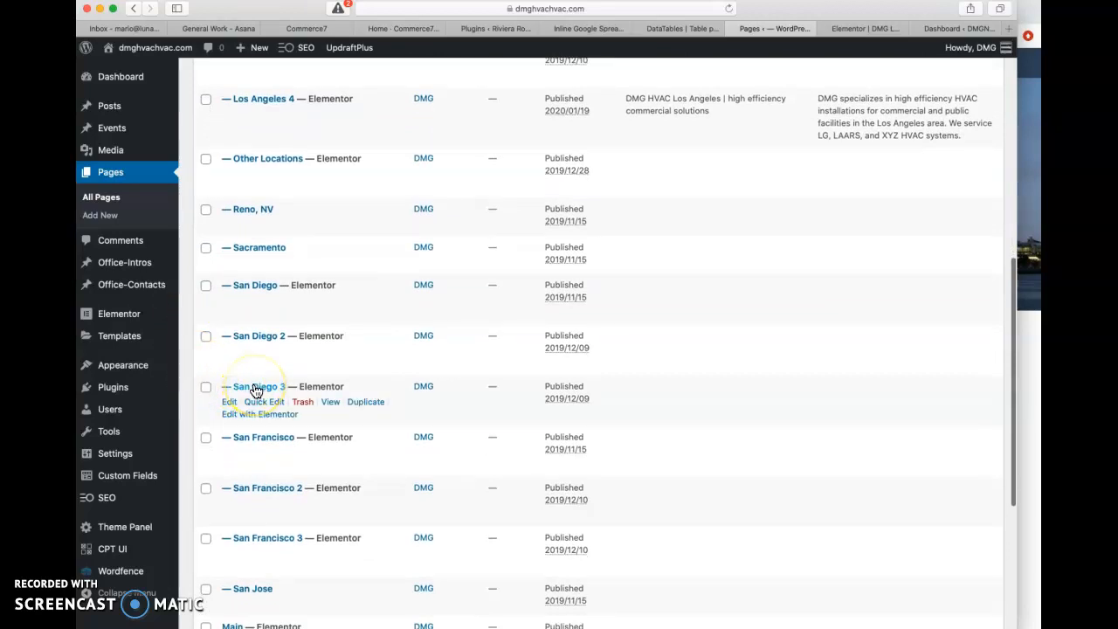
pyautogui.click(229, 401)
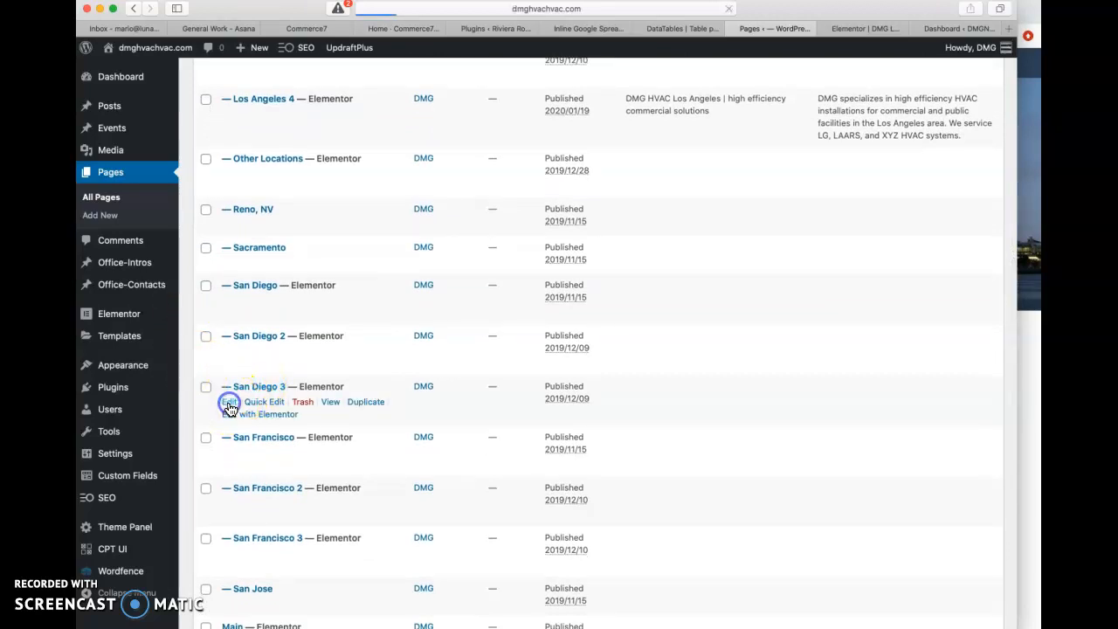
# Edit San Diego 3 and keep San Diego as its OceanWP sidebar
pyautogui.click(230, 402)
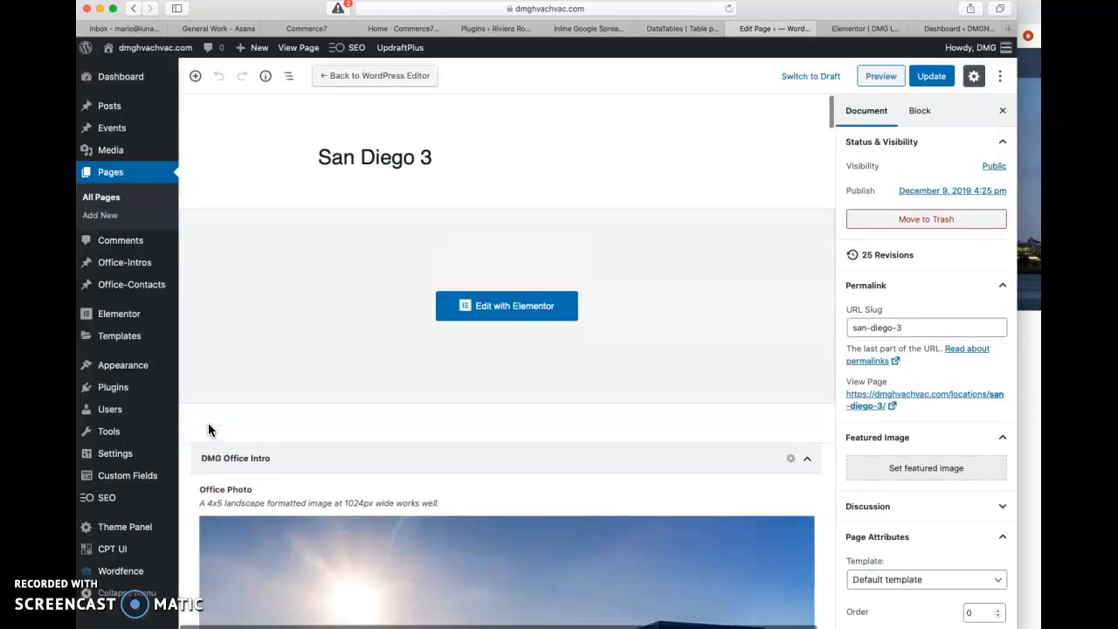
pyautogui.scroll(-3)
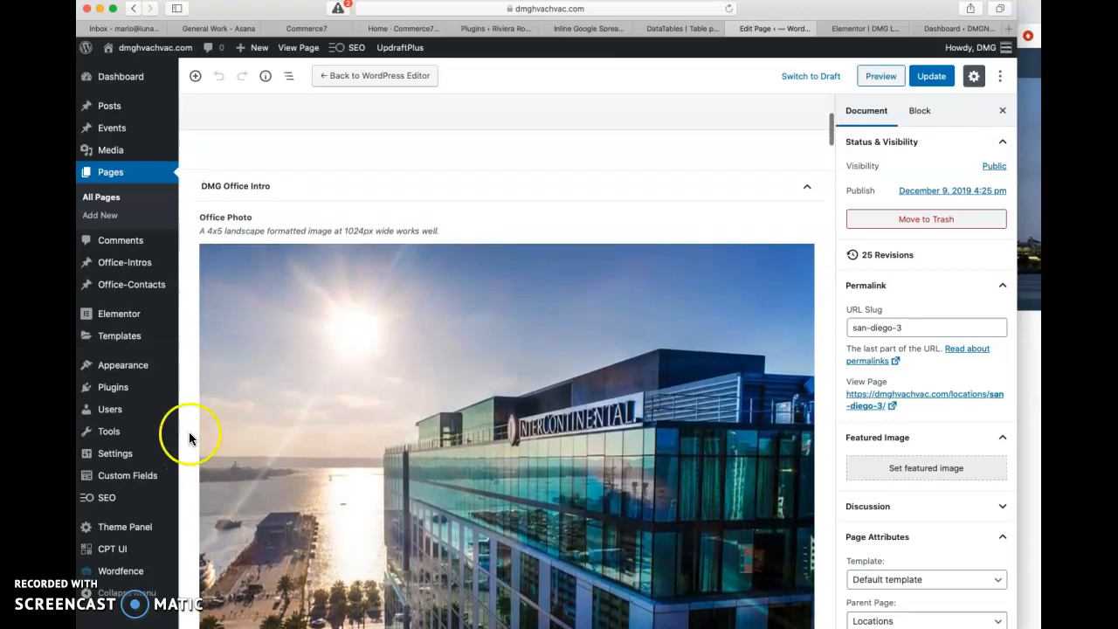
pyautogui.moveTo(790, 186)
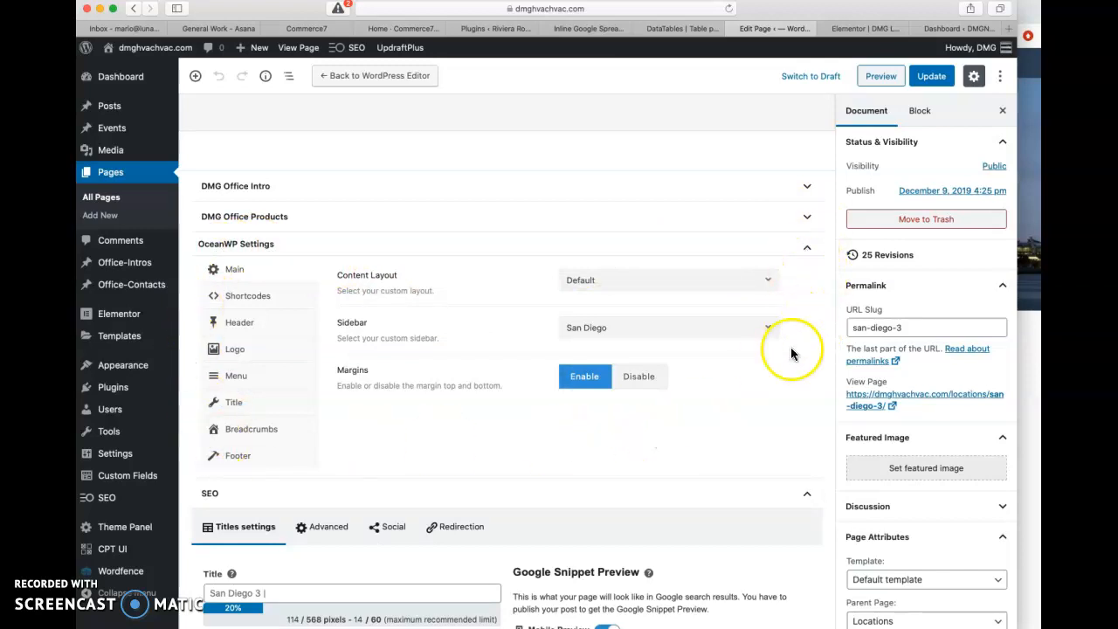
pyautogui.moveTo(332, 327)
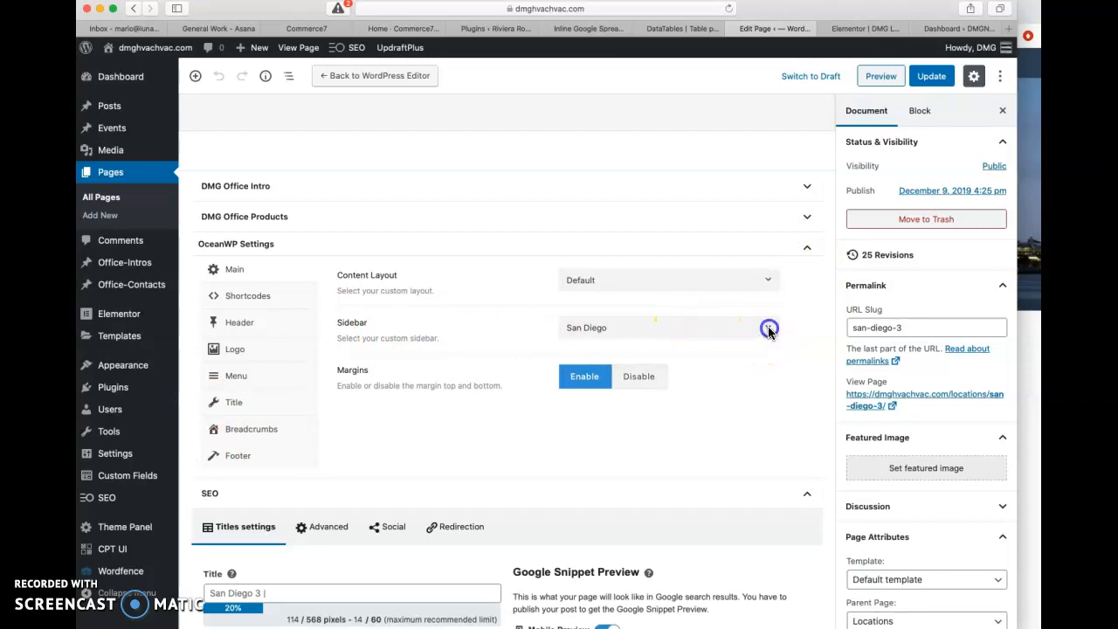
pyautogui.click(767, 328)
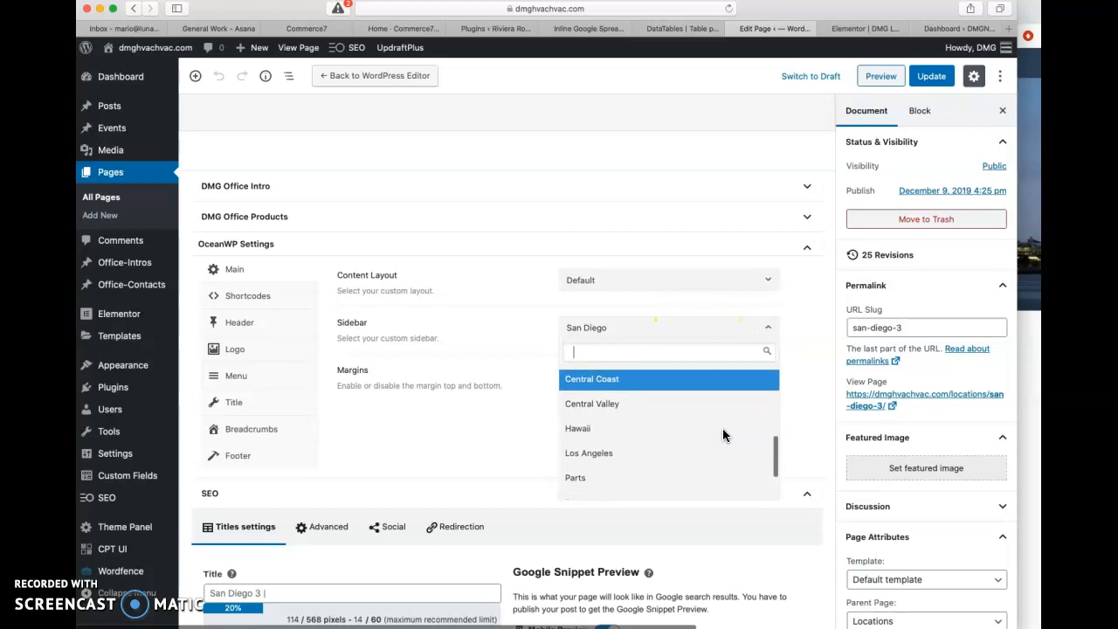
pyautogui.click(598, 328)
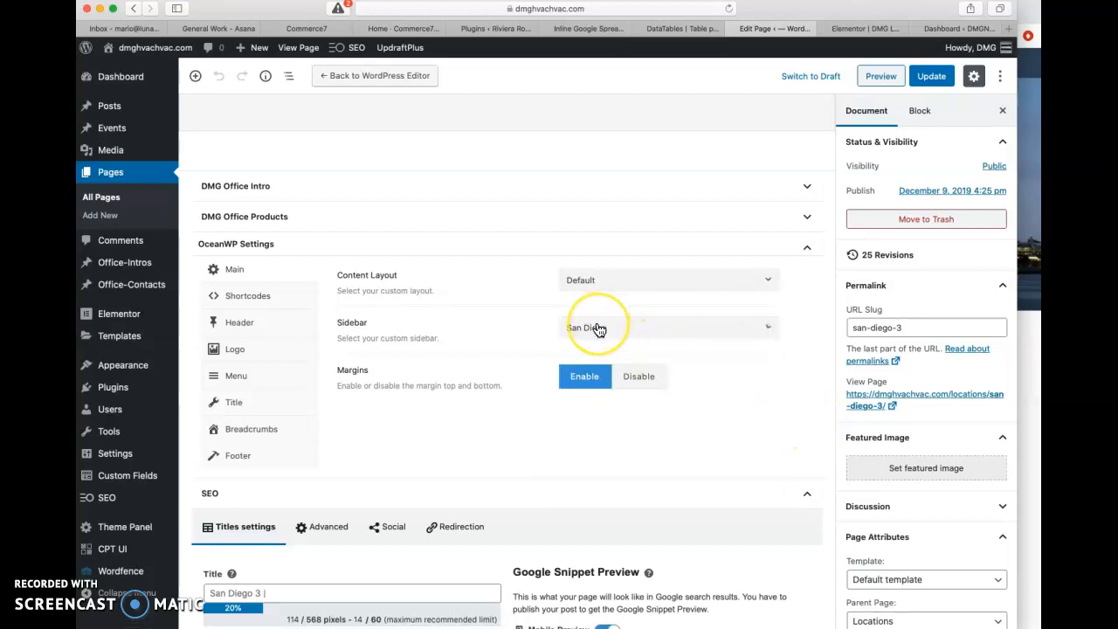
pyautogui.moveTo(593, 328)
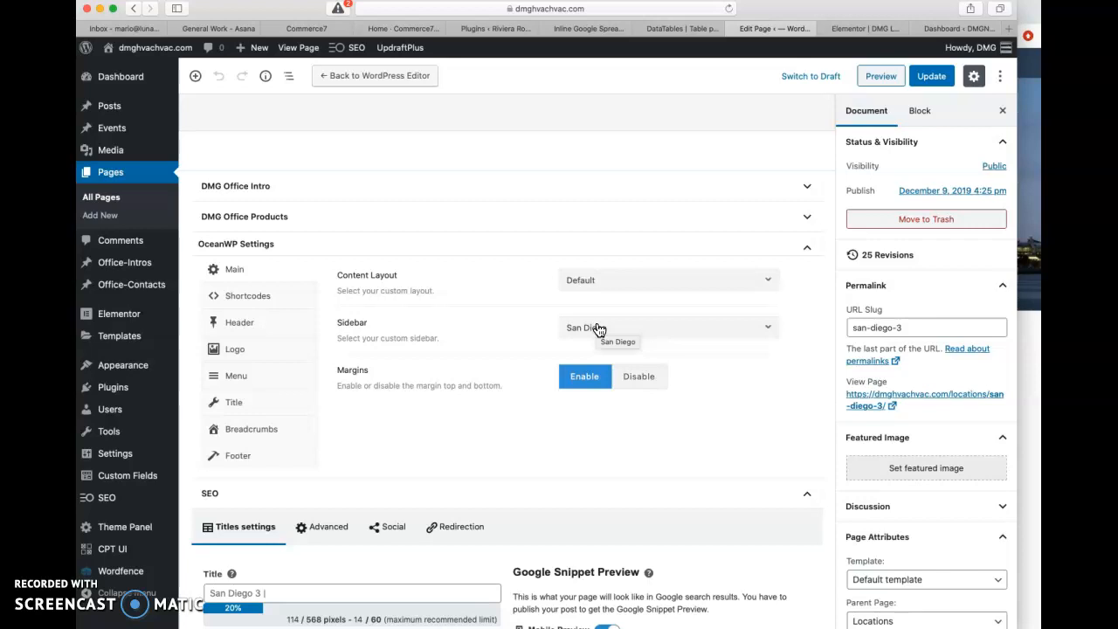
pyautogui.moveTo(186, 297)
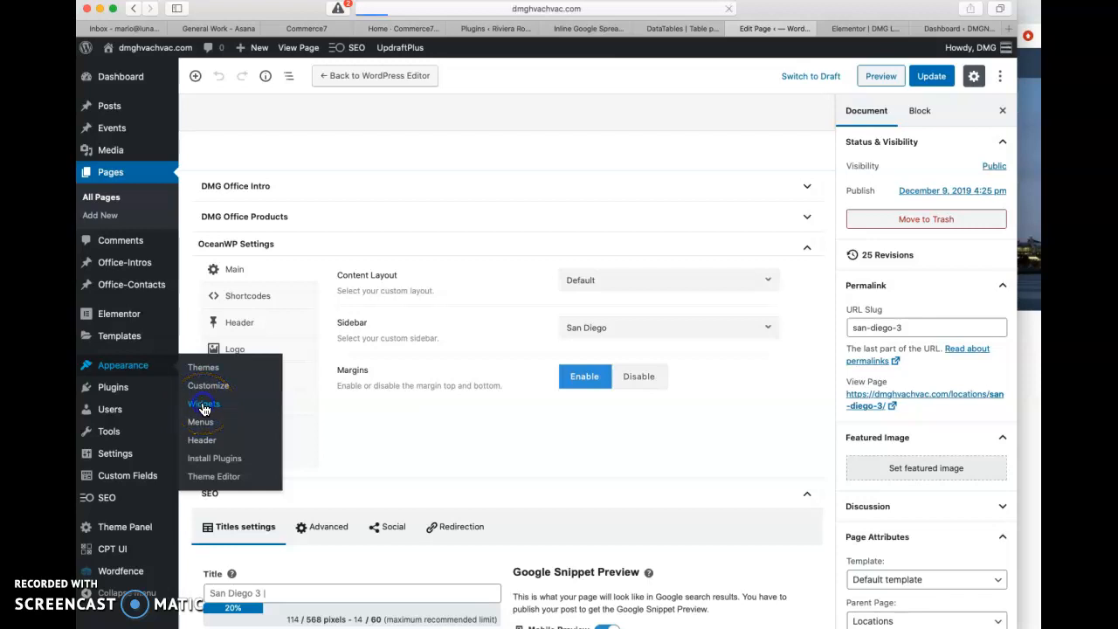
# Open Appearance > Widgets and expand the San Diego sidebar's Contact Info widget
pyautogui.click(203, 402)
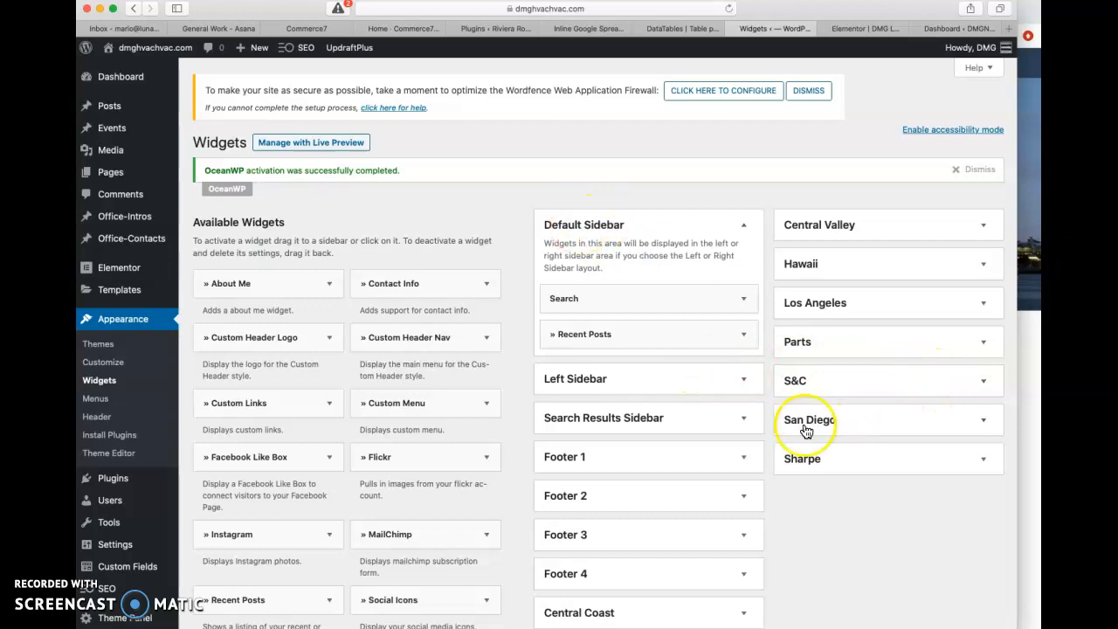
pyautogui.click(983, 419)
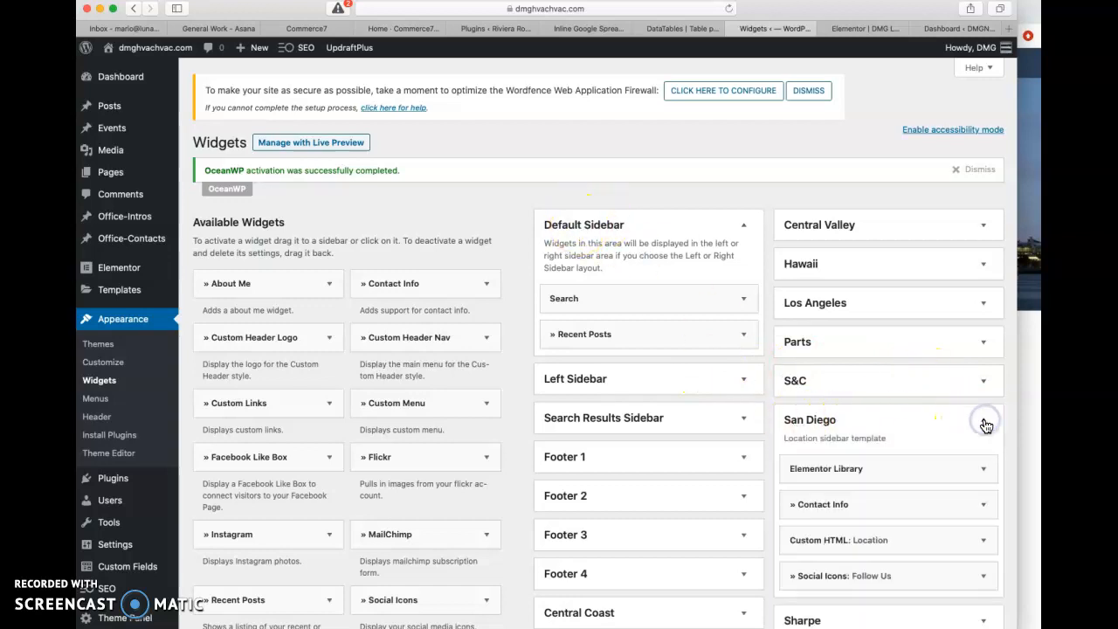
pyautogui.scroll(-3)
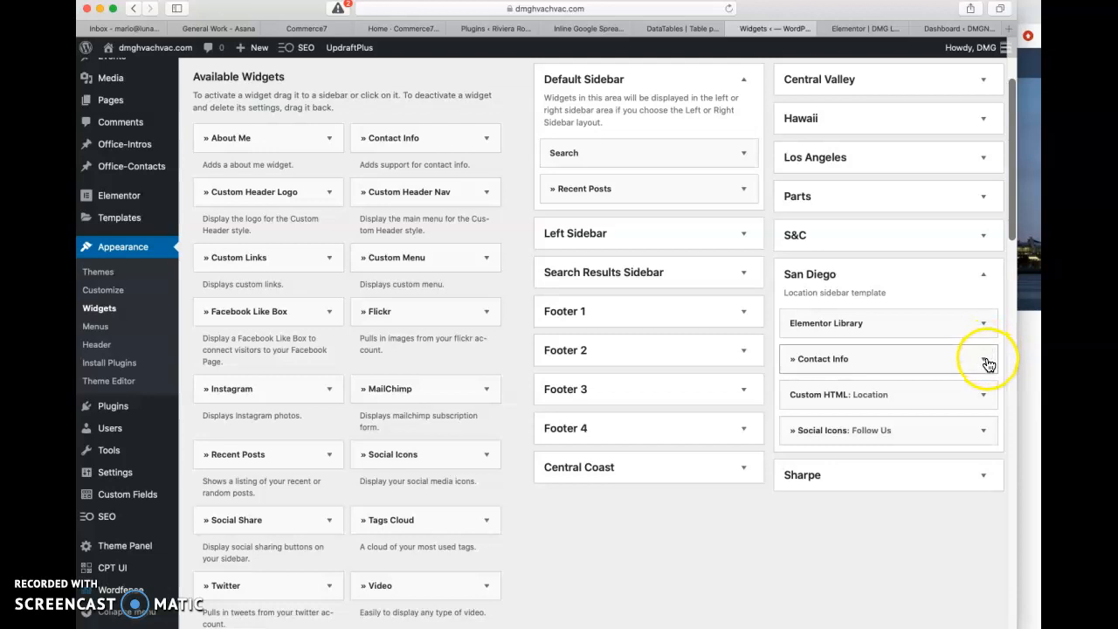
pyautogui.click(987, 361)
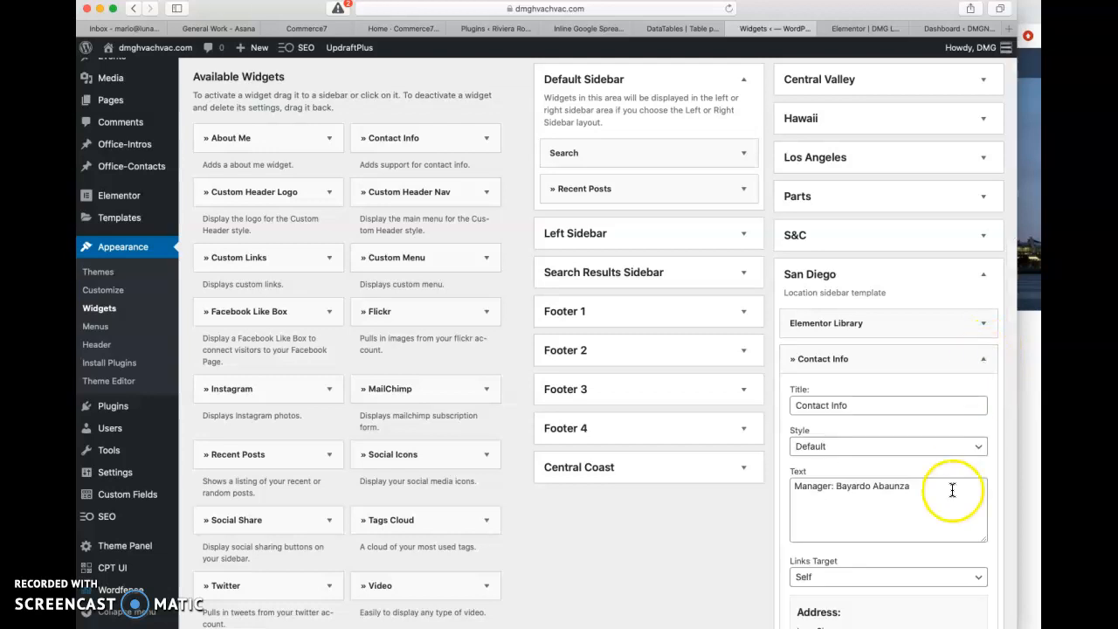
# Review the Contact Info widget's address and email fields
pyautogui.scroll(-3)
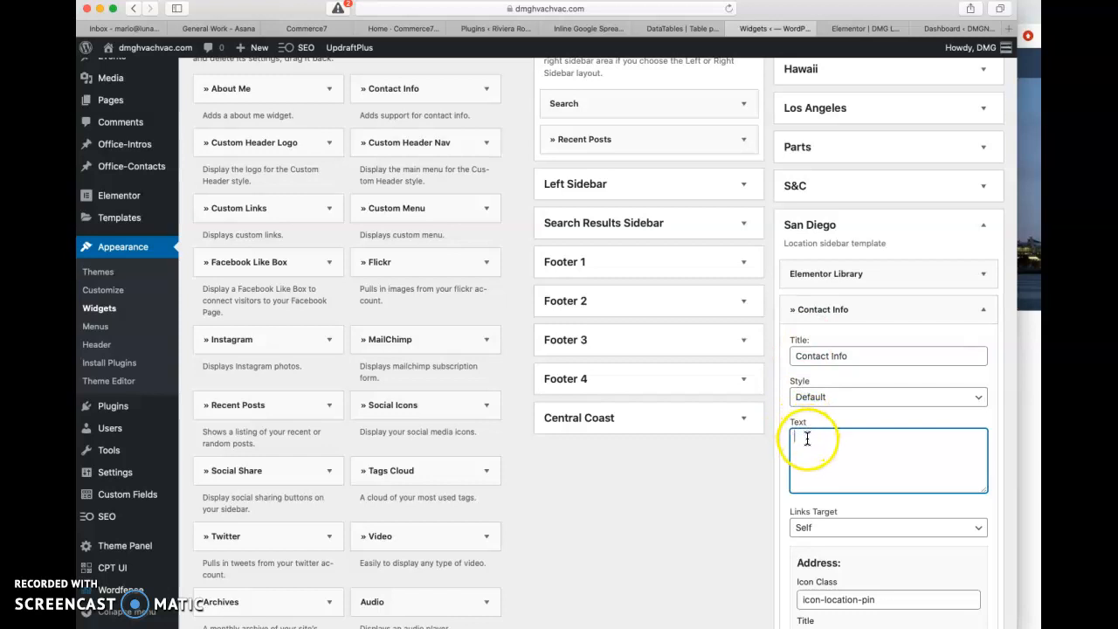
pyautogui.scroll(-3)
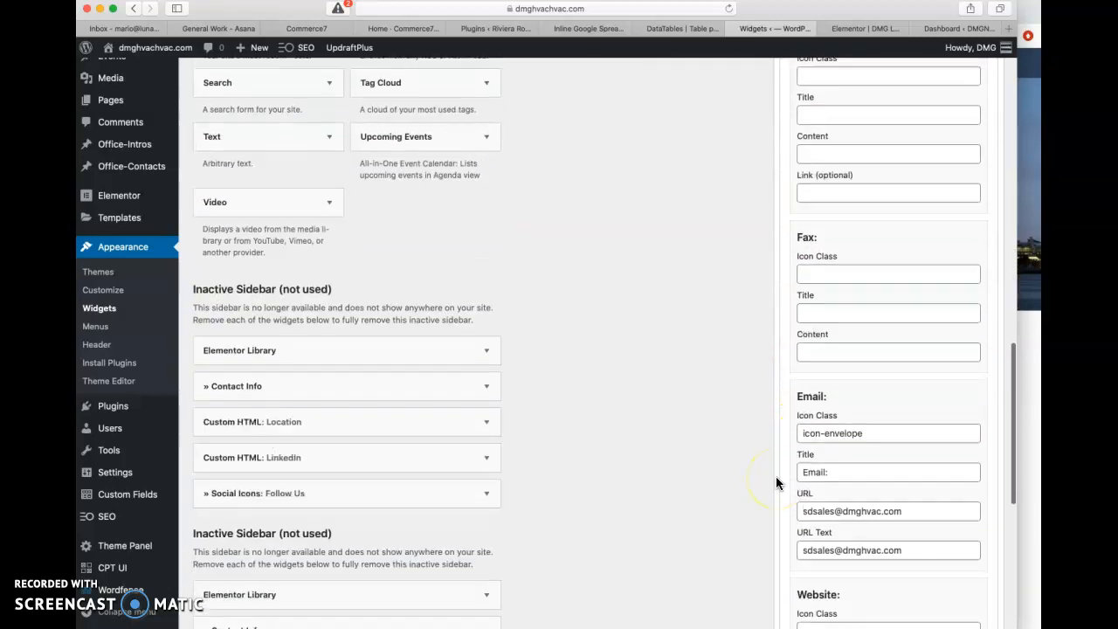
pyautogui.scroll(-3)
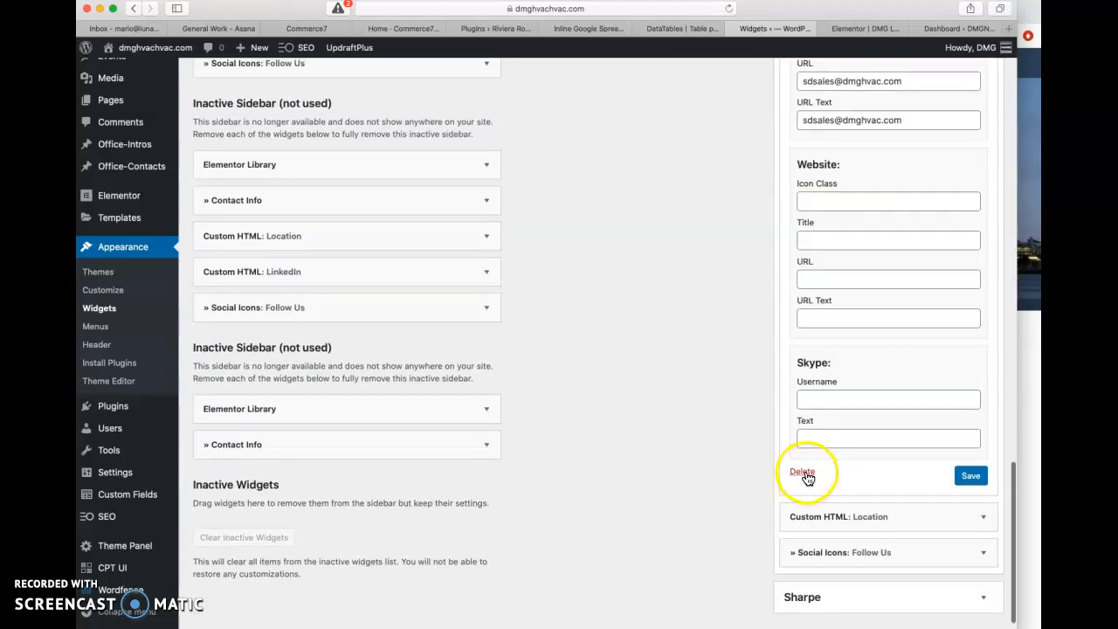
pyautogui.click(971, 475)
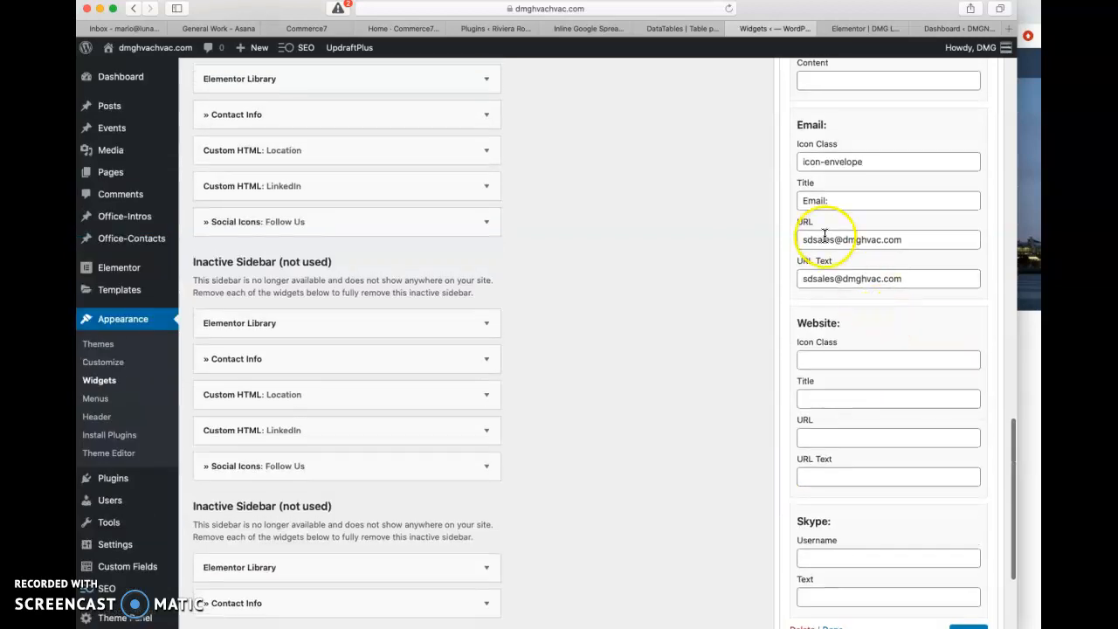
pyautogui.scroll(-3)
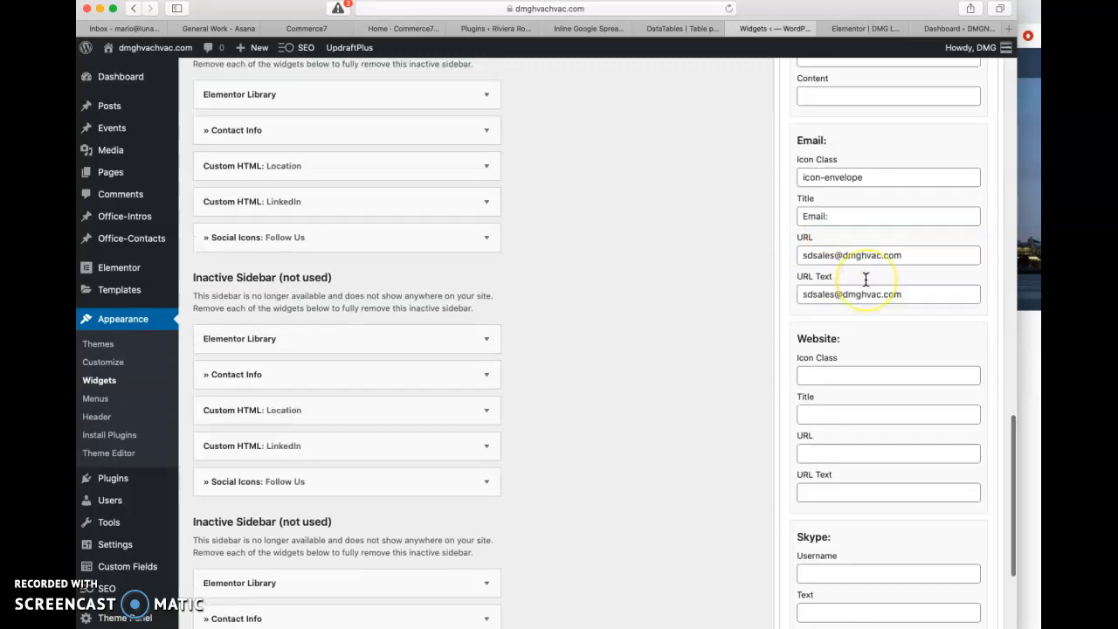
pyautogui.scroll(-3)
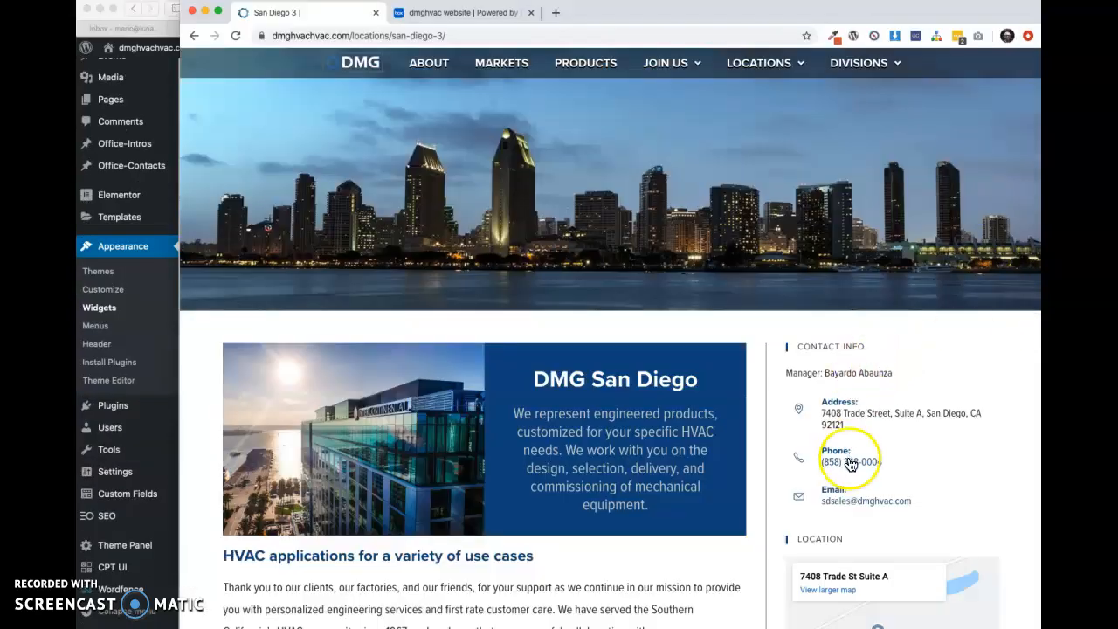
pyautogui.scroll(-3)
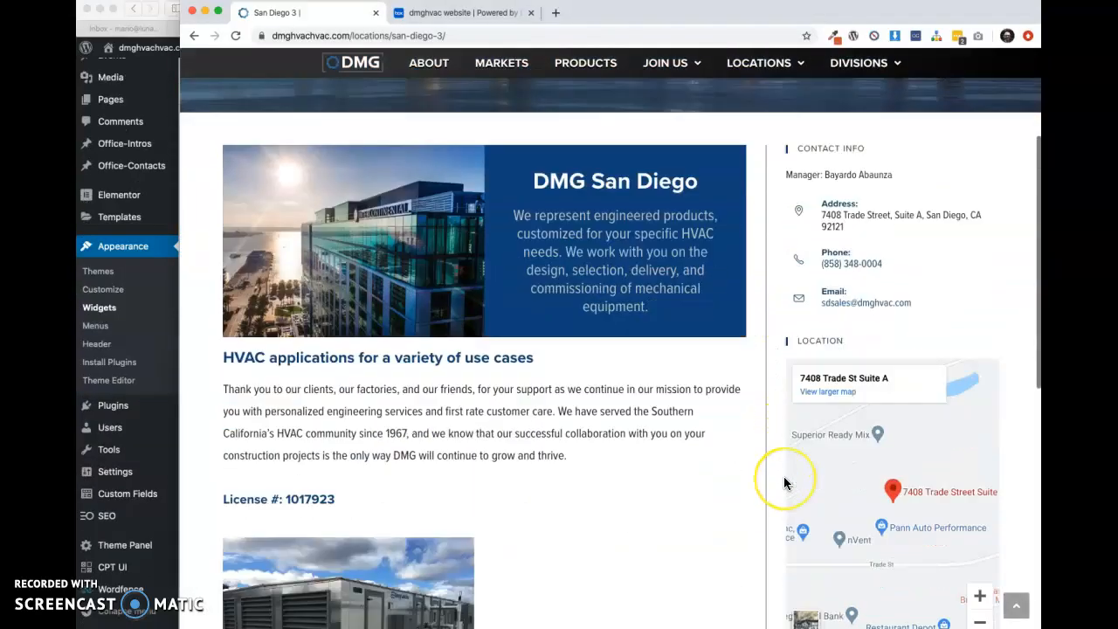
pyautogui.scroll(-3)
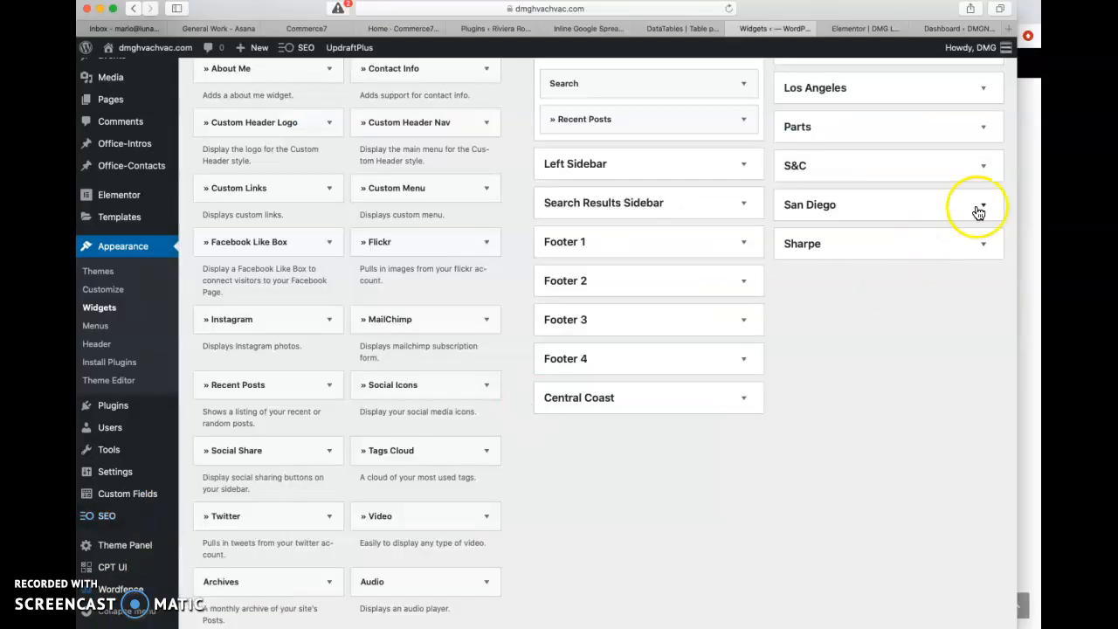
# Expand the San Diego sidebar to check the Mobile Location (top widget) Elementor template
pyautogui.click(980, 205)
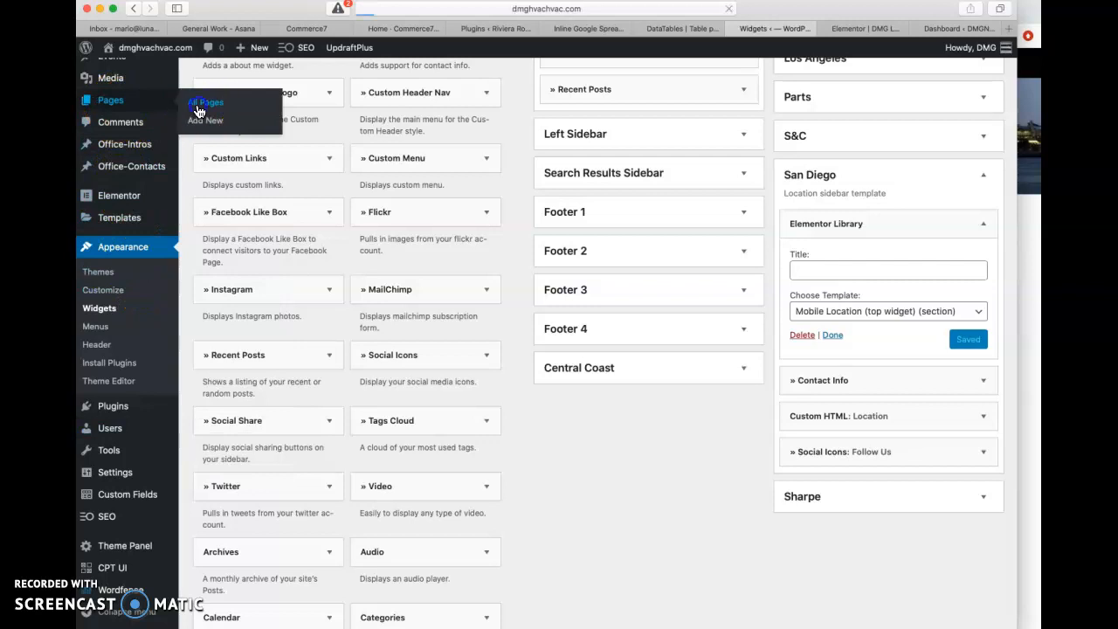
# Return to page 2 of All Pages and edit San Diego 3 again
pyautogui.click(205, 102)
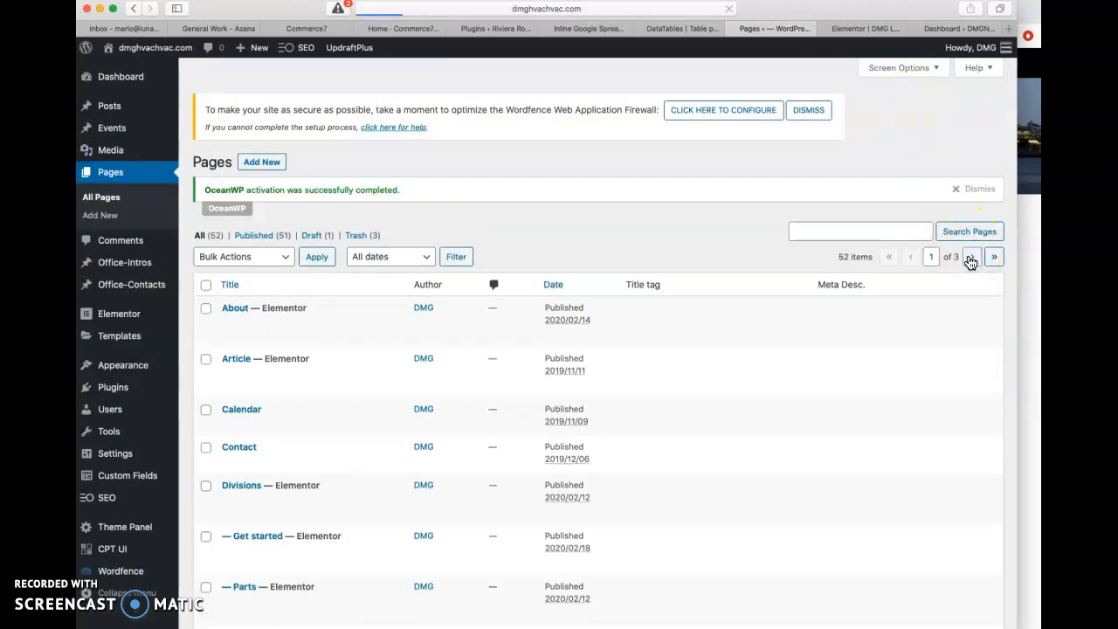
pyautogui.click(993, 256)
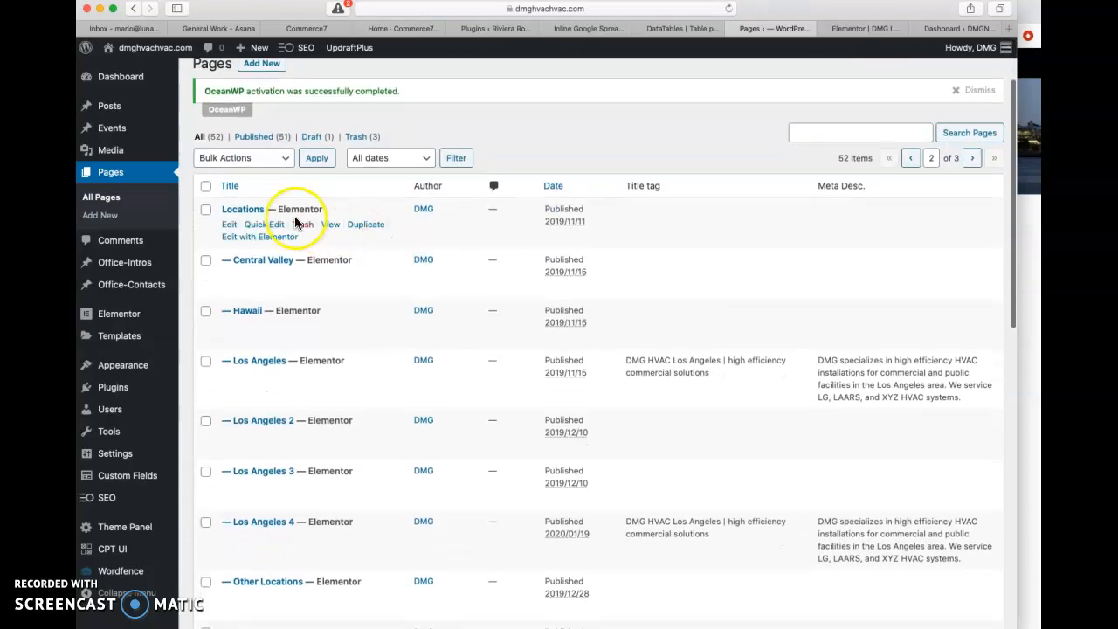
pyautogui.scroll(-3)
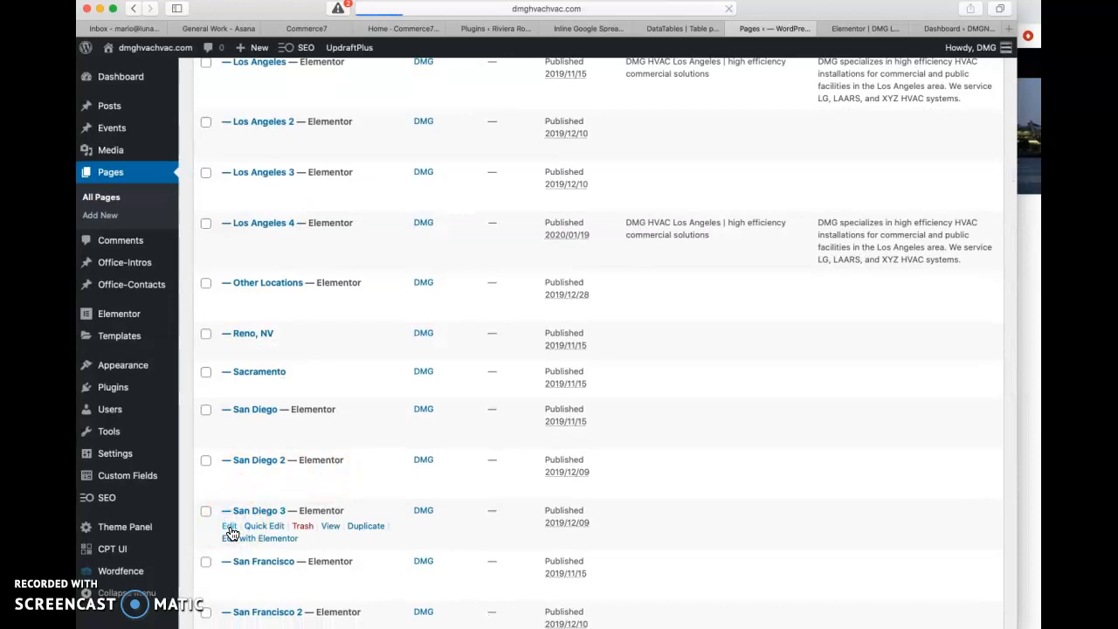
pyautogui.click(229, 525)
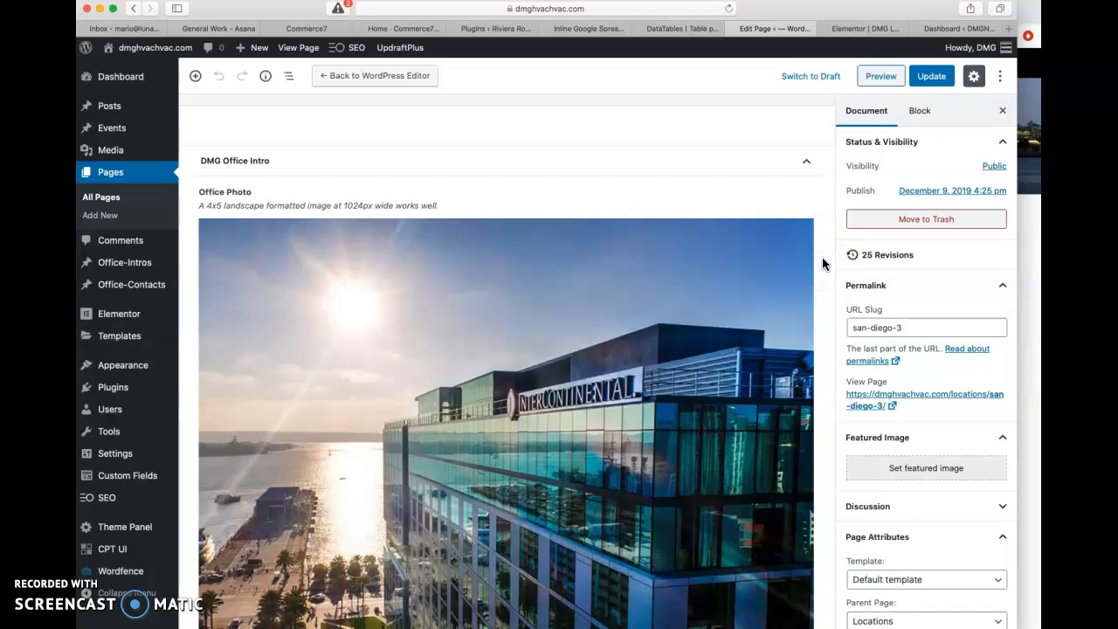
pyautogui.scroll(-3)
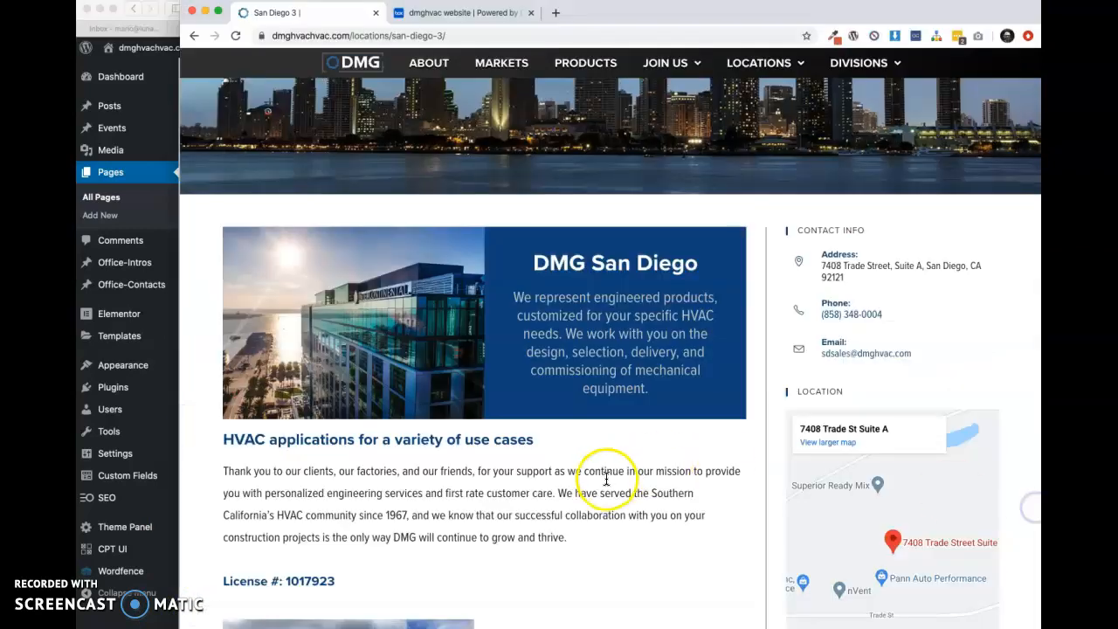
pyautogui.moveTo(162, 615)
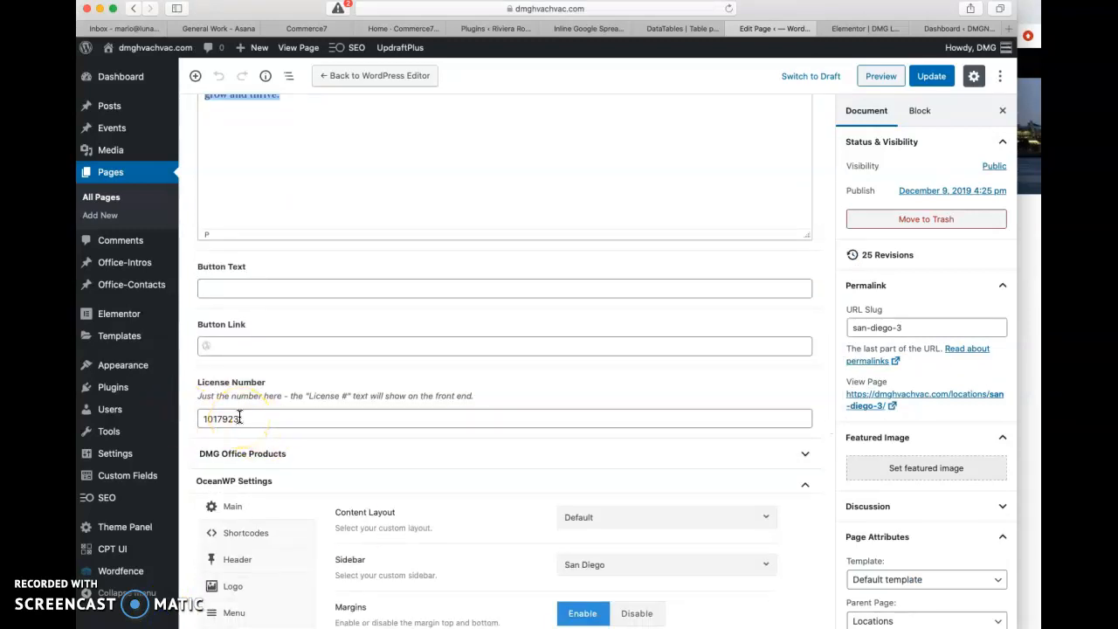
pyautogui.scroll(3)
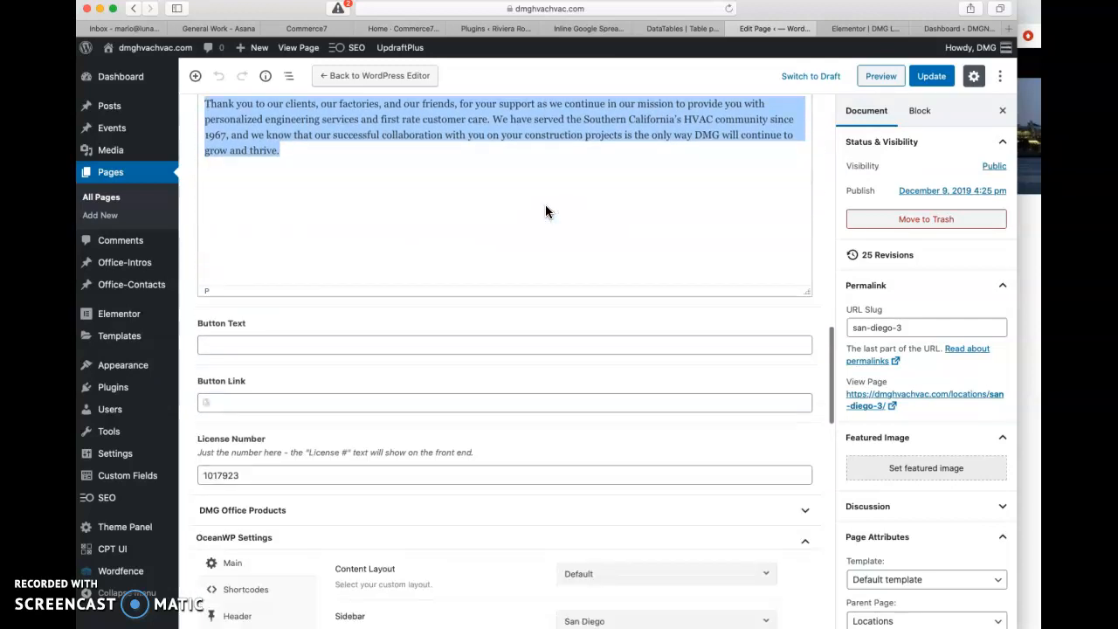
pyautogui.scroll(-3)
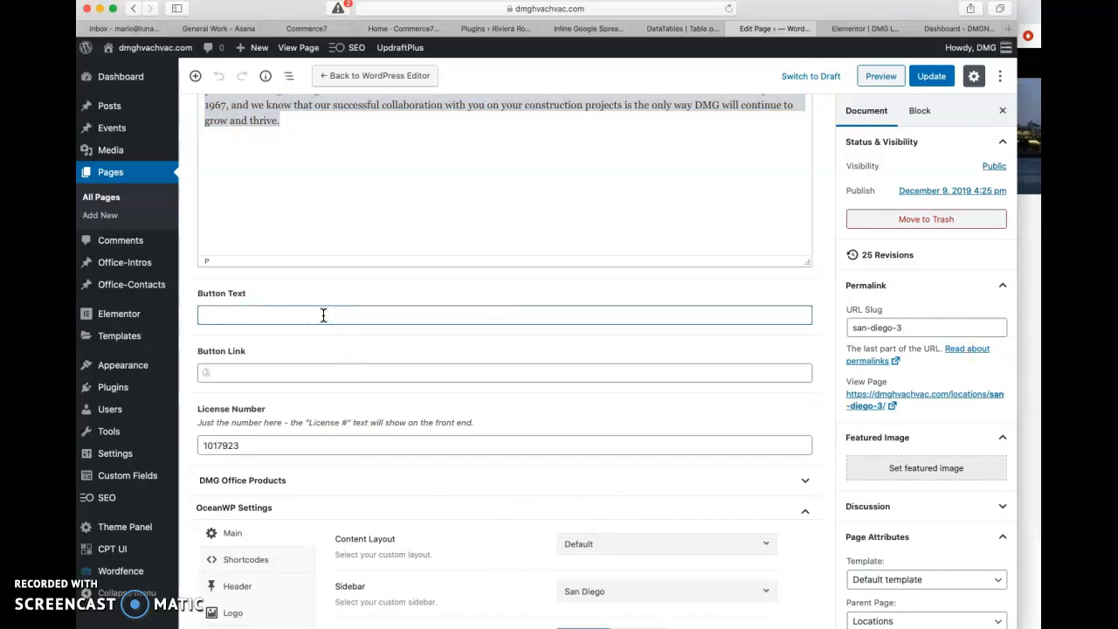
# Label the button 'Intercontinental San Diego', link it to intercontinentalsandiego.com, and update
pyautogui.write('Intercontinental San Diego')
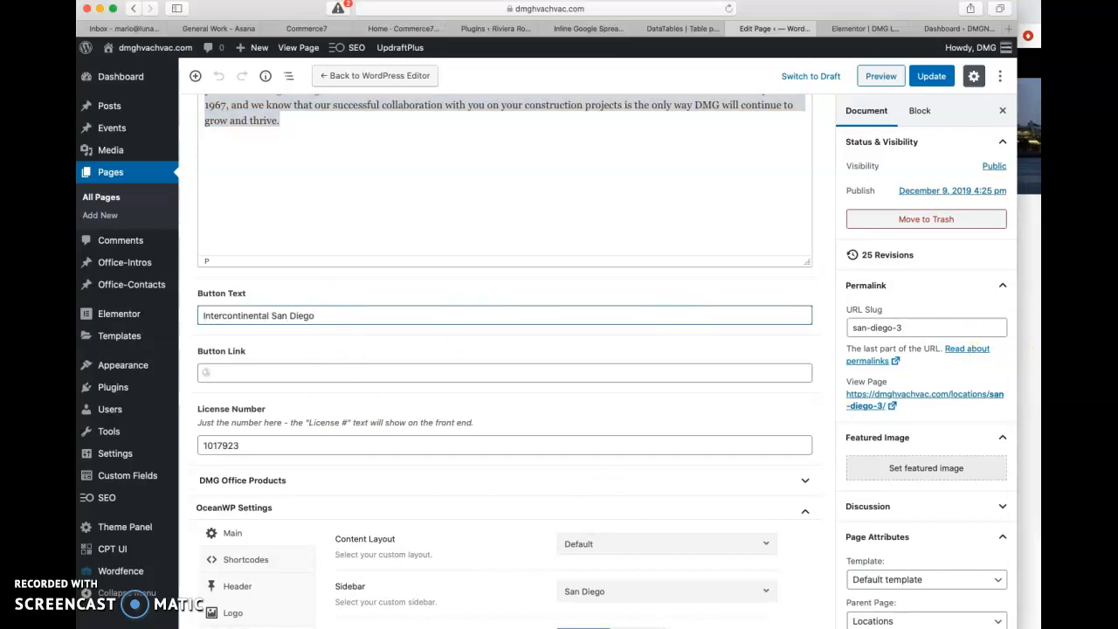
pyautogui.moveTo(656, 486)
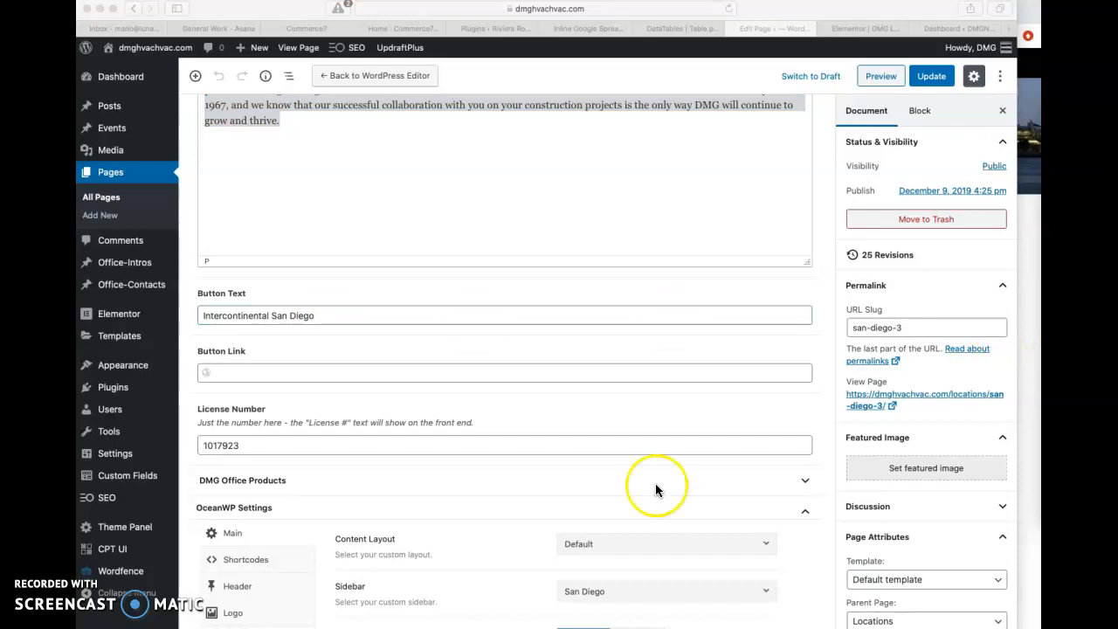
pyautogui.click(278, 372)
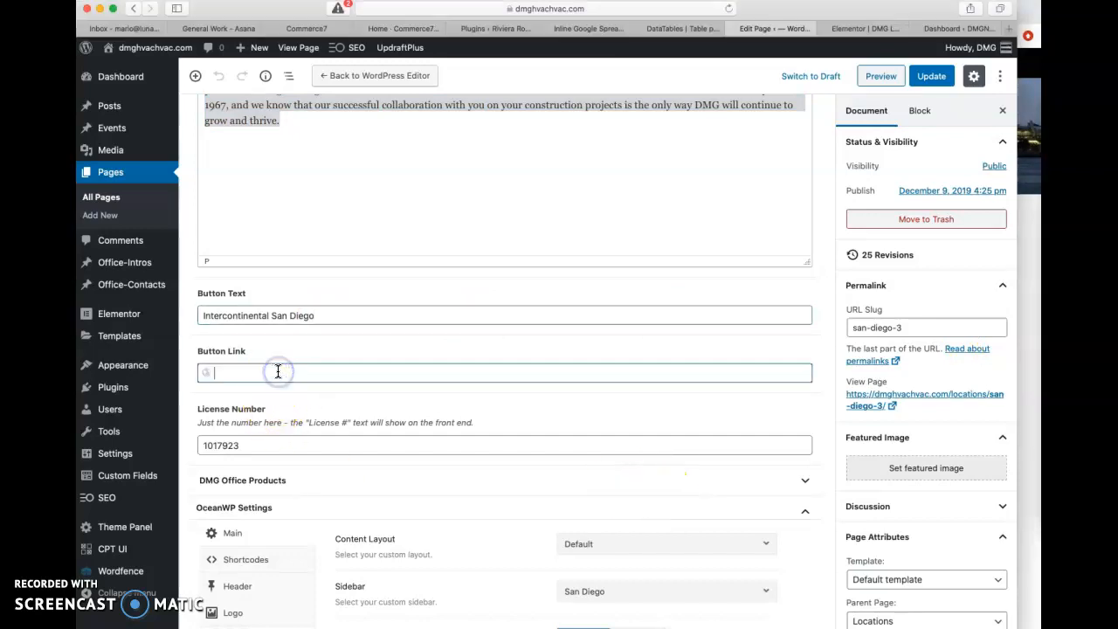
pyautogui.write('Intercontinental San Diego')
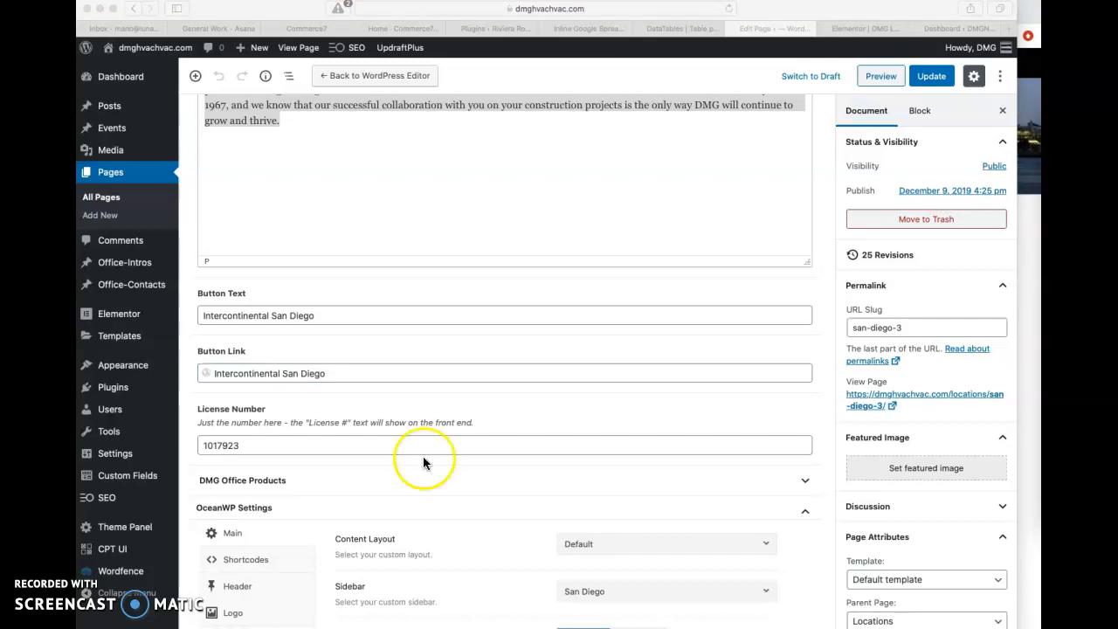
pyautogui.doubleClick(268, 372)
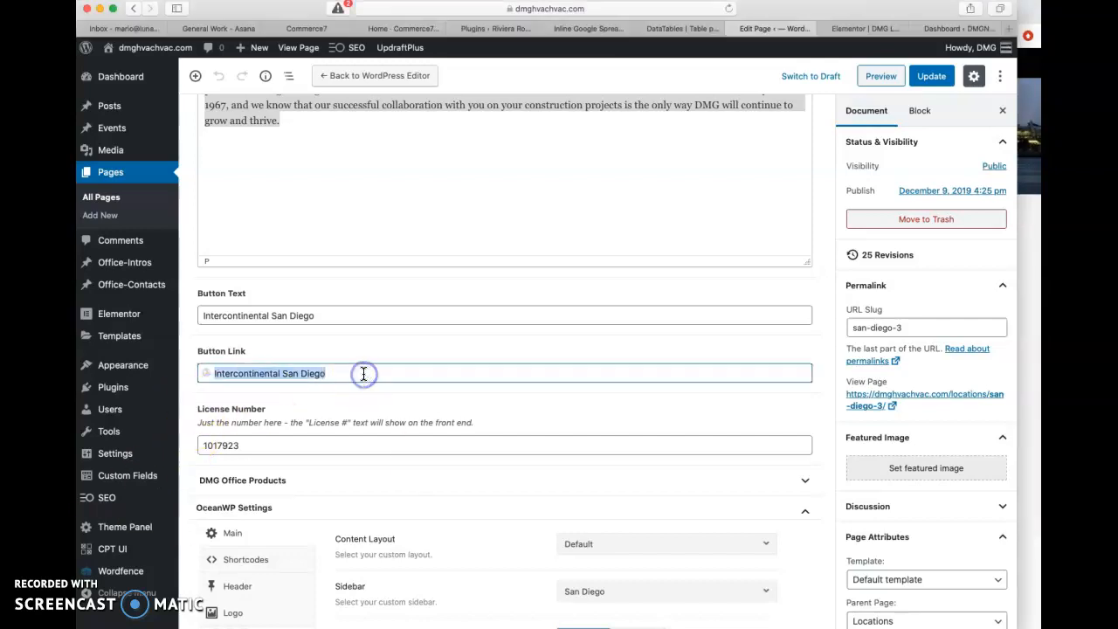
pyautogui.write('https://www.intercontinentalsandiego.com/')
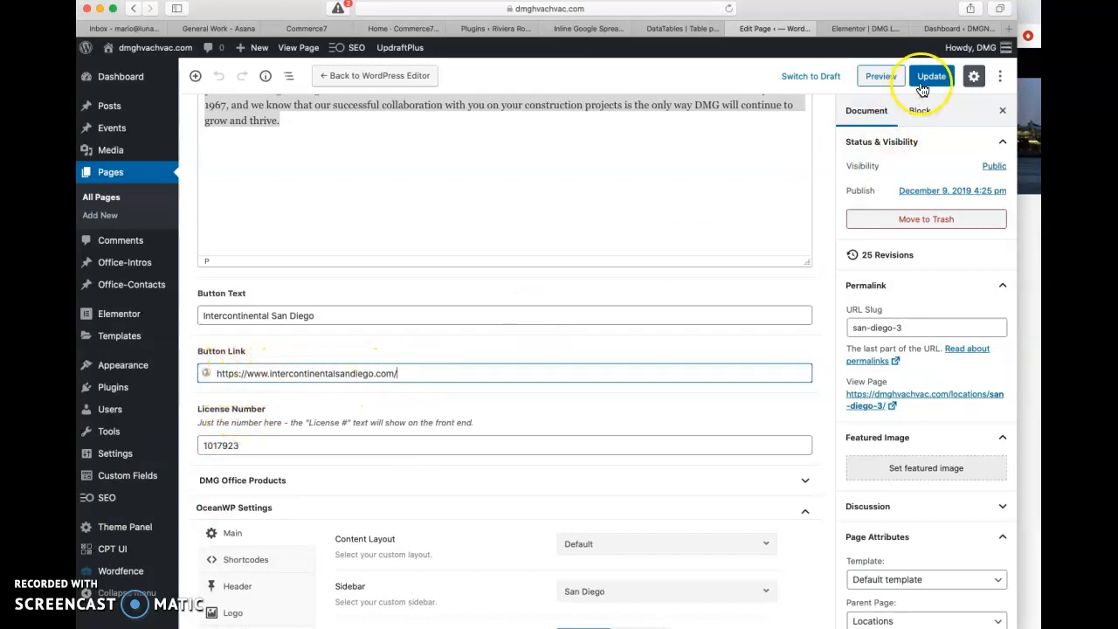
pyautogui.click(931, 76)
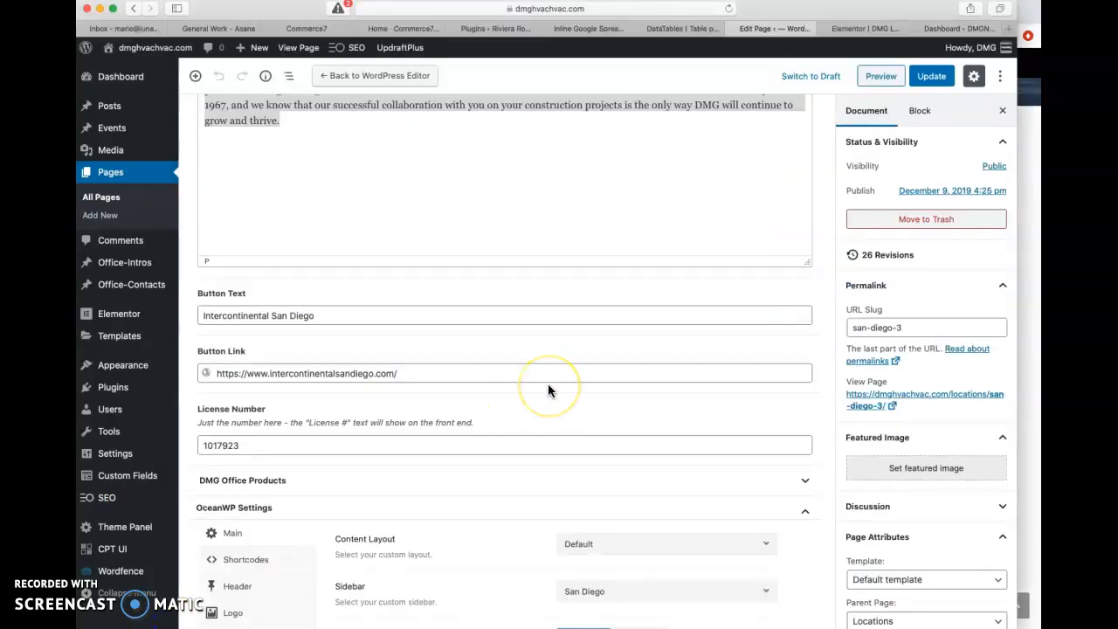
# Add an 'Another item' bullet to AHU Product Description 1 and update the page
pyautogui.scroll(-3)
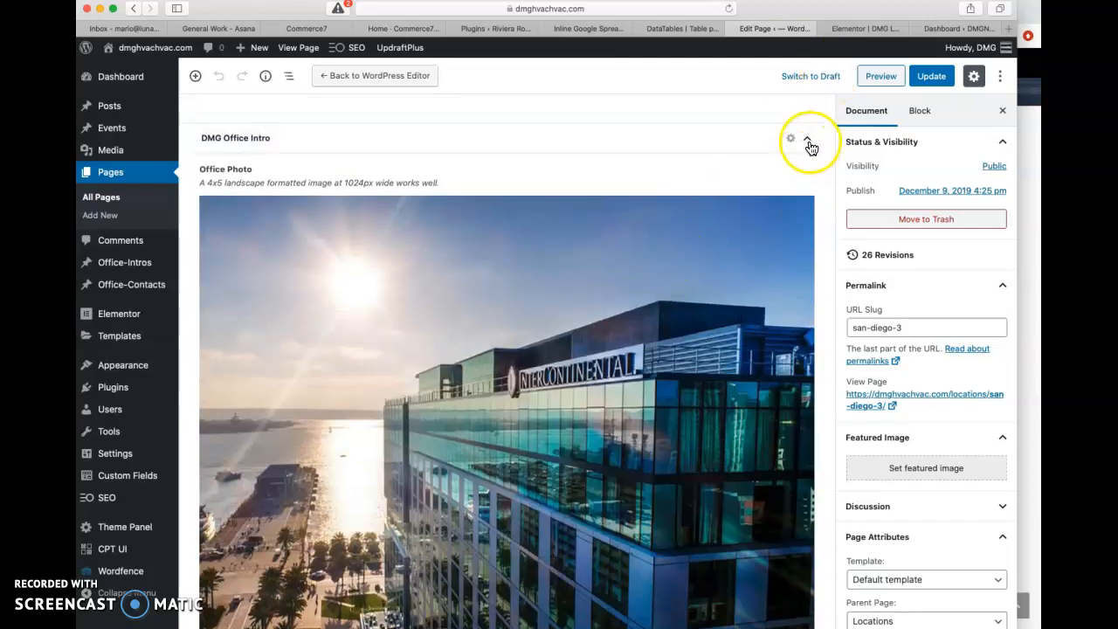
pyautogui.click(790, 138)
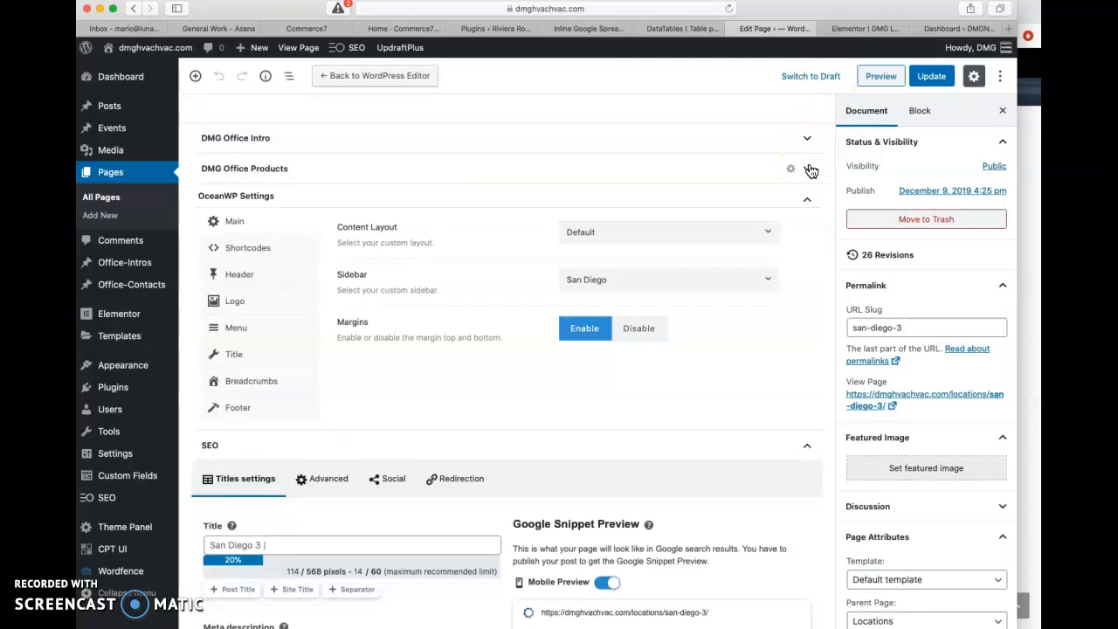
pyautogui.click(806, 167)
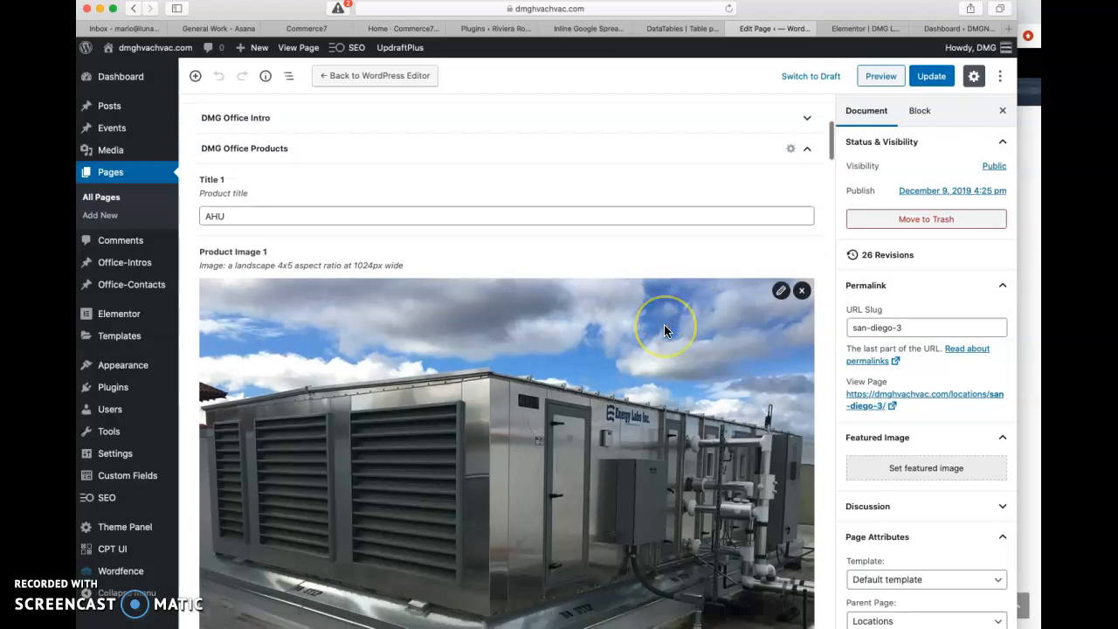
pyautogui.scroll(-3)
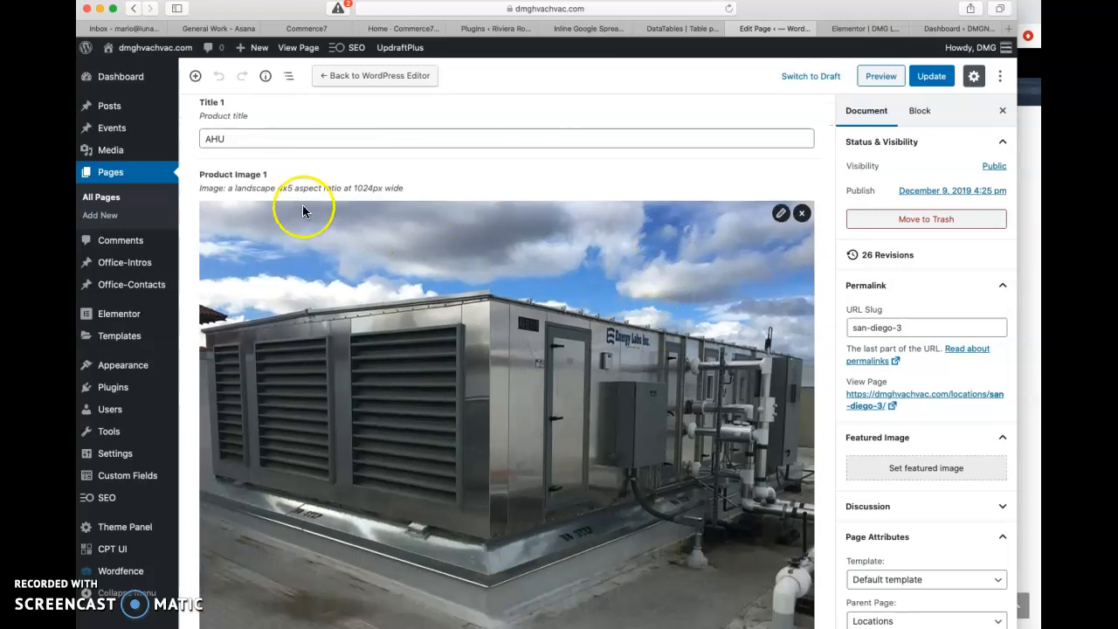
pyautogui.moveTo(318, 317)
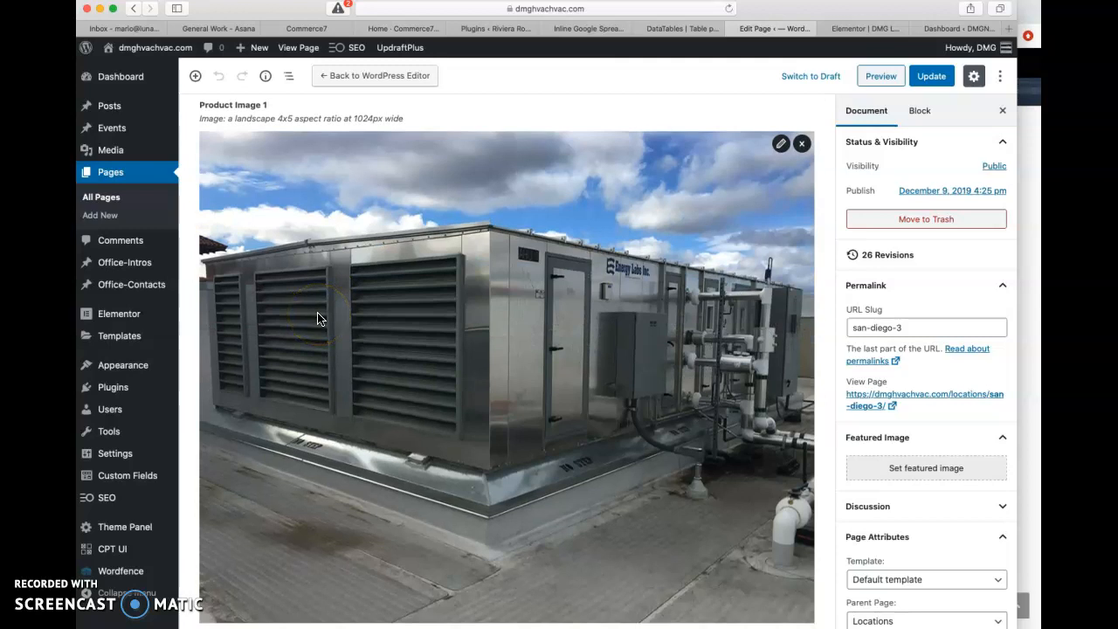
pyautogui.scroll(-3)
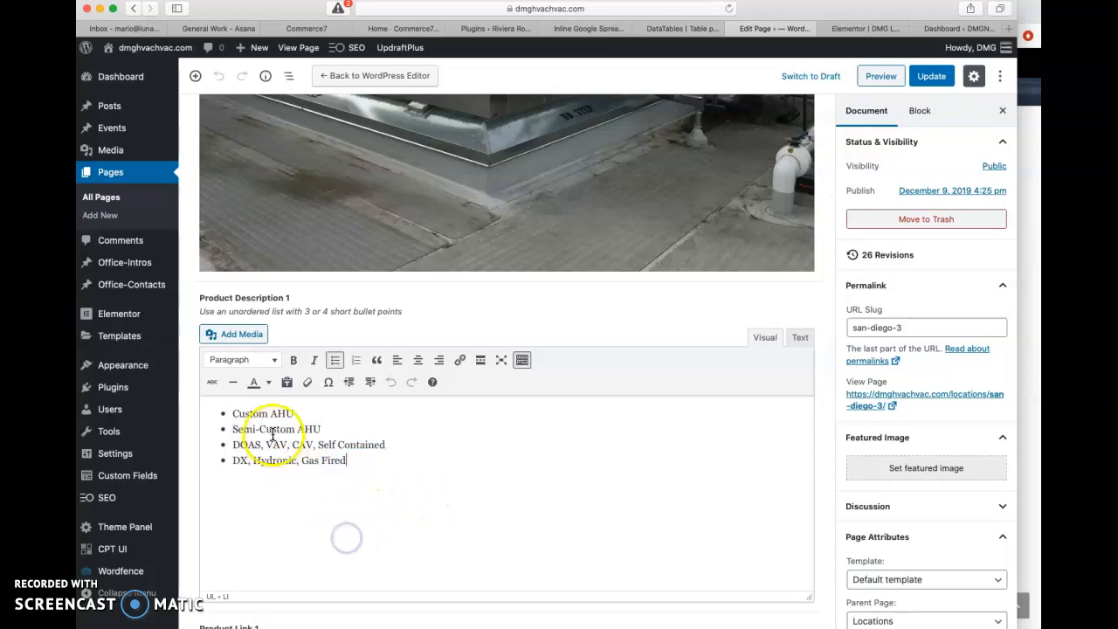
pyautogui.moveTo(629, 373)
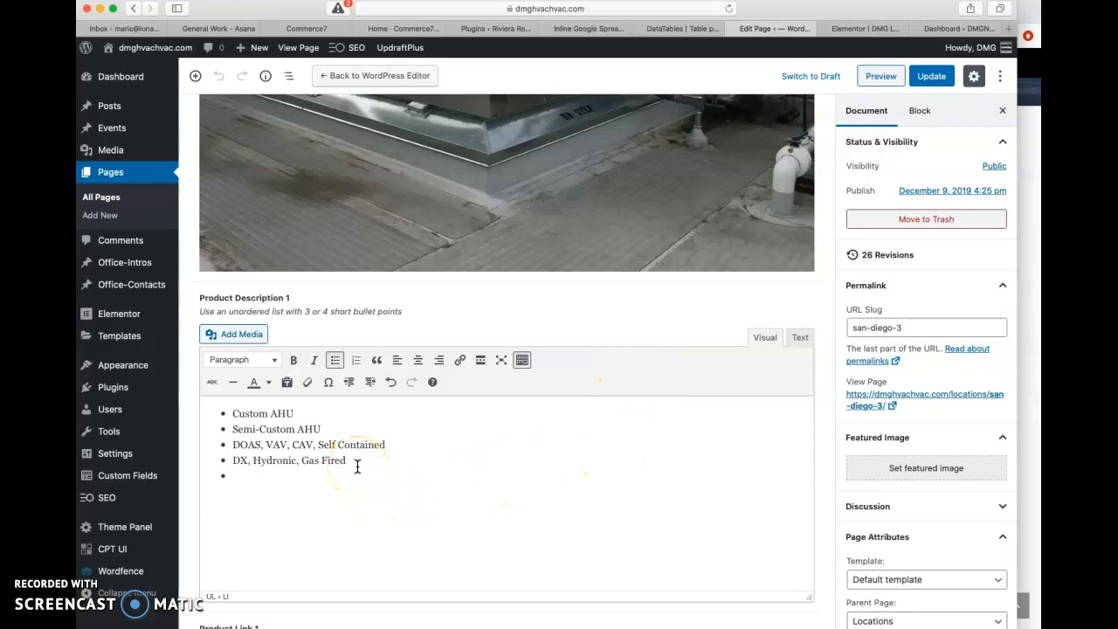
pyautogui.write('Anothe')
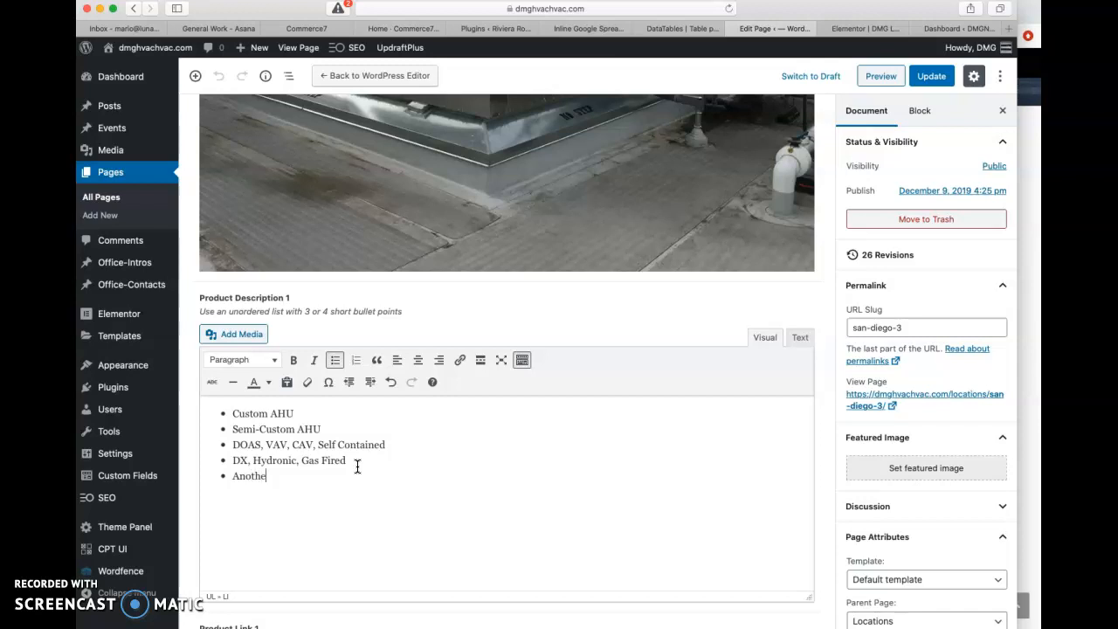
pyautogui.write('r item')
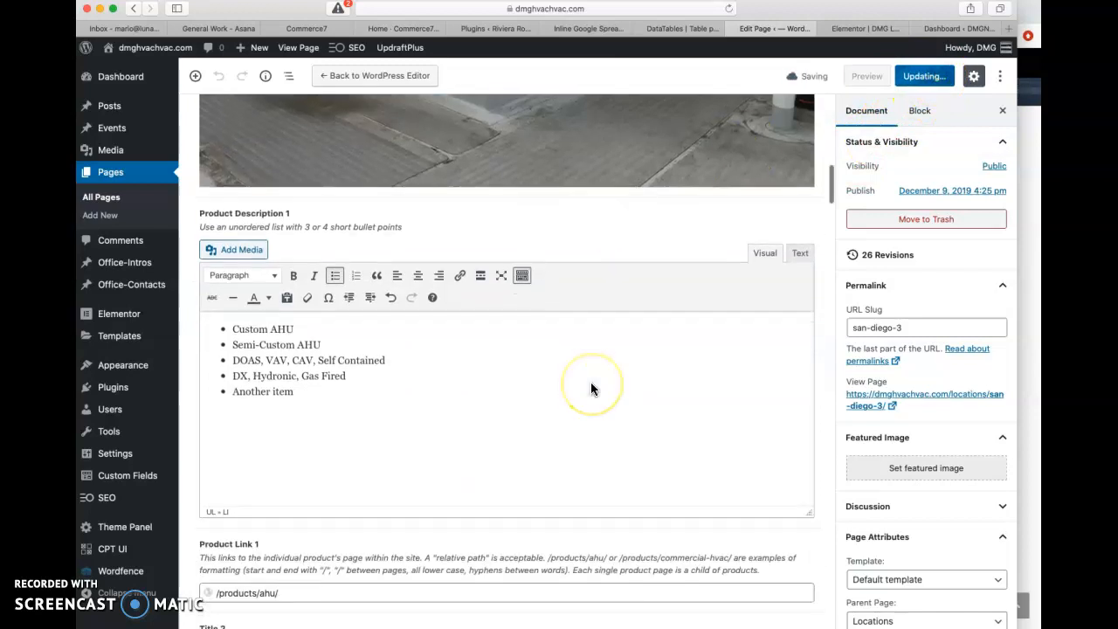
pyautogui.click(923, 76)
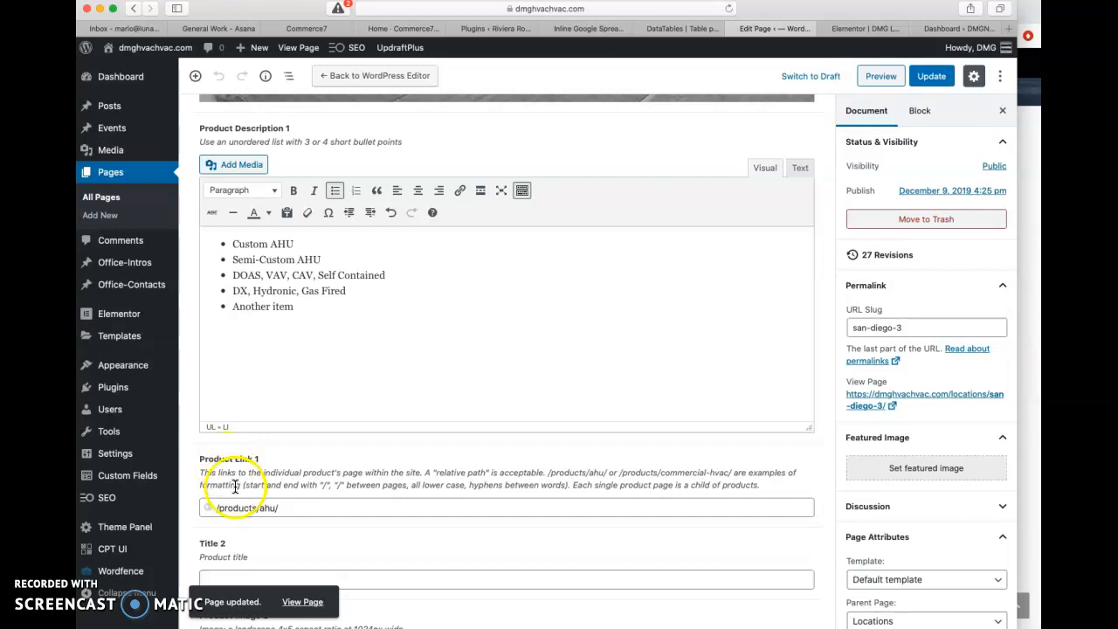
pyautogui.click(267, 507)
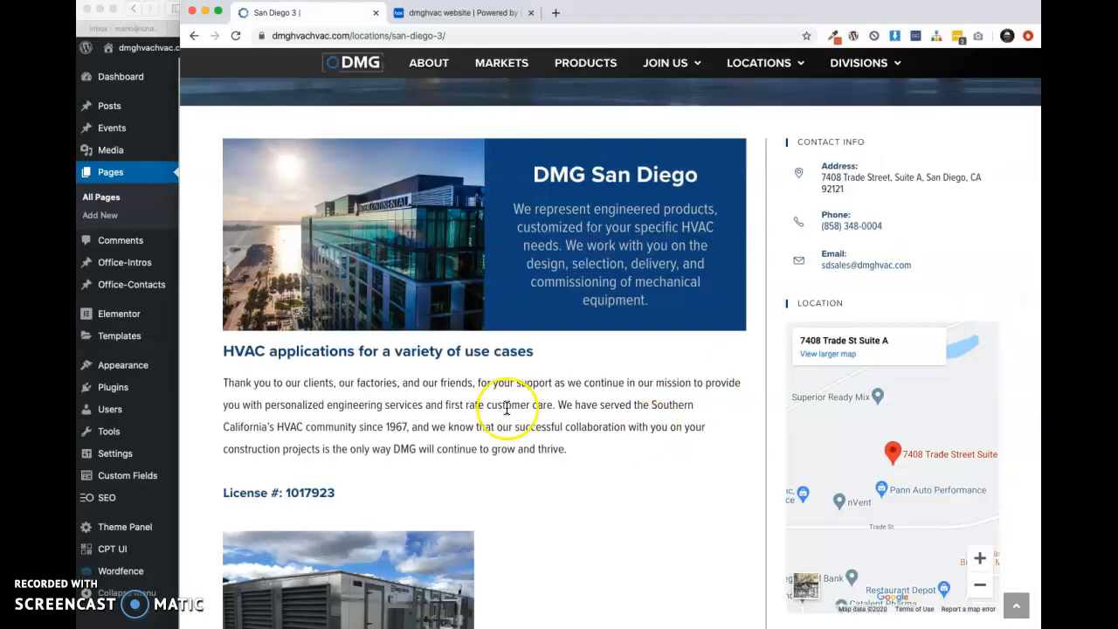
pyautogui.scroll(-3)
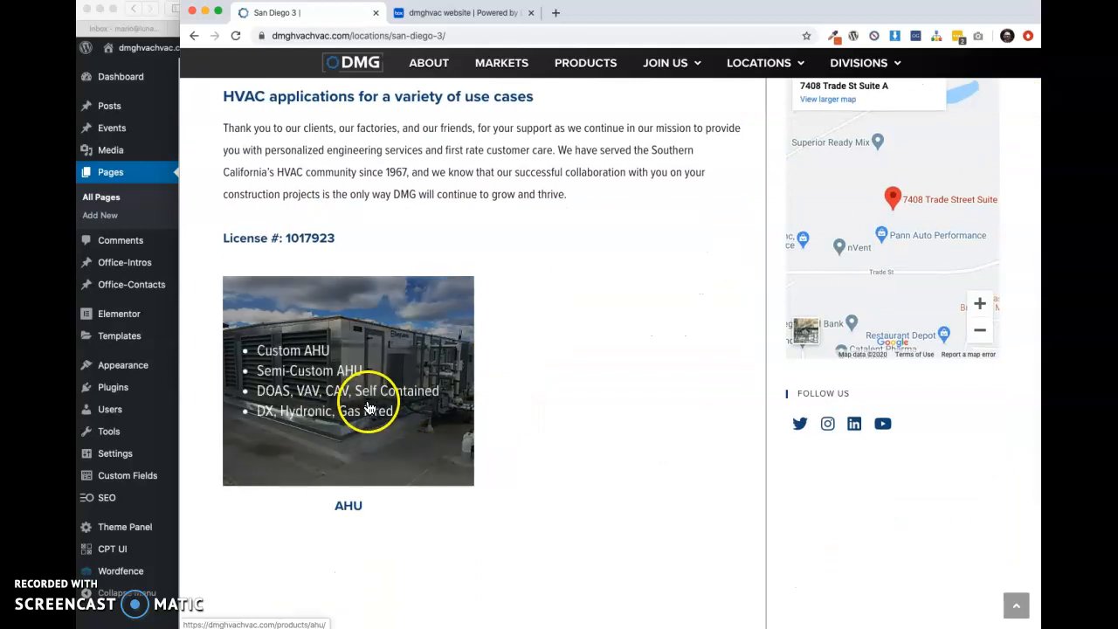
pyautogui.click(367, 384)
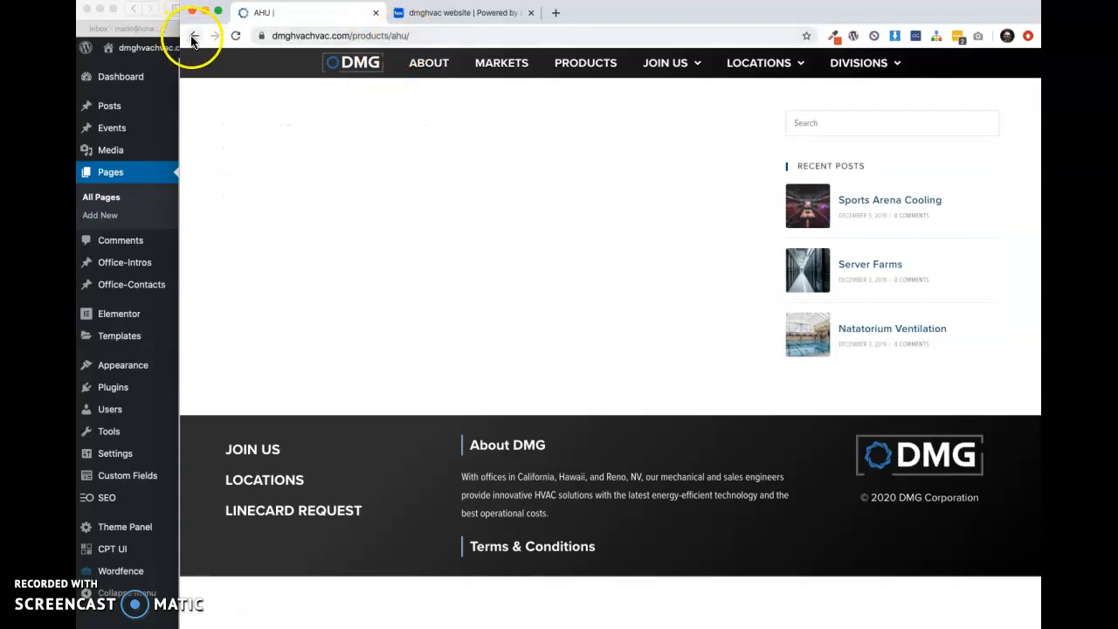
pyautogui.click(194, 35)
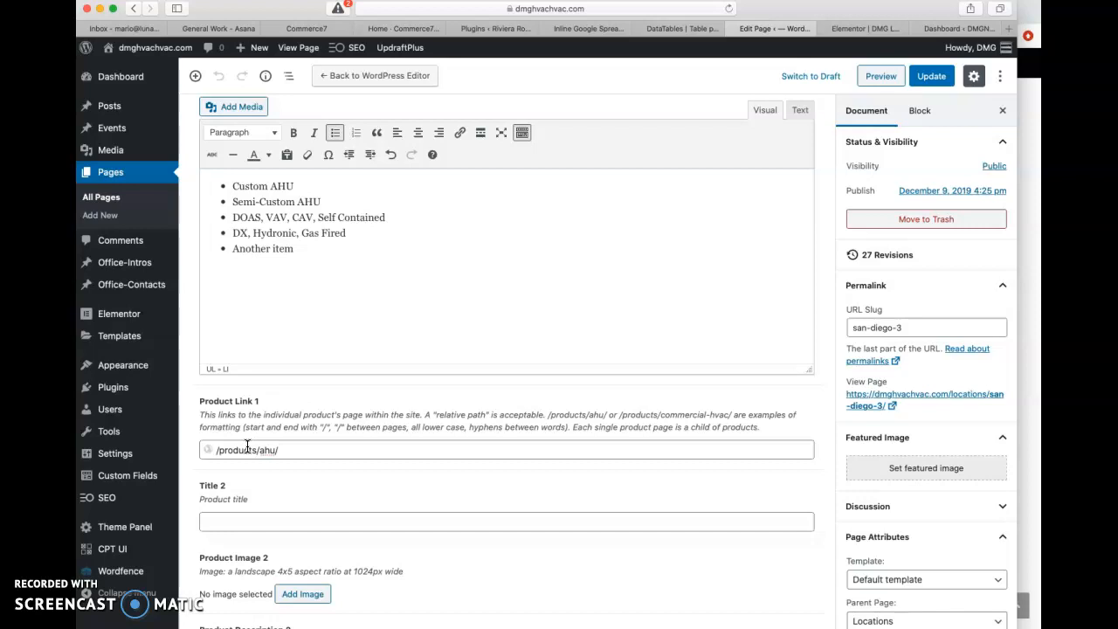
pyautogui.moveTo(280, 493)
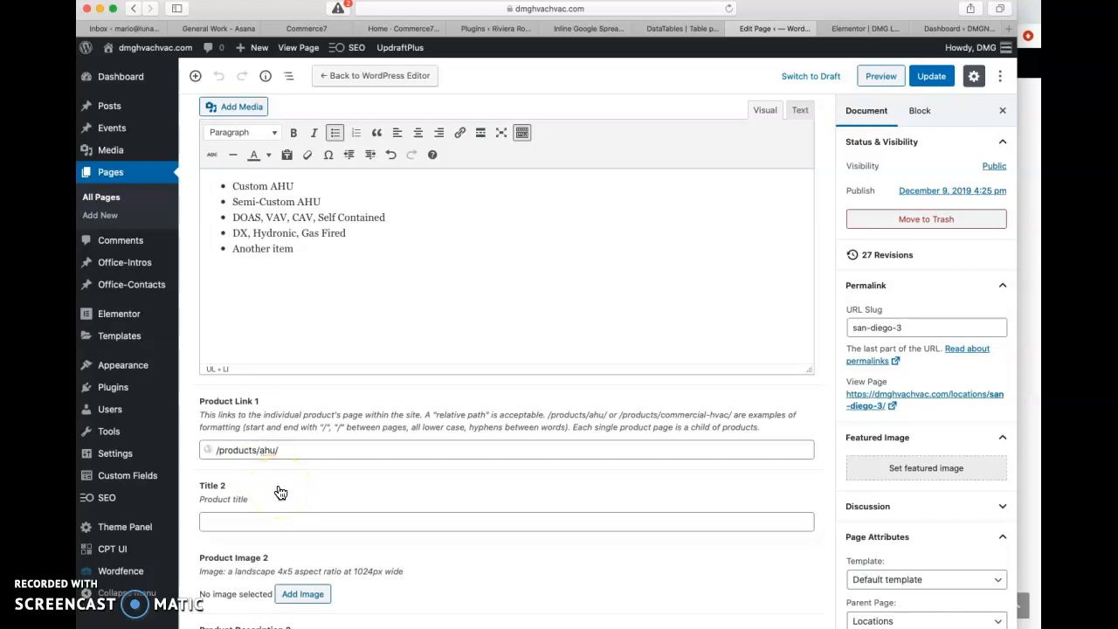
pyautogui.moveTo(627, 349)
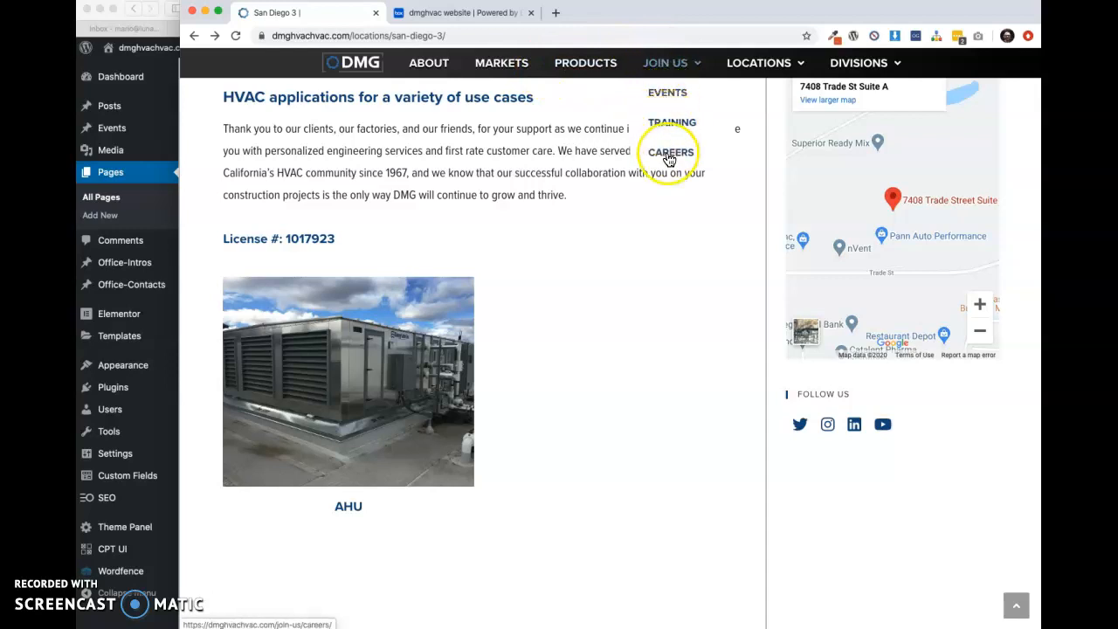
pyautogui.moveTo(665, 63)
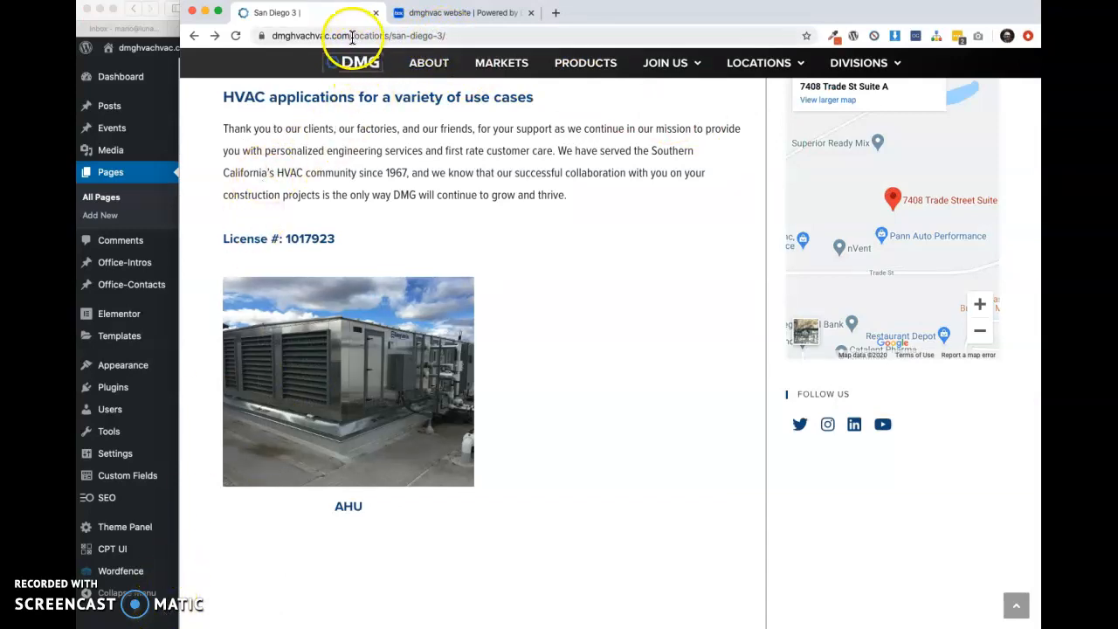
pyautogui.click(349, 36)
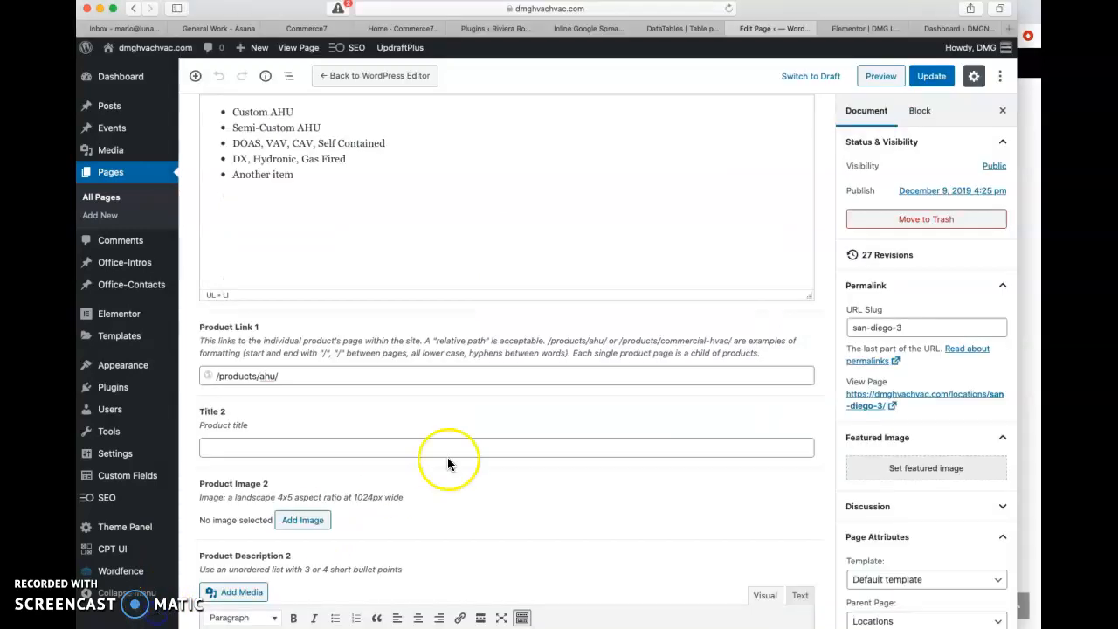
# Set Title 2 to VRF and bring up Product Image 2's media picker
pyautogui.scroll(-3)
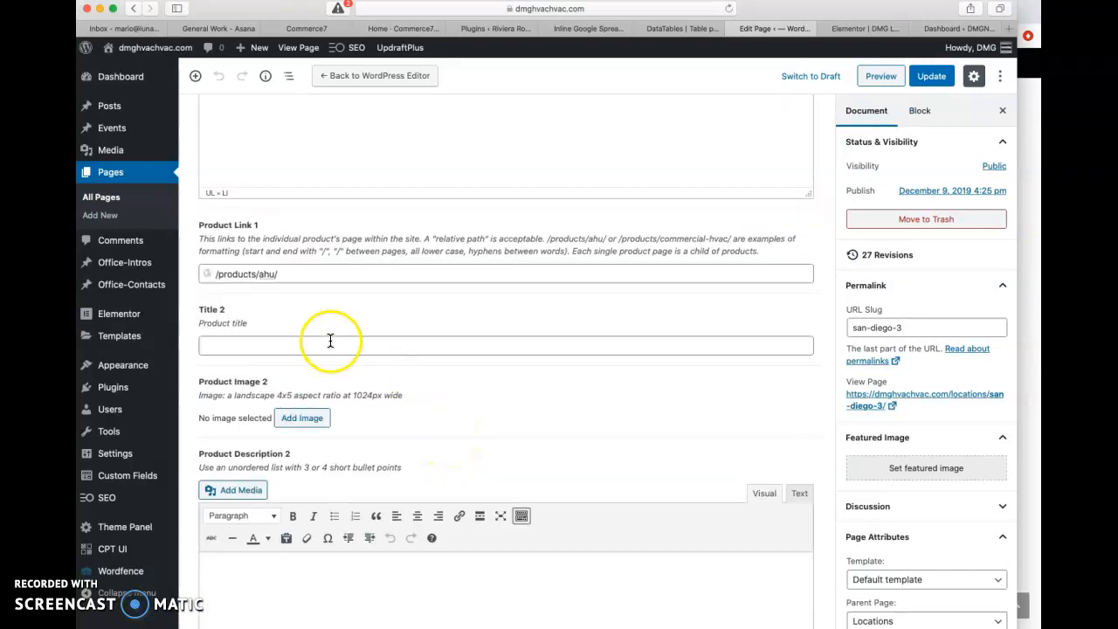
pyautogui.write('VRF')
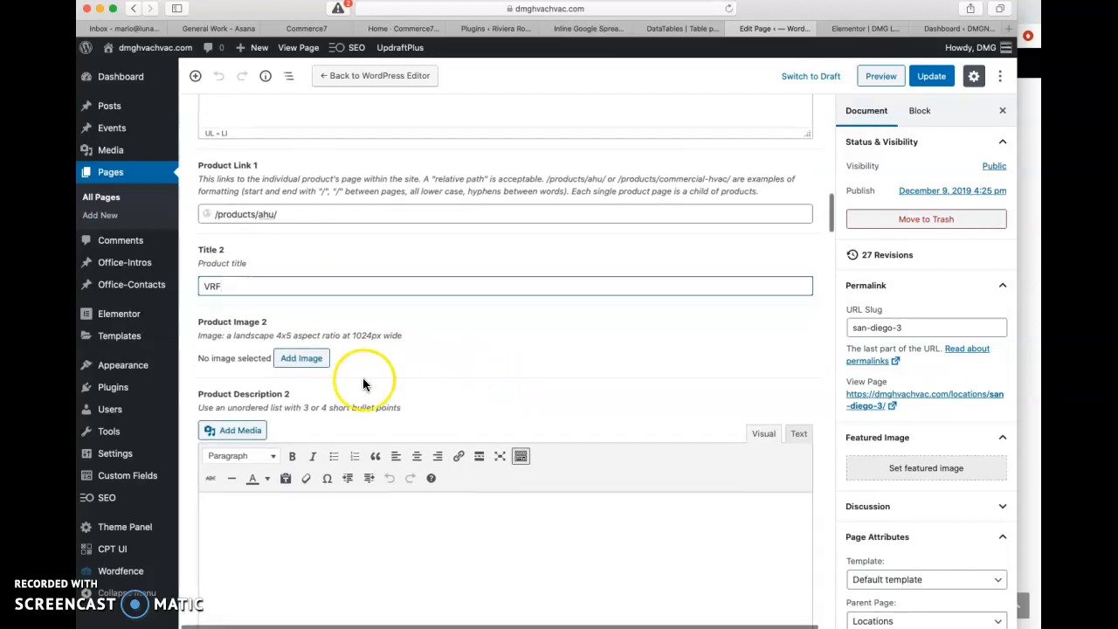
pyautogui.moveTo(301, 359)
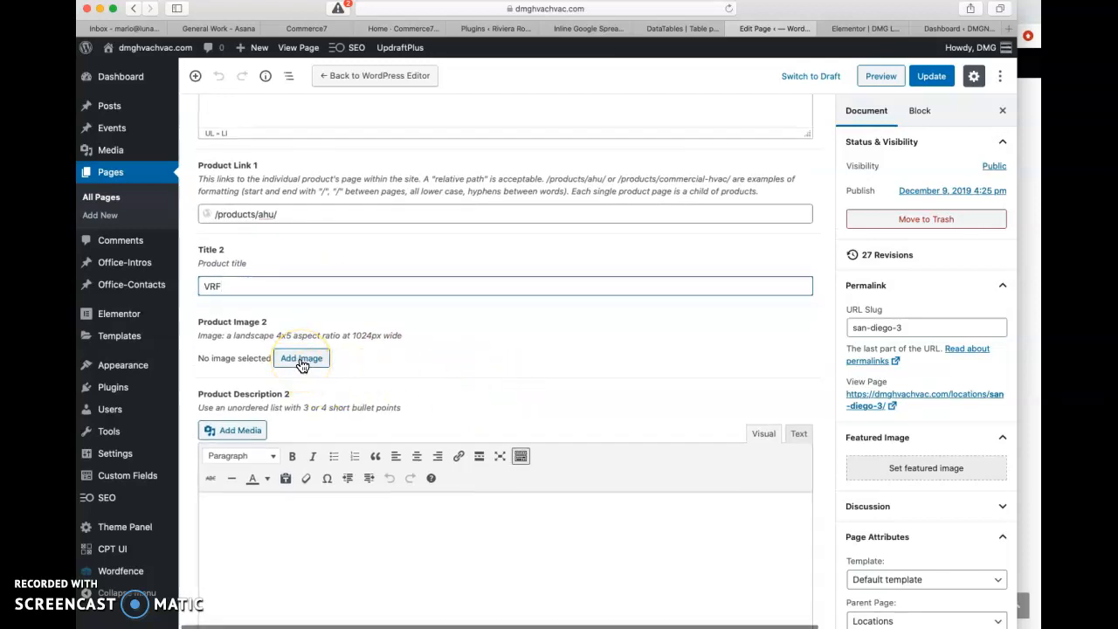
pyautogui.click(301, 358)
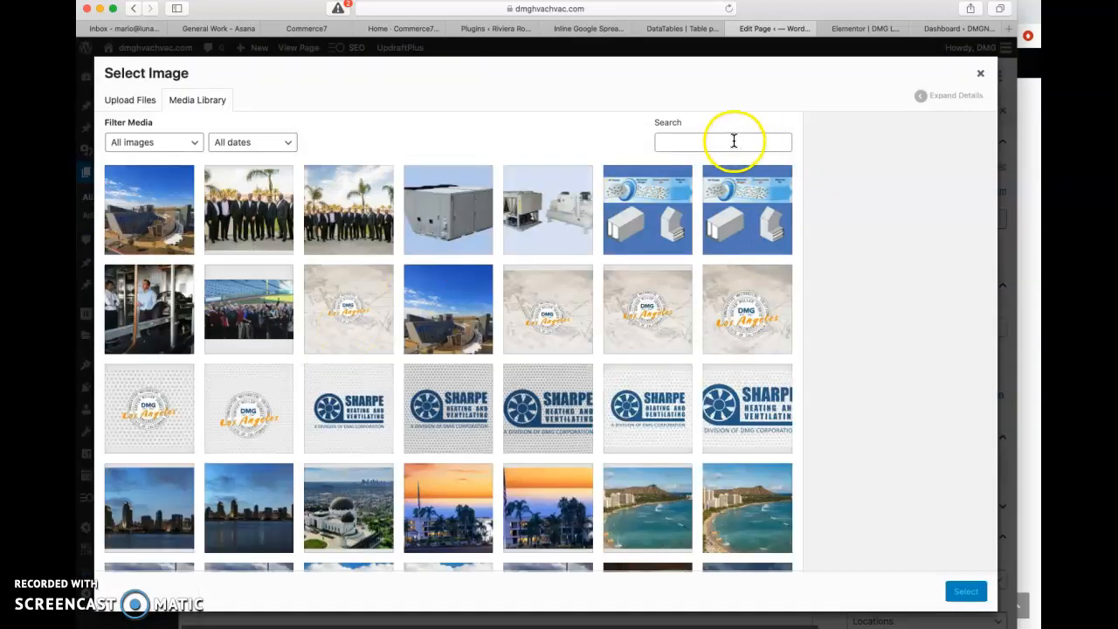
# Pick vrf.jpg from a 'vrf' search and set its alt text to DMG HVAC VRF
pyautogui.write('vrf')
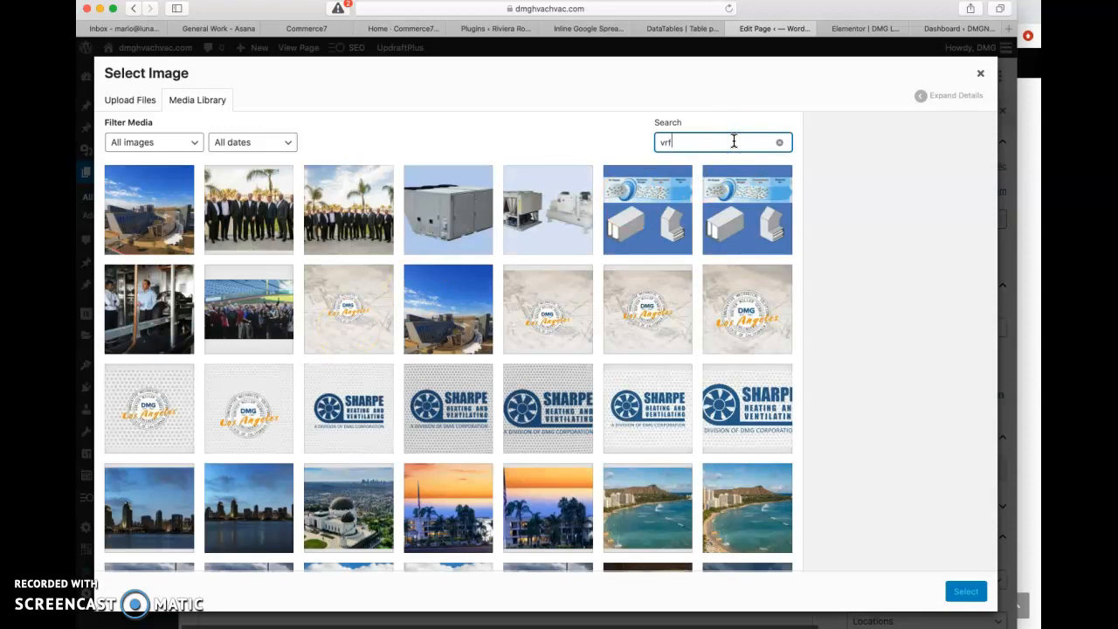
pyautogui.click(148, 209)
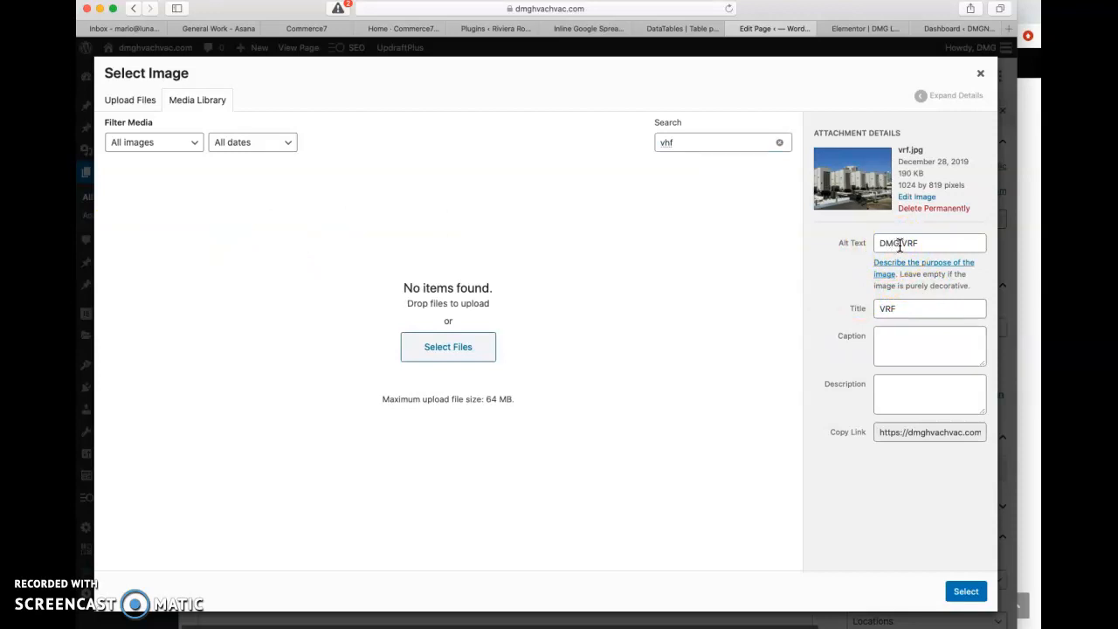
pyautogui.click(898, 243)
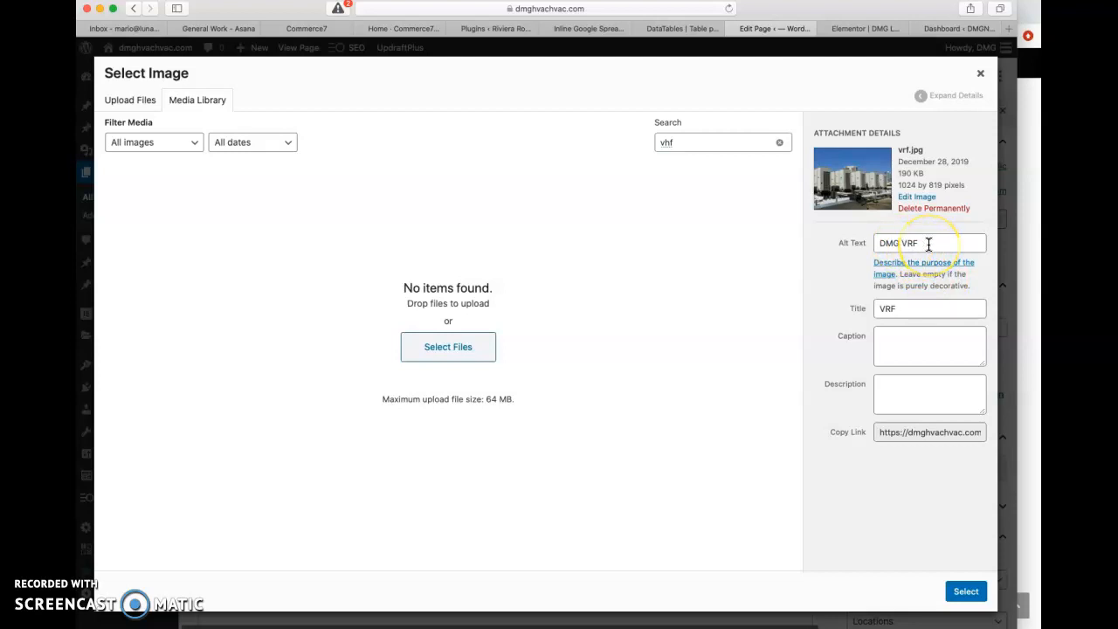
pyautogui.click(900, 243)
pyautogui.write('HVAC ')
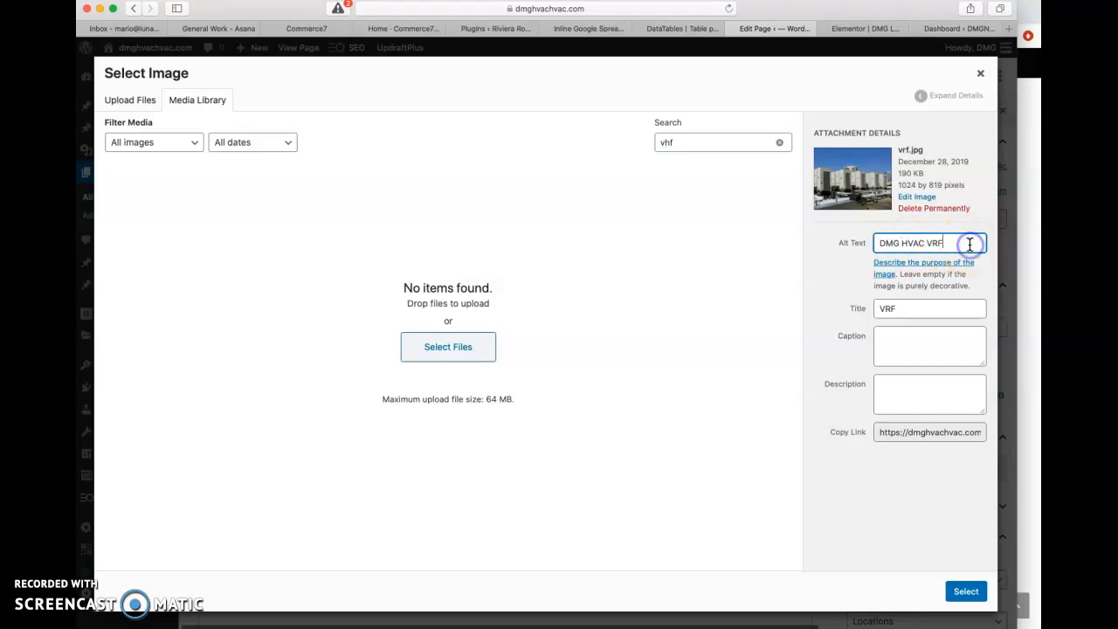
pyautogui.write('unit')
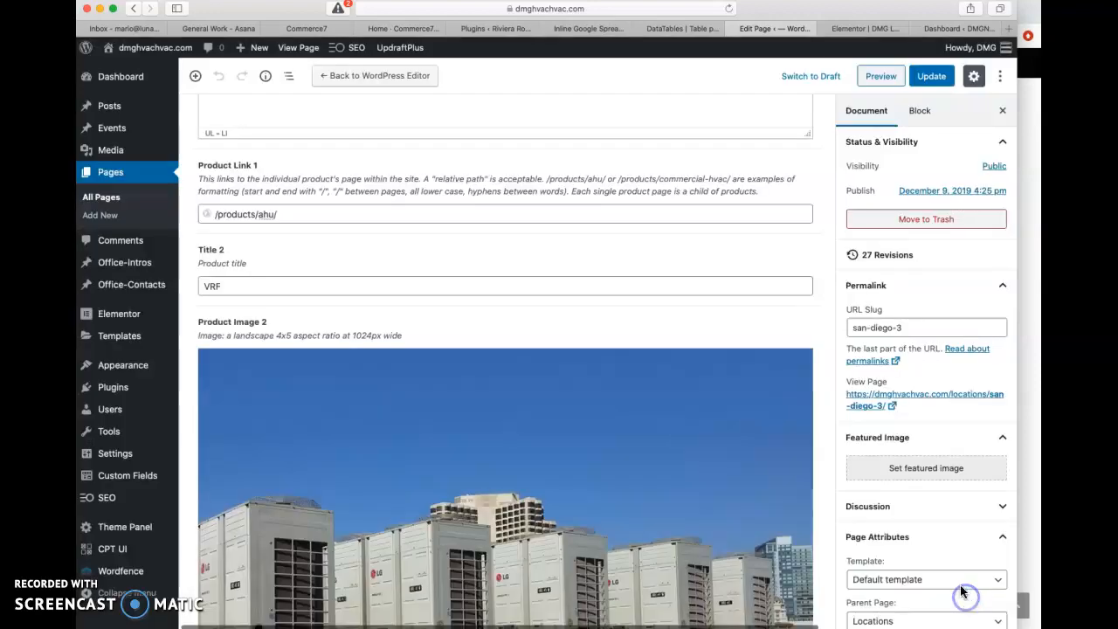
# Give VRF four bulleted features ('Extensive Range of Indoor Units'…), link /products/vrf, and update
pyautogui.scroll(-3)
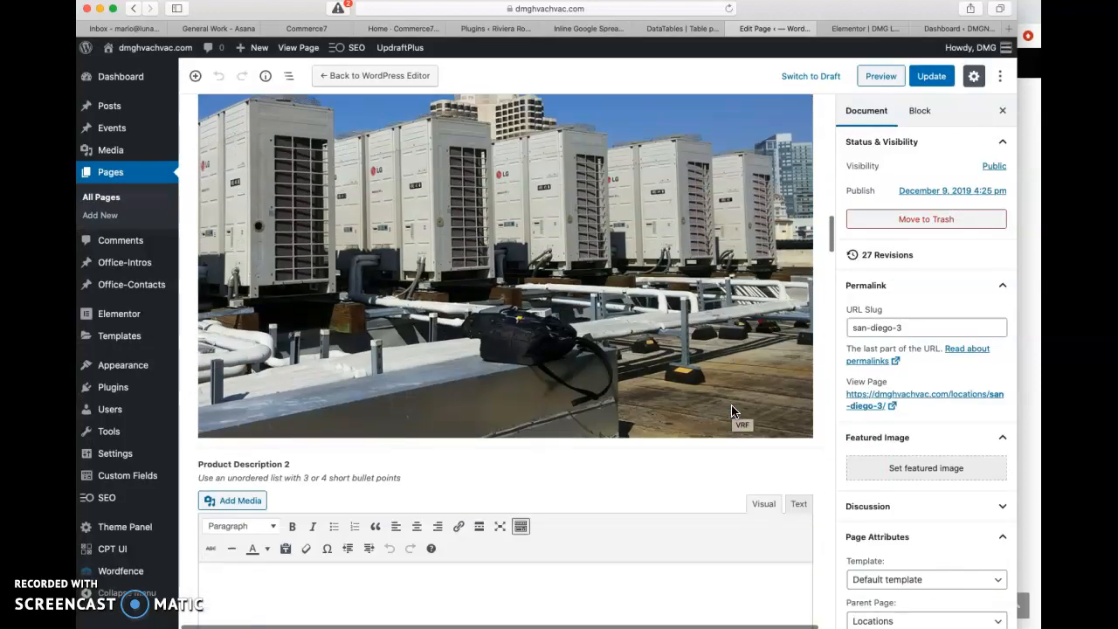
pyautogui.scroll(-3)
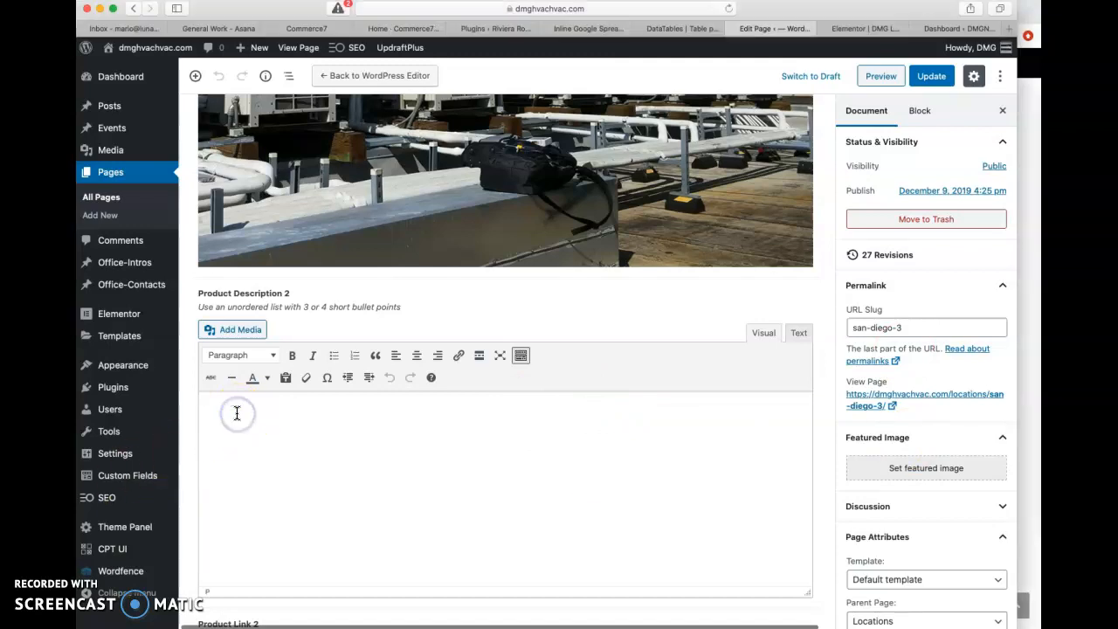
pyautogui.write('Extensive Range of Indoor Units')
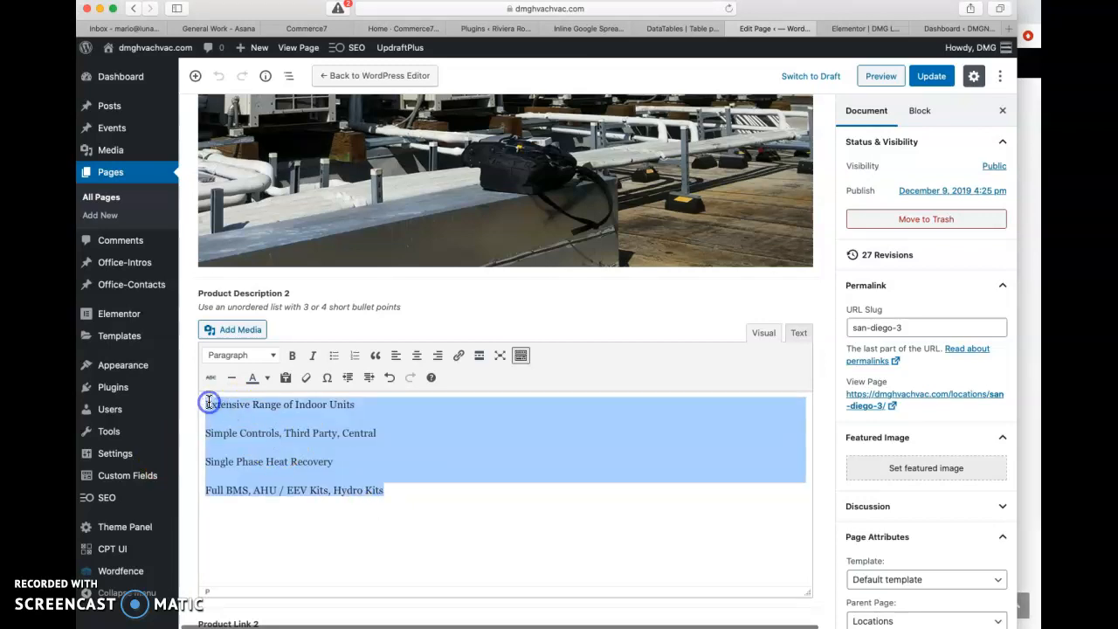
pyautogui.click(334, 355)
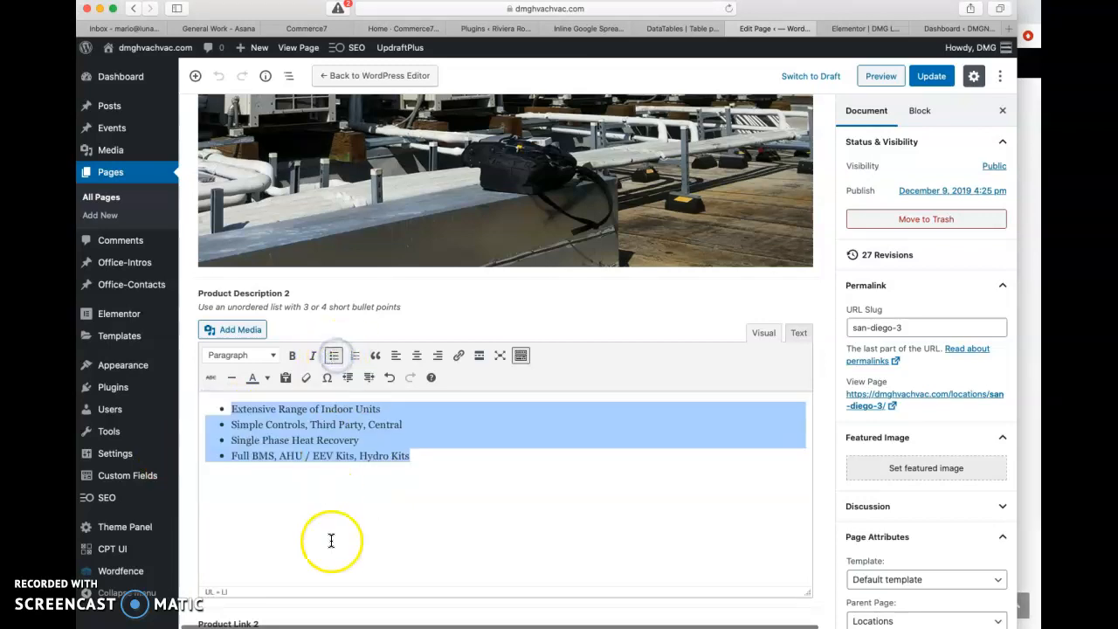
pyautogui.scroll(-3)
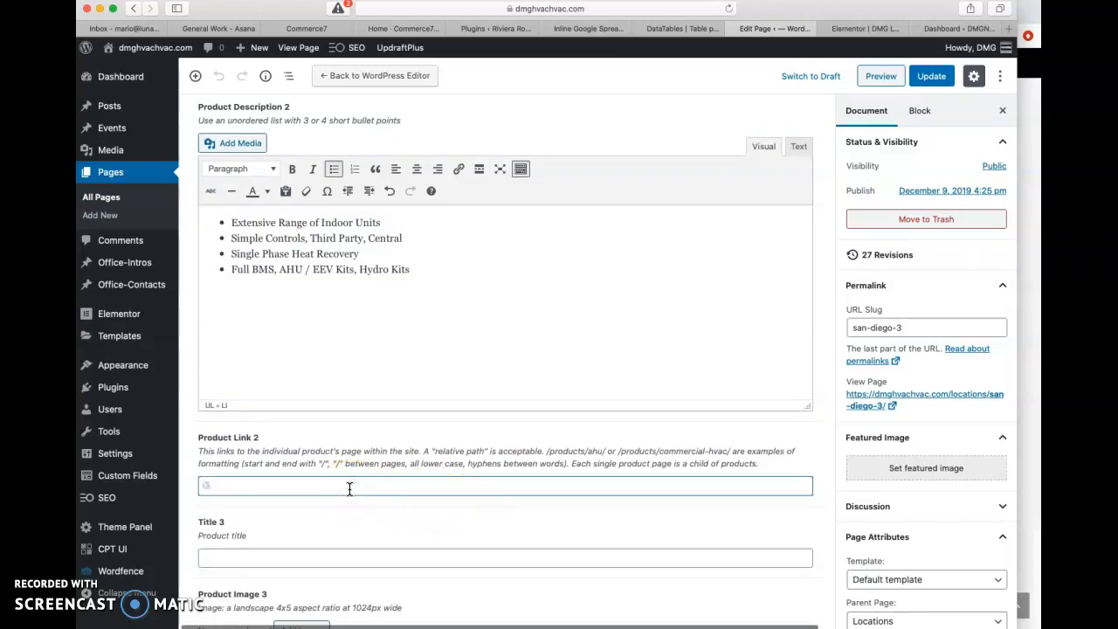
pyautogui.write('/products/vrf')
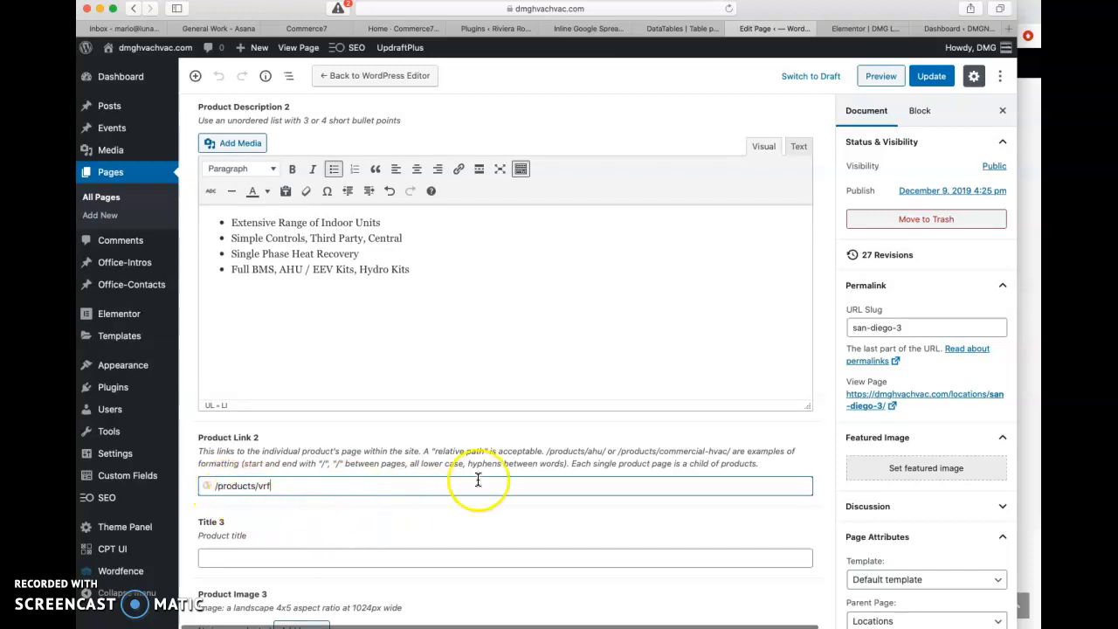
pyautogui.click(930, 76)
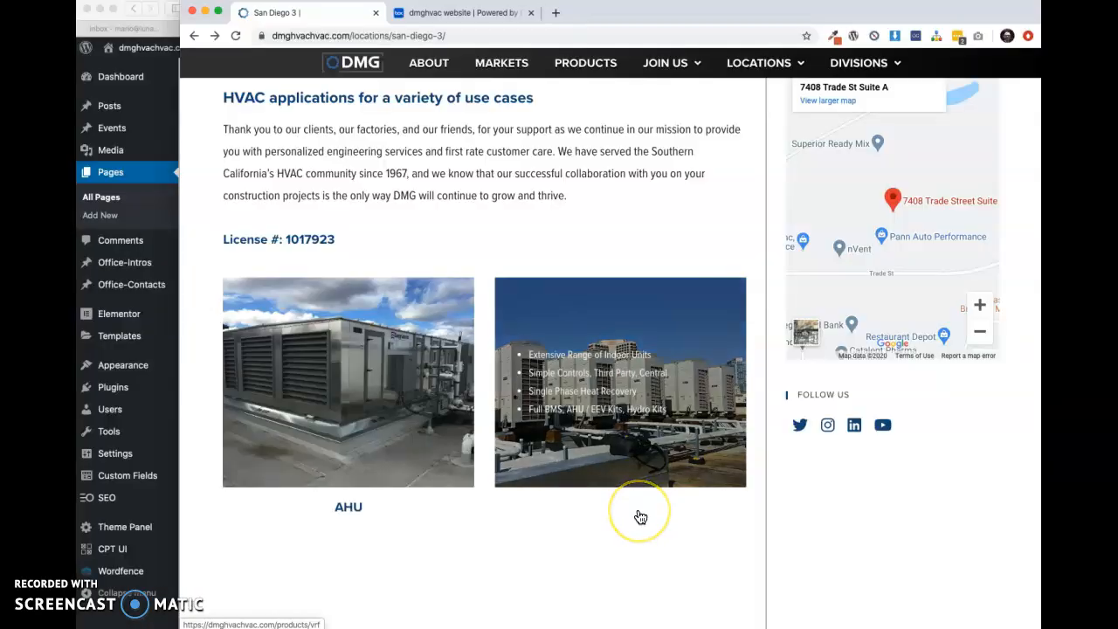
# Open the live San Diego 3 page and scroll to the AHU and VRF product tiles
pyautogui.click(620, 382)
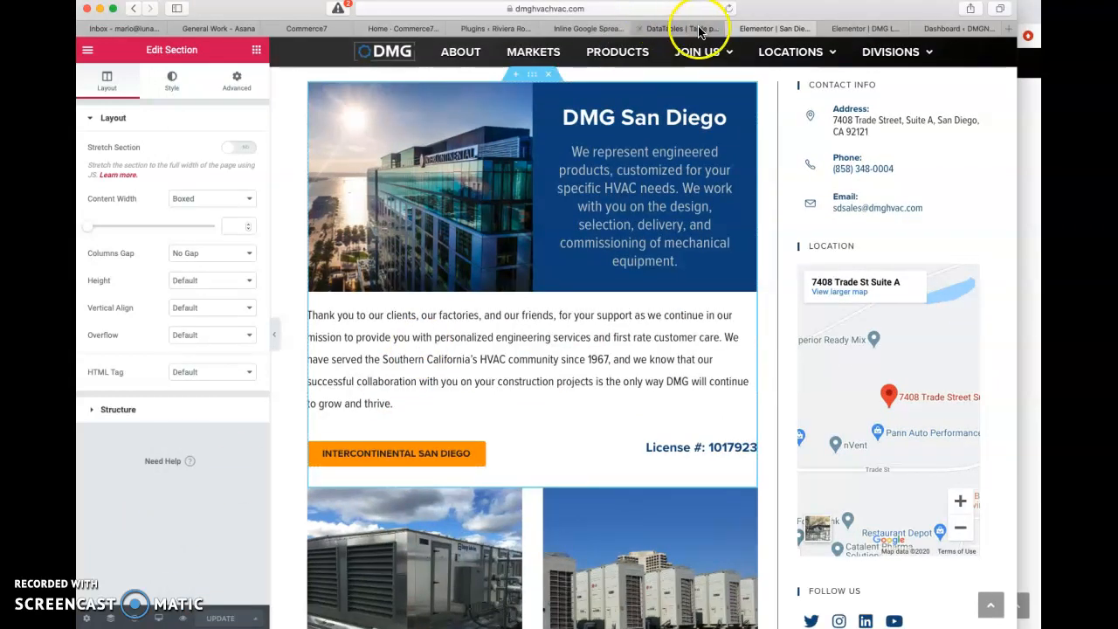
pyautogui.scroll(-3)
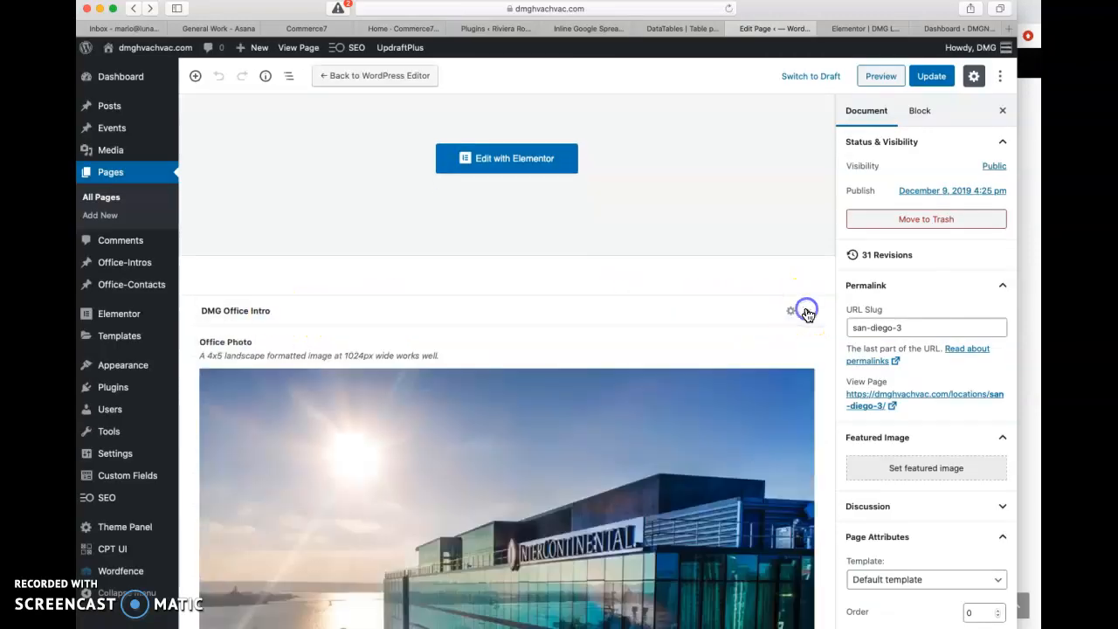
pyautogui.scroll(-3)
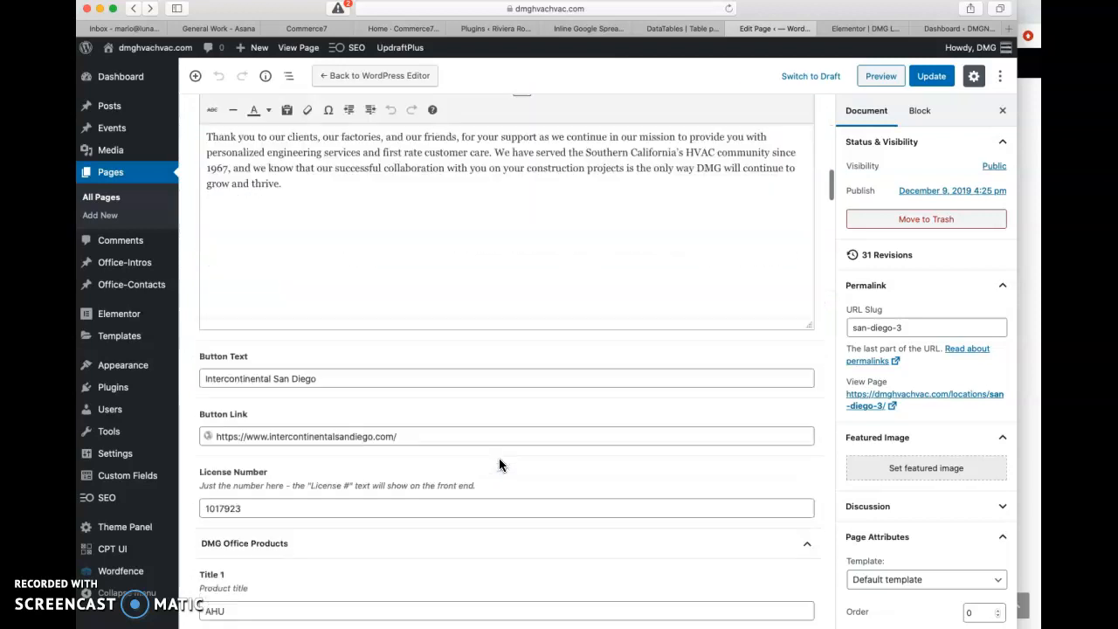
pyautogui.scroll(-3)
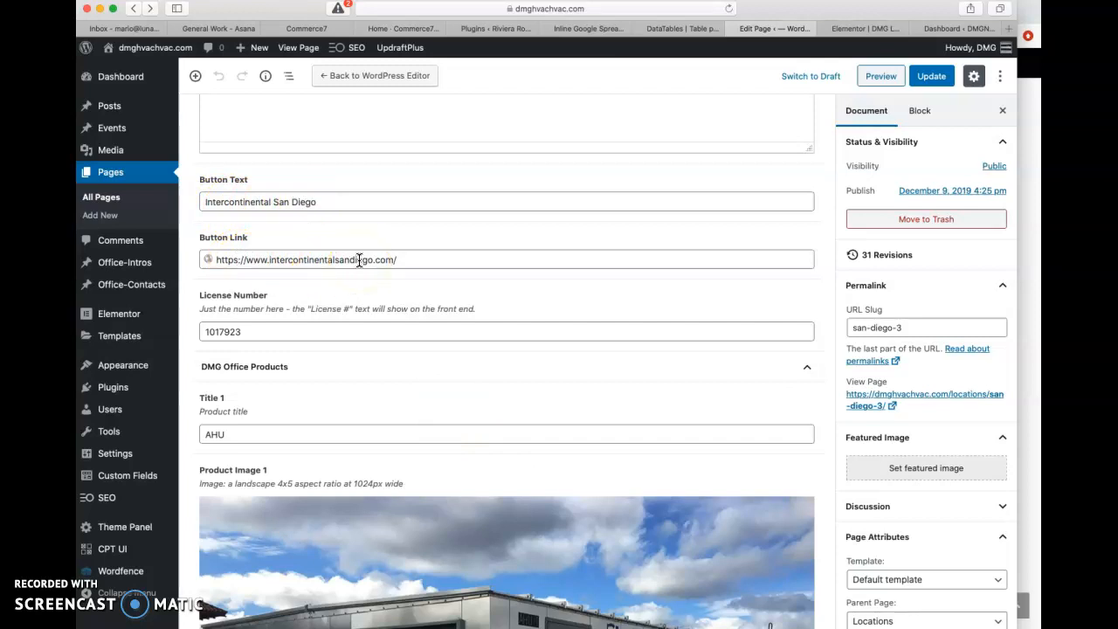
pyautogui.scroll(-3)
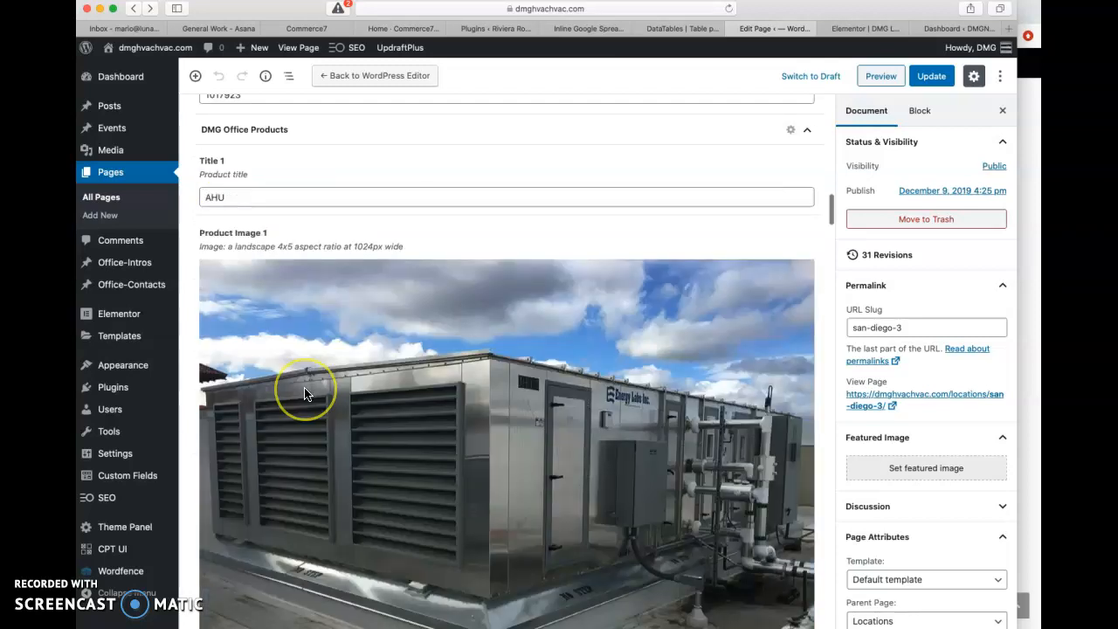
pyautogui.scroll(-3)
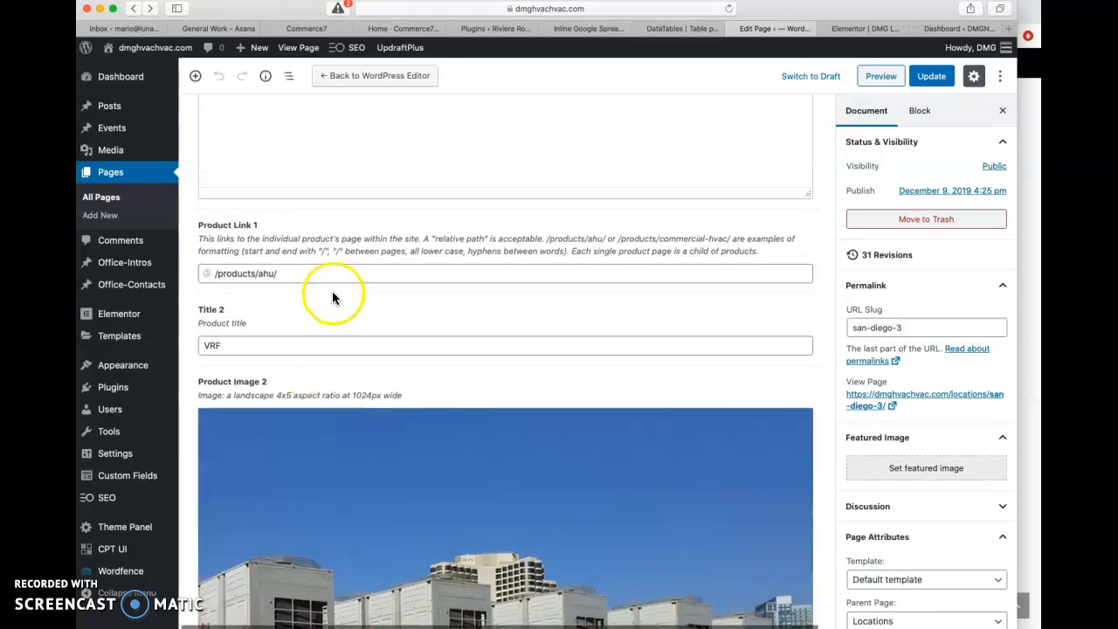
pyautogui.moveTo(357, 365)
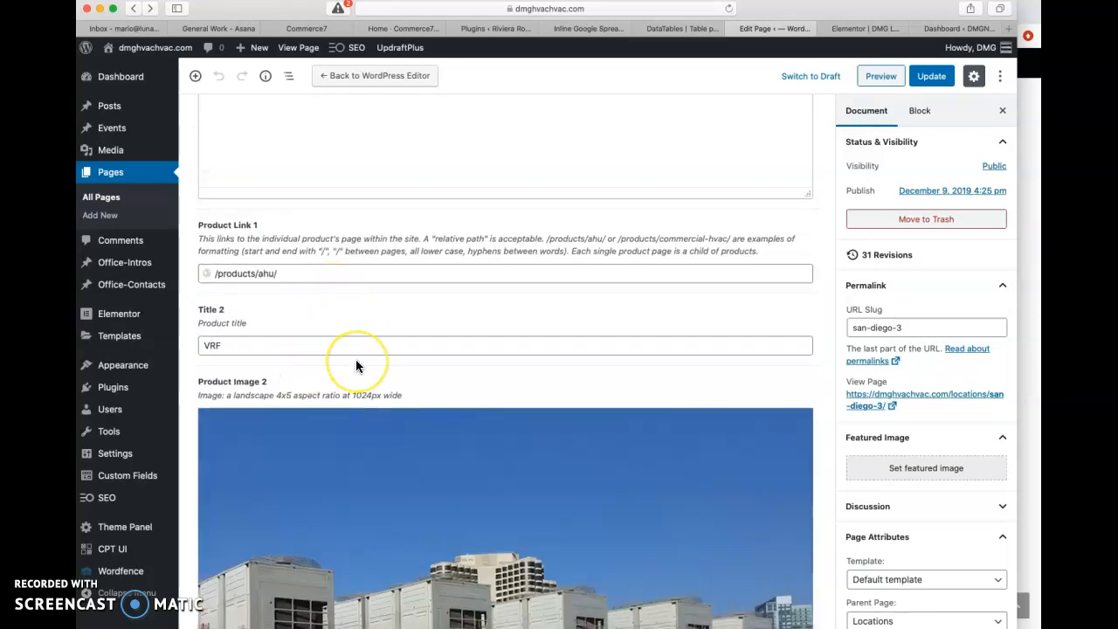
pyautogui.scroll(-3)
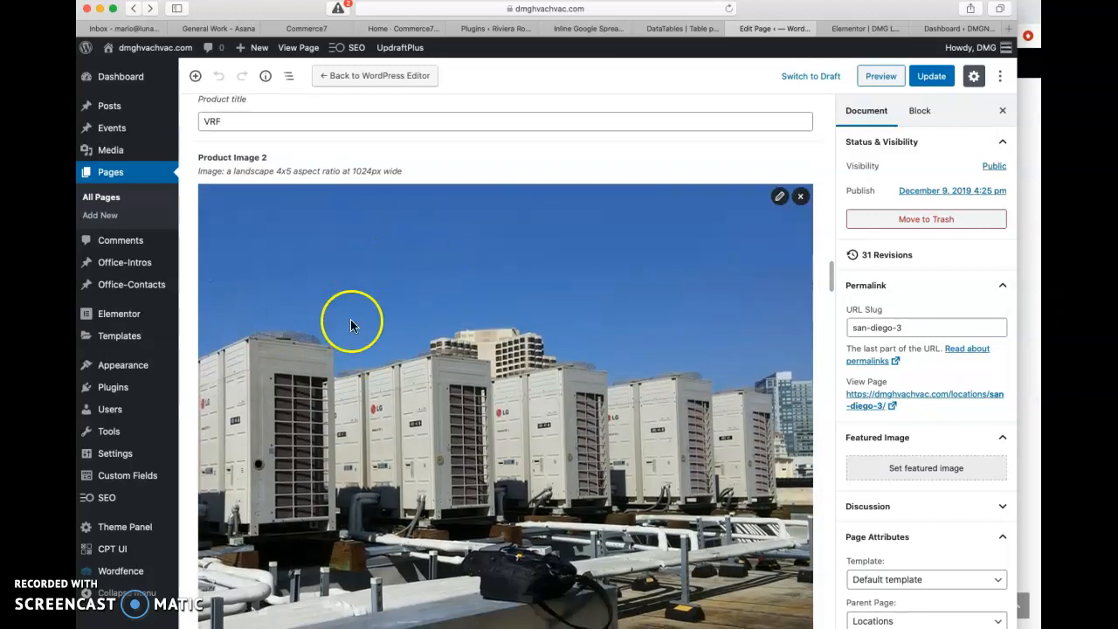
pyautogui.scroll(-3)
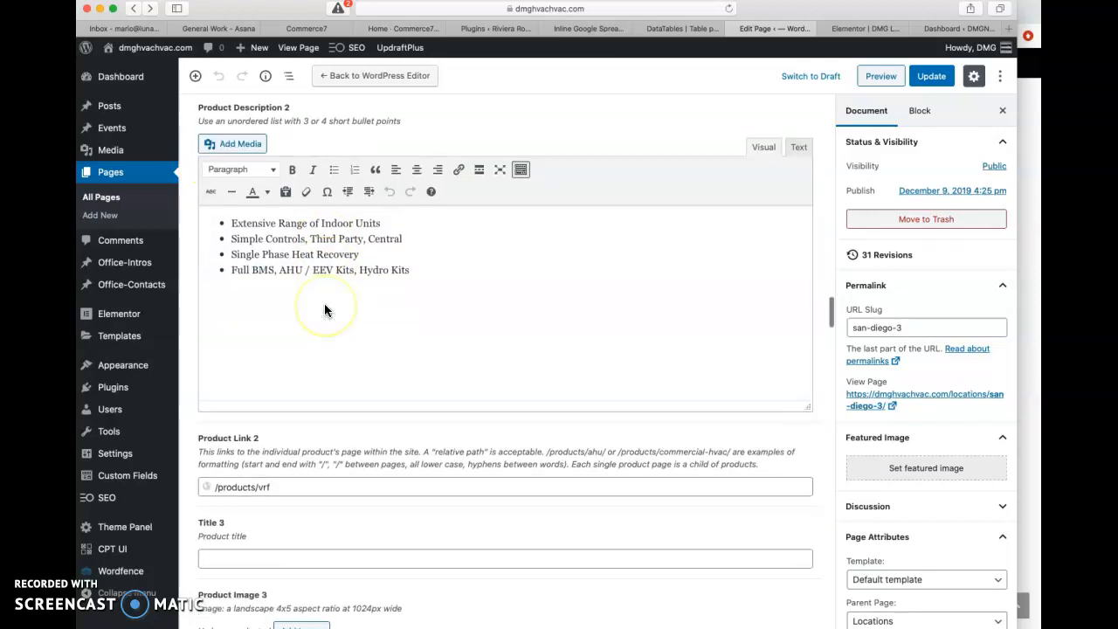
pyautogui.scroll(-3)
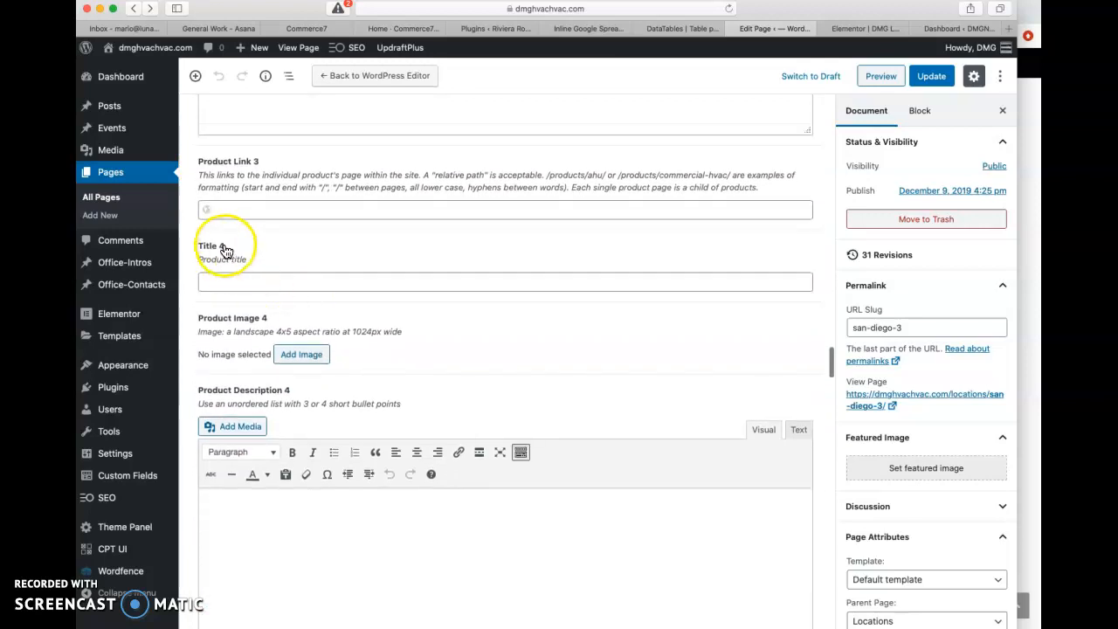
pyautogui.scroll(-3)
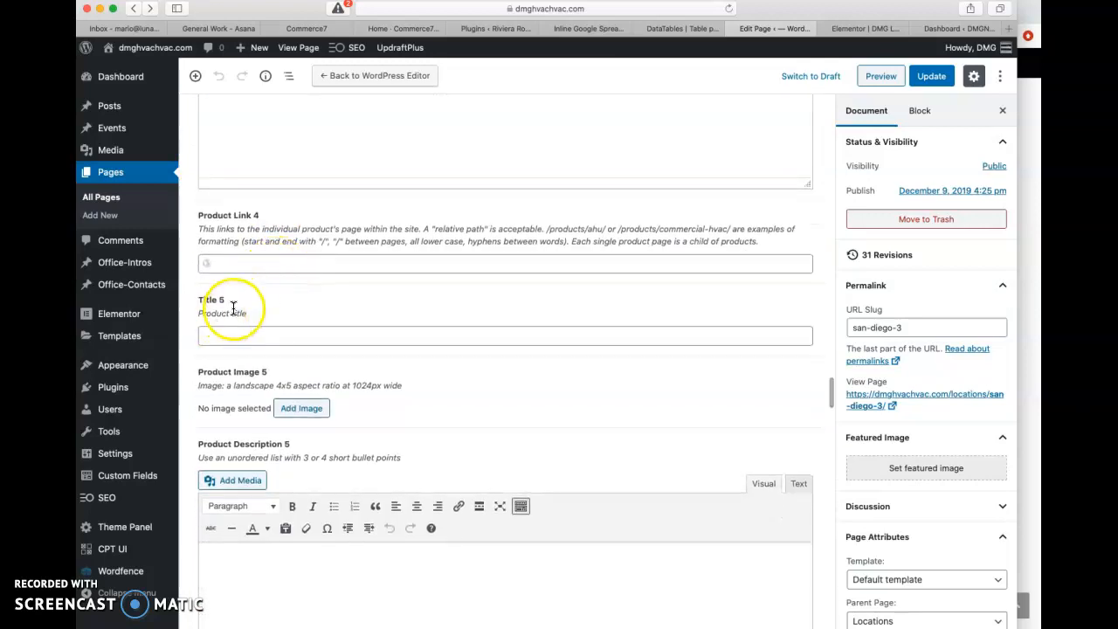
pyautogui.scroll(-3)
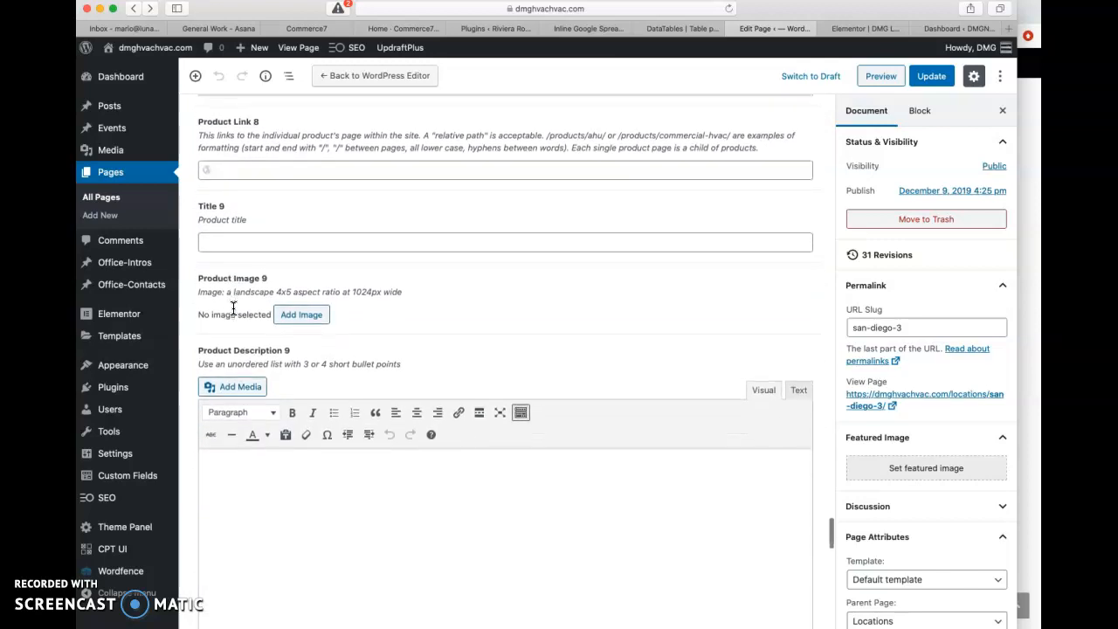
pyautogui.click(505, 242)
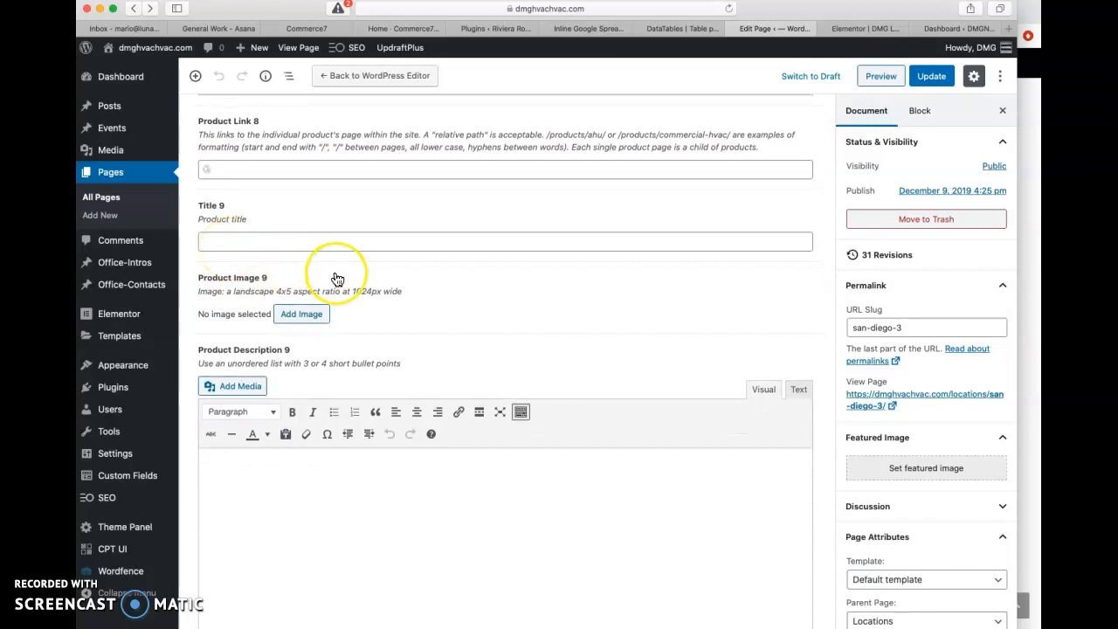
pyautogui.scroll(-3)
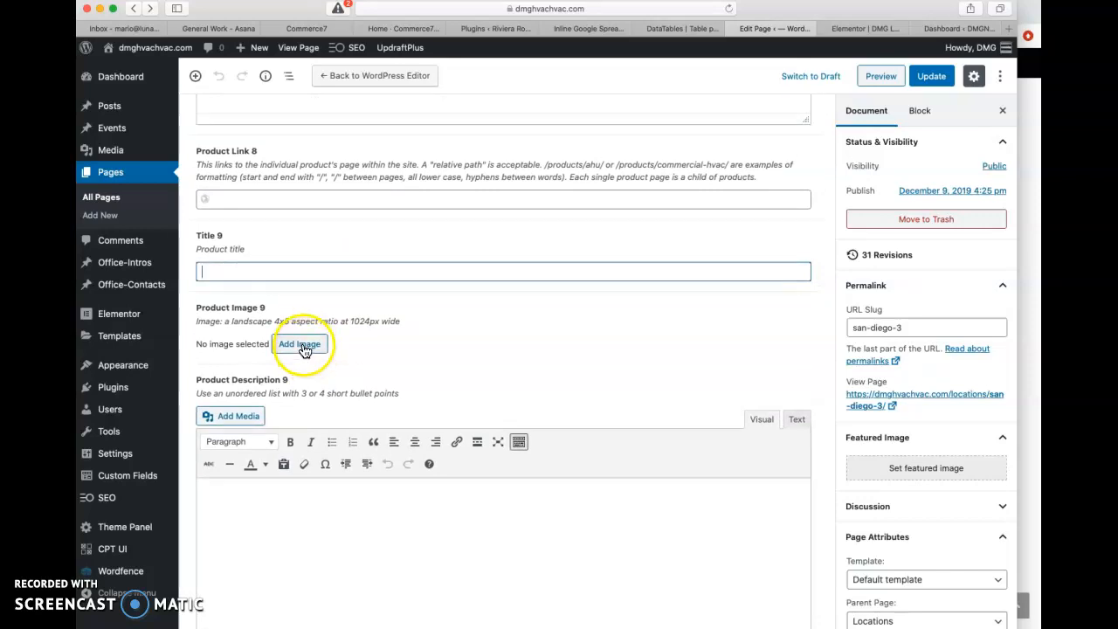
pyautogui.scroll(-3)
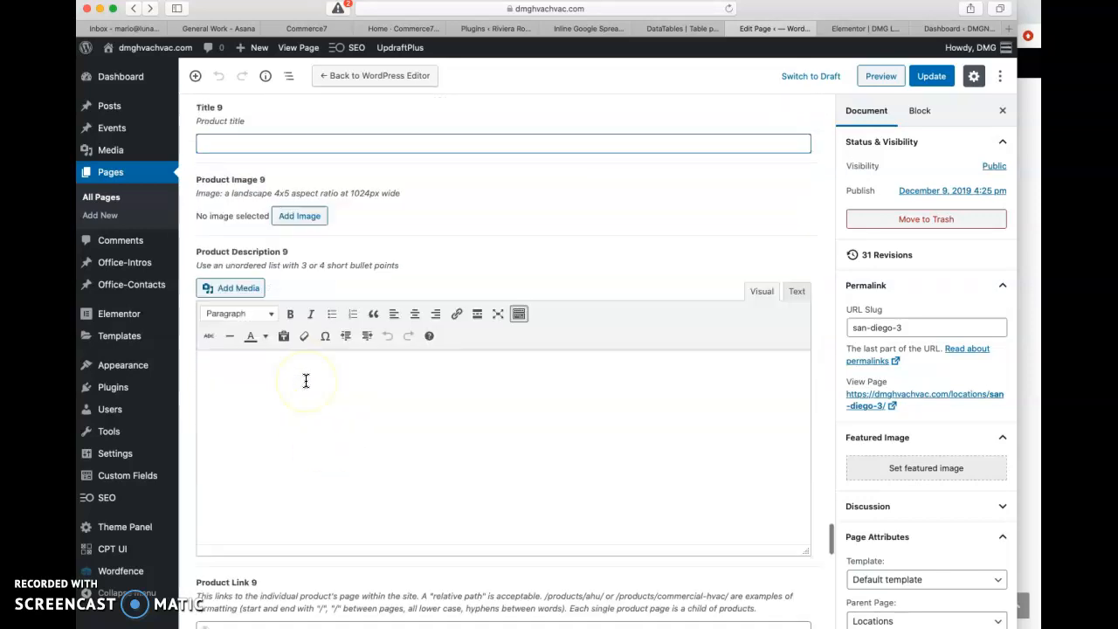
pyautogui.scroll(-3)
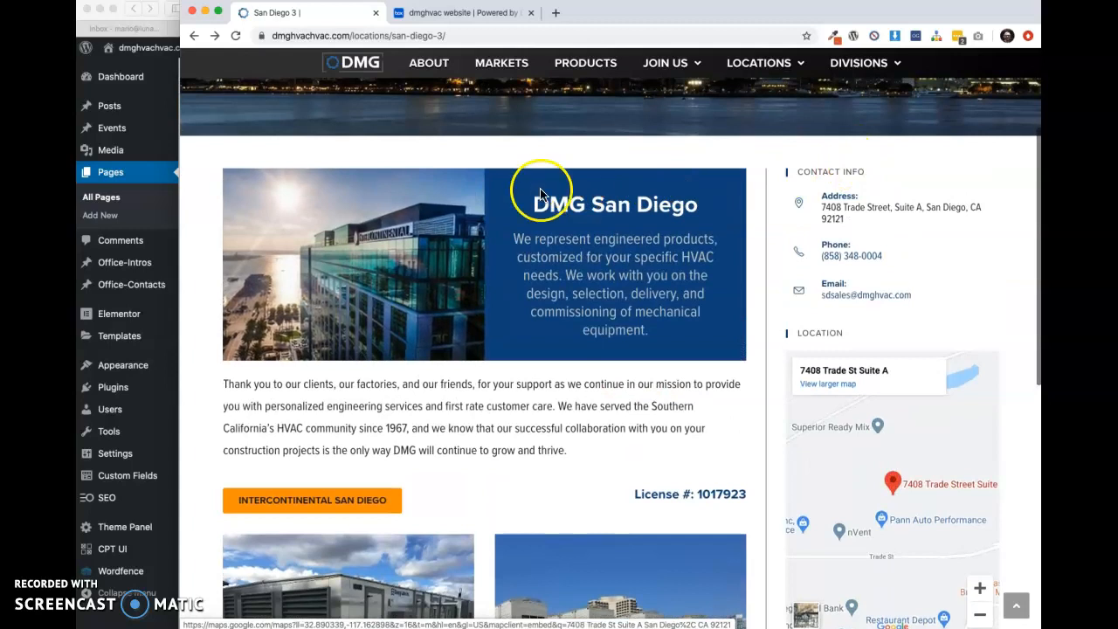
pyautogui.moveTo(880, 284)
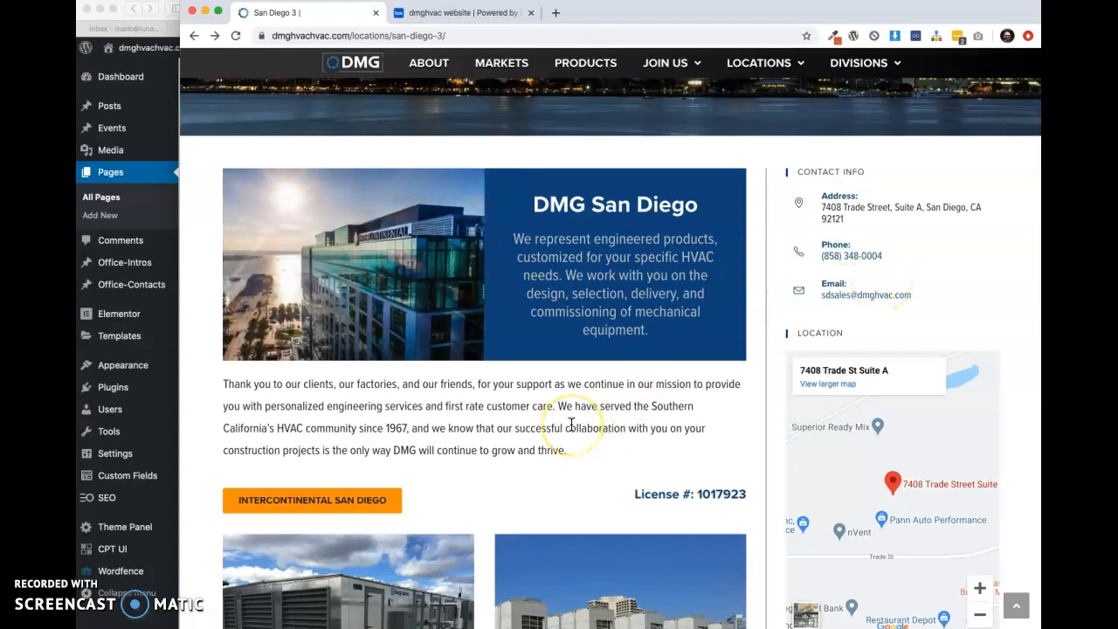
pyautogui.rightClick(572, 423)
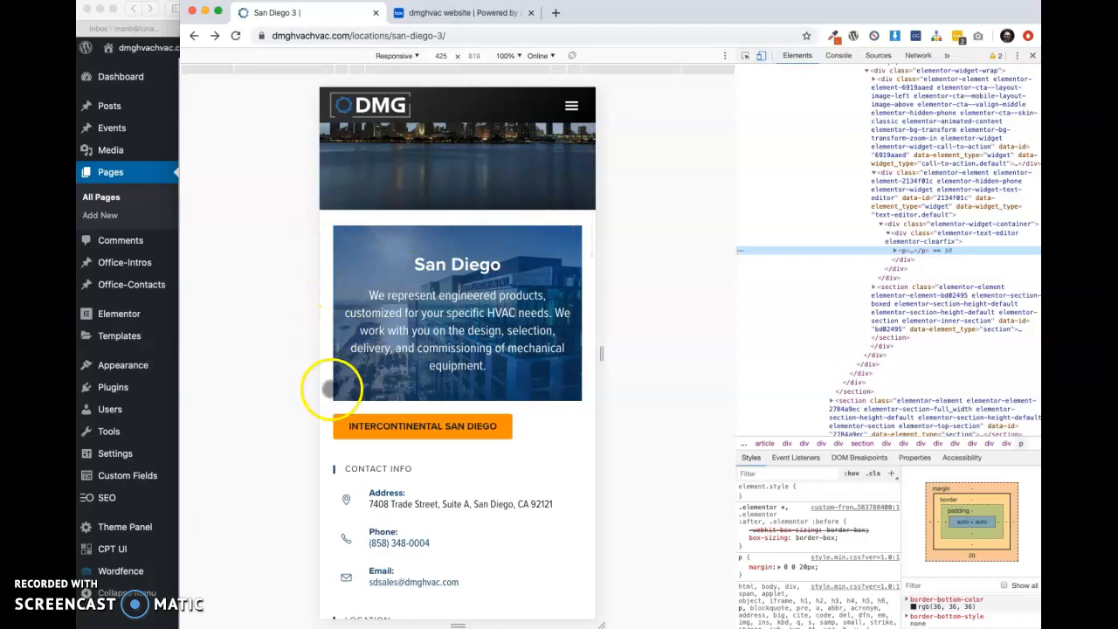
pyautogui.moveTo(577, 285)
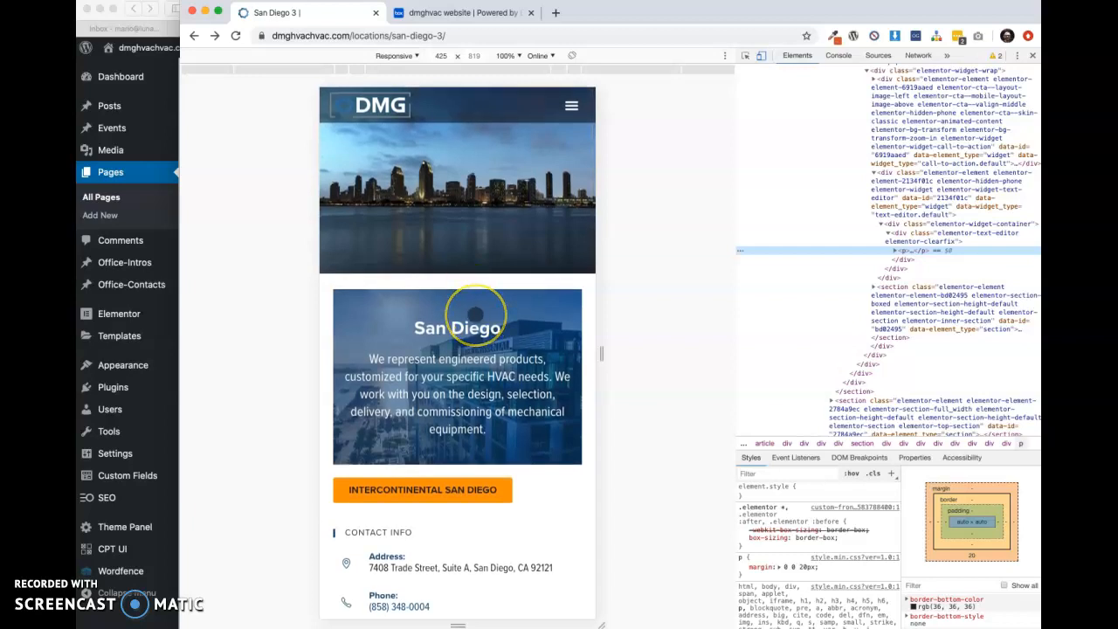
# Scroll through the San Diego 3 page at responsive phone width to check the mobile layout
pyautogui.scroll(-3)
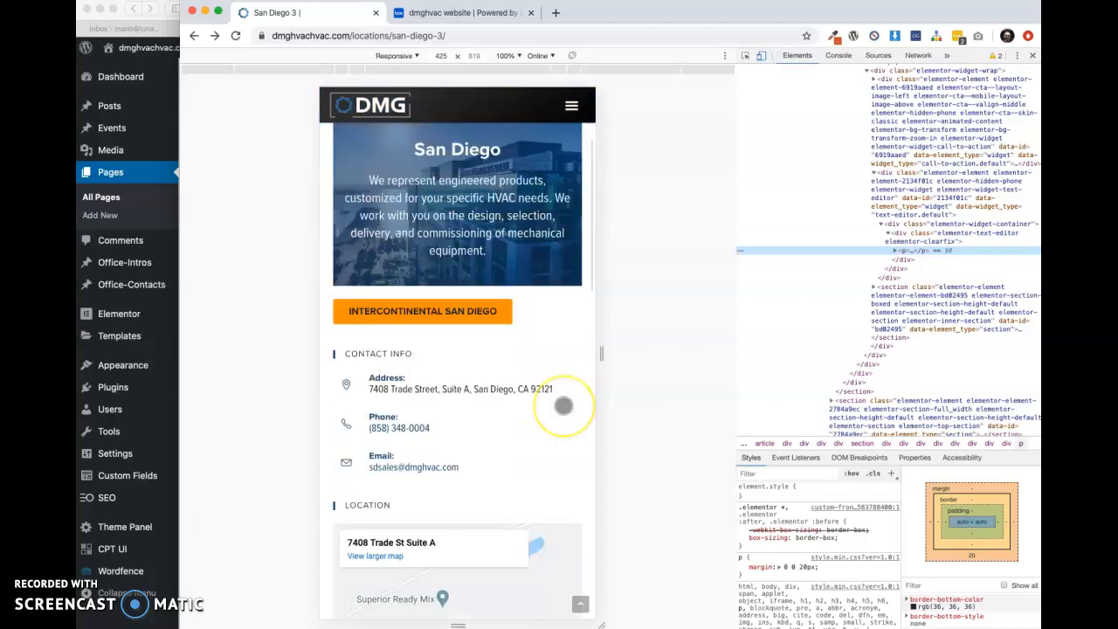
pyautogui.scroll(-3)
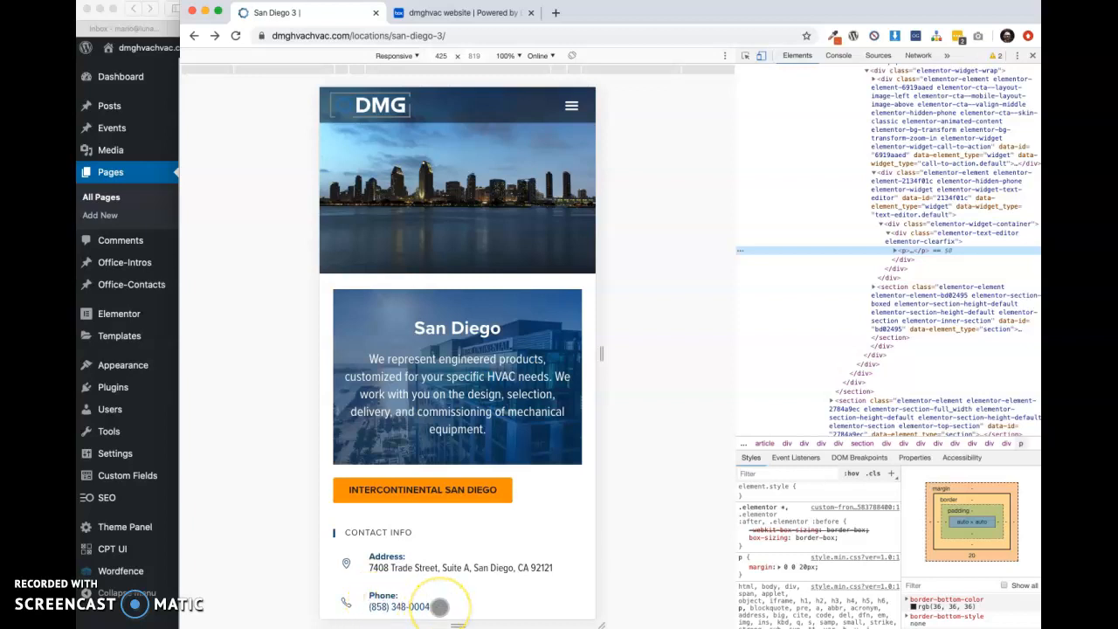
pyautogui.scroll(-3)
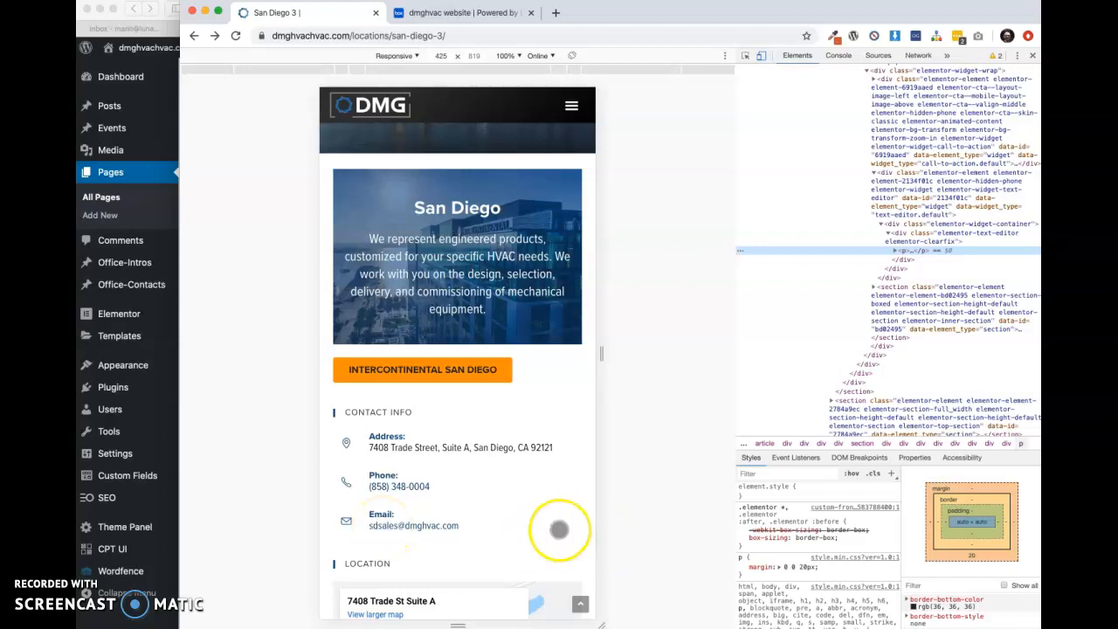
pyautogui.scroll(-3)
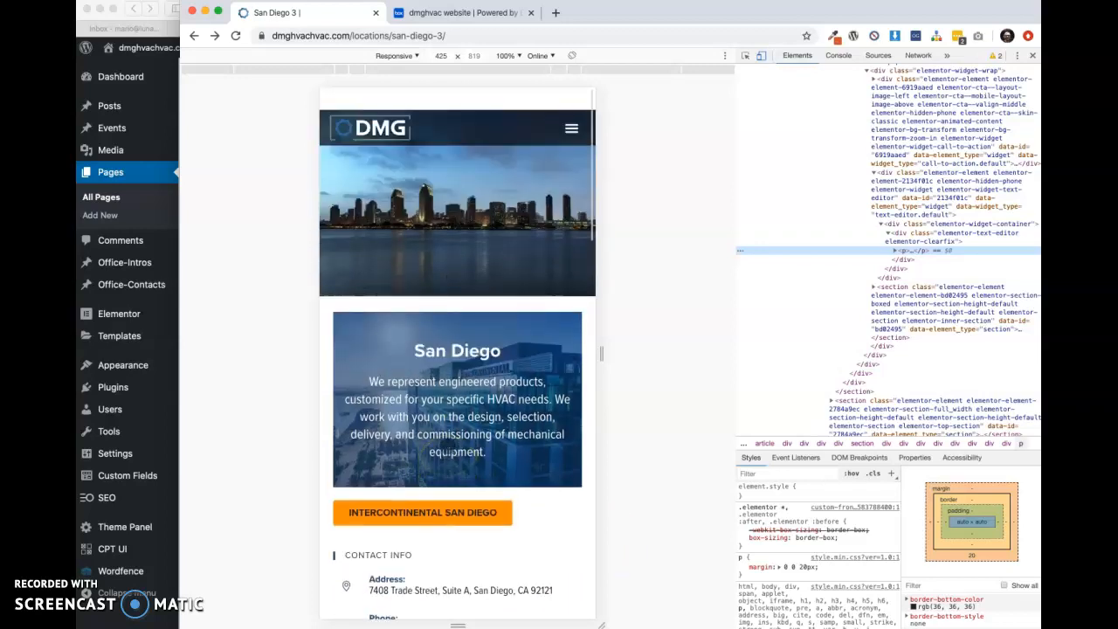
pyautogui.scroll(-3)
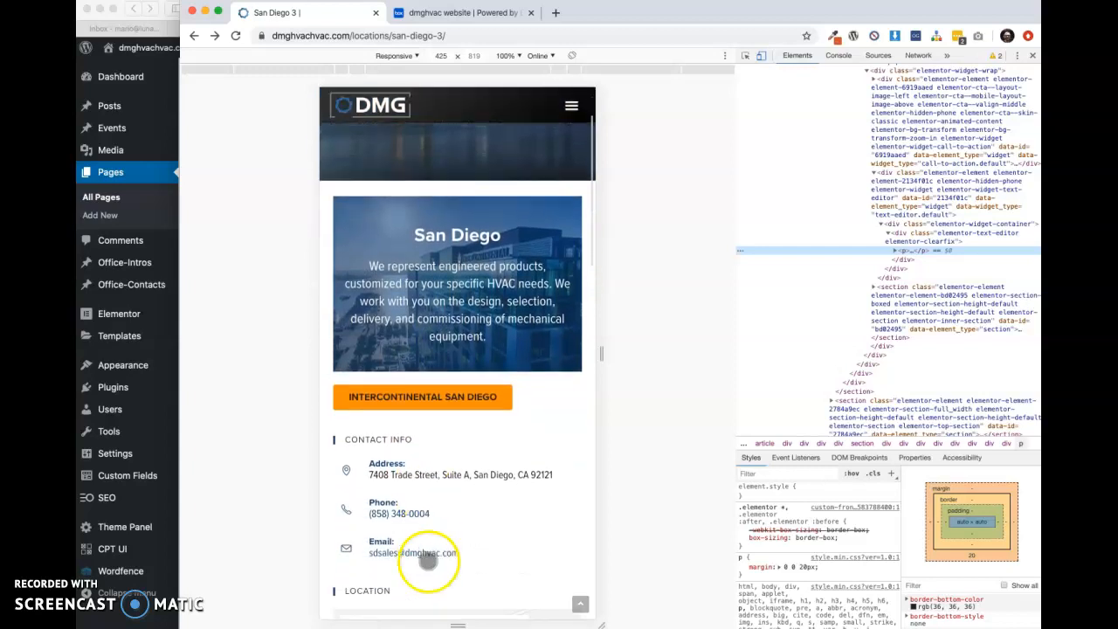
pyautogui.scroll(-3)
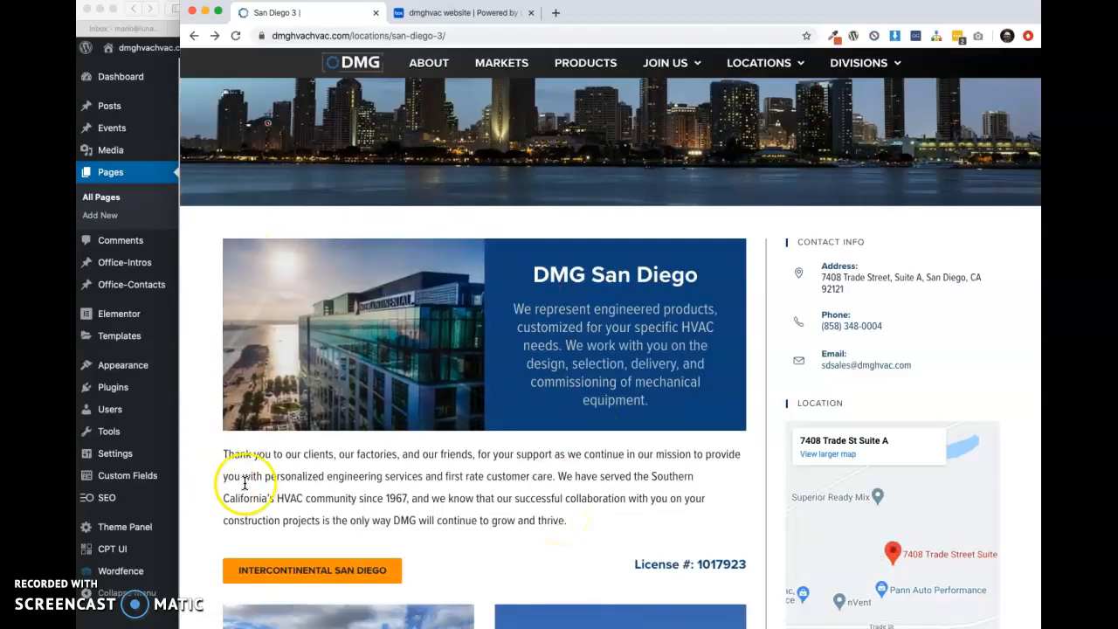
# Select the office intro paragraph on the desktop page, then scroll down to the map
pyautogui.moveTo(244, 484); pyautogui.dragTo(445, 489)
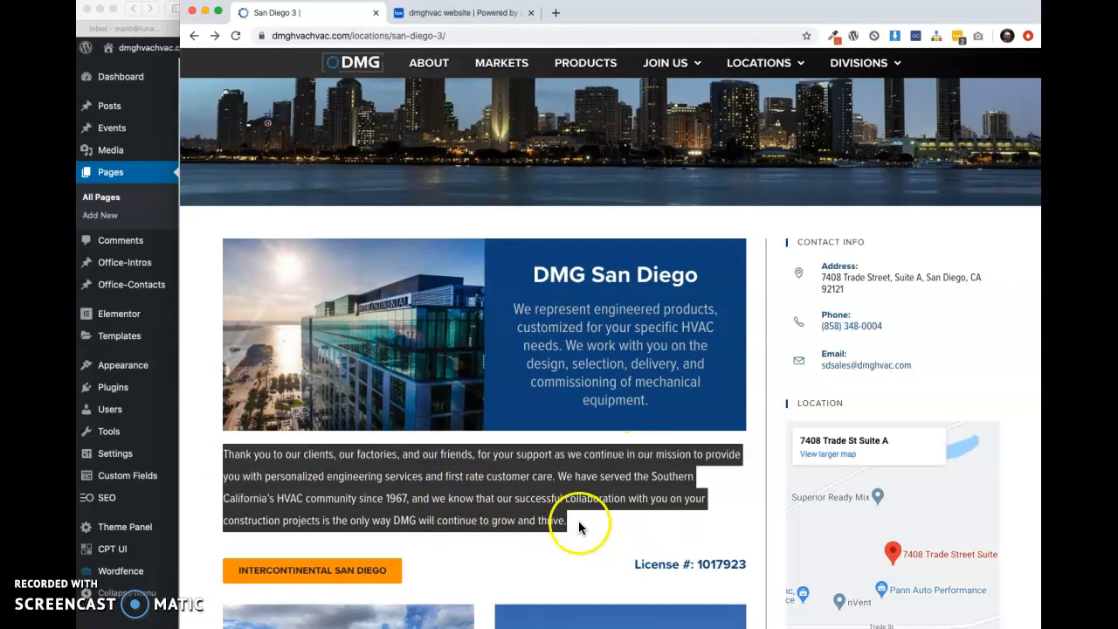
pyautogui.scroll(-3)
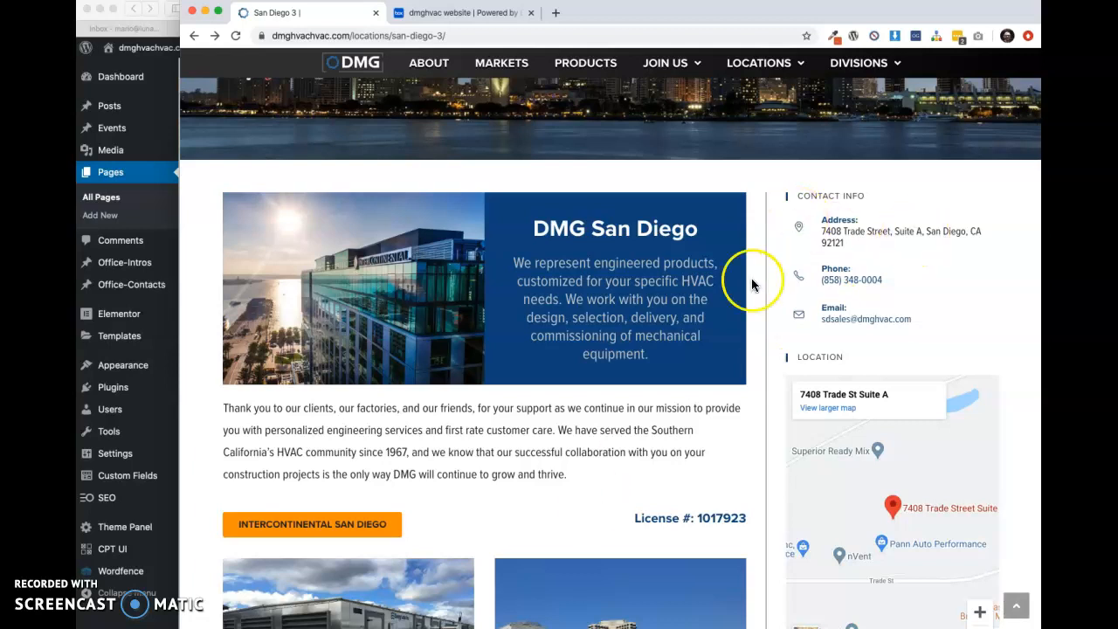
pyautogui.scroll(-3)
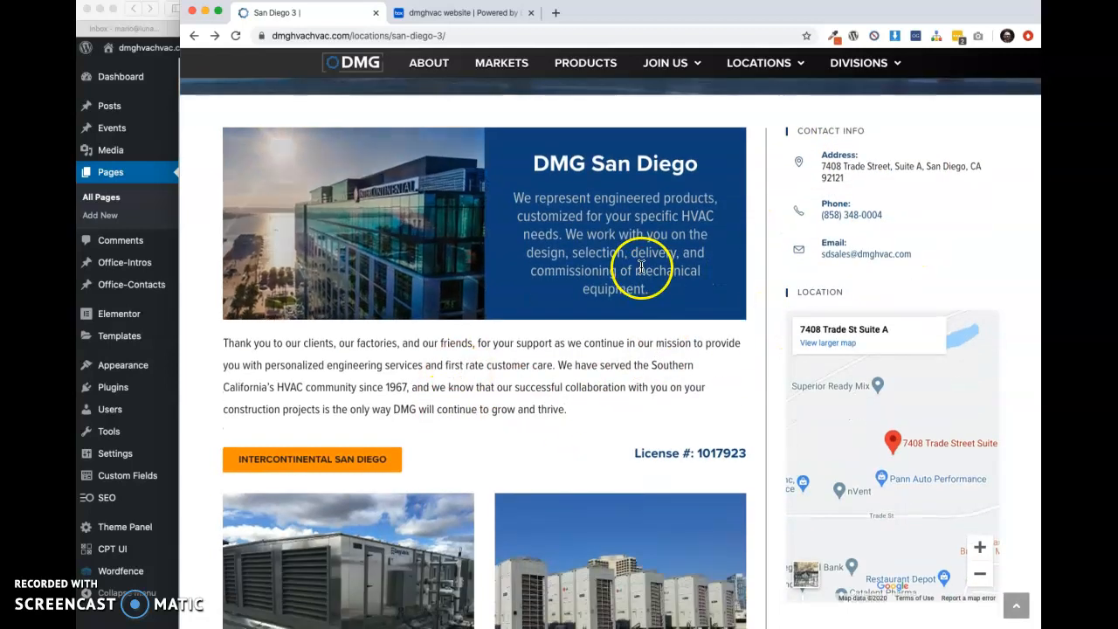
pyautogui.moveTo(550, 382)
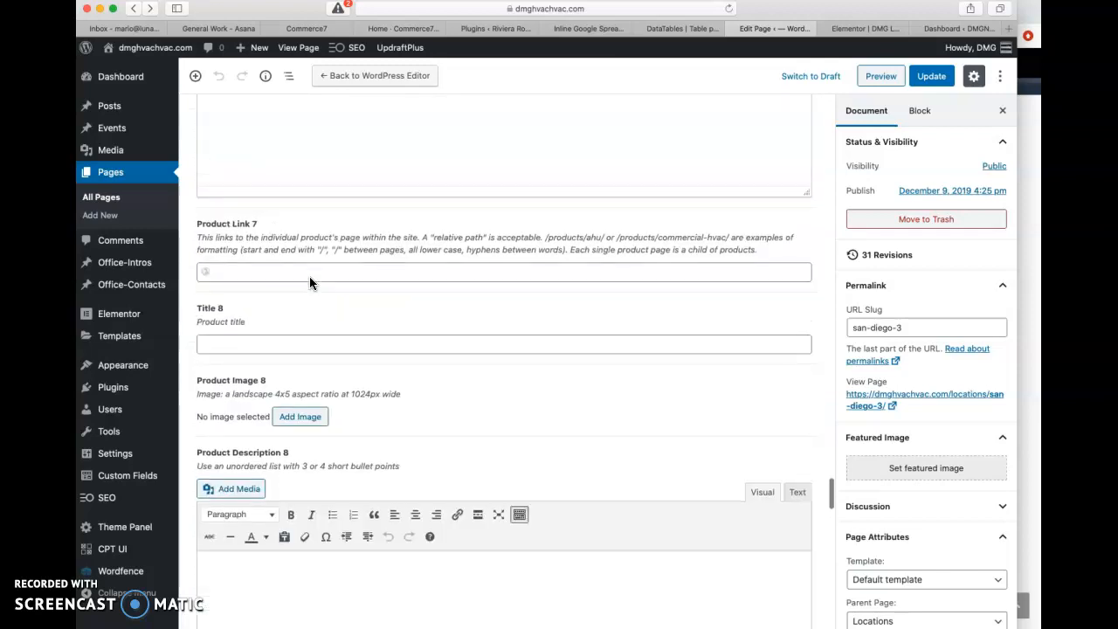
# Scroll through the San Diego 3 product fields and collapse the DMG Office Intro group
pyautogui.scroll(3)
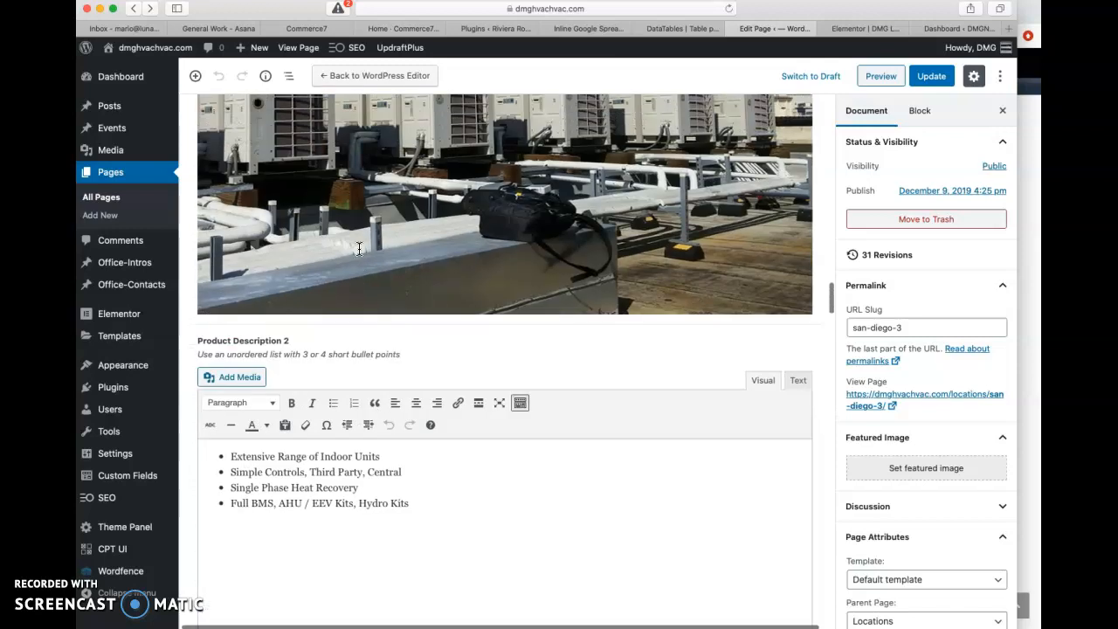
pyautogui.scroll(-3)
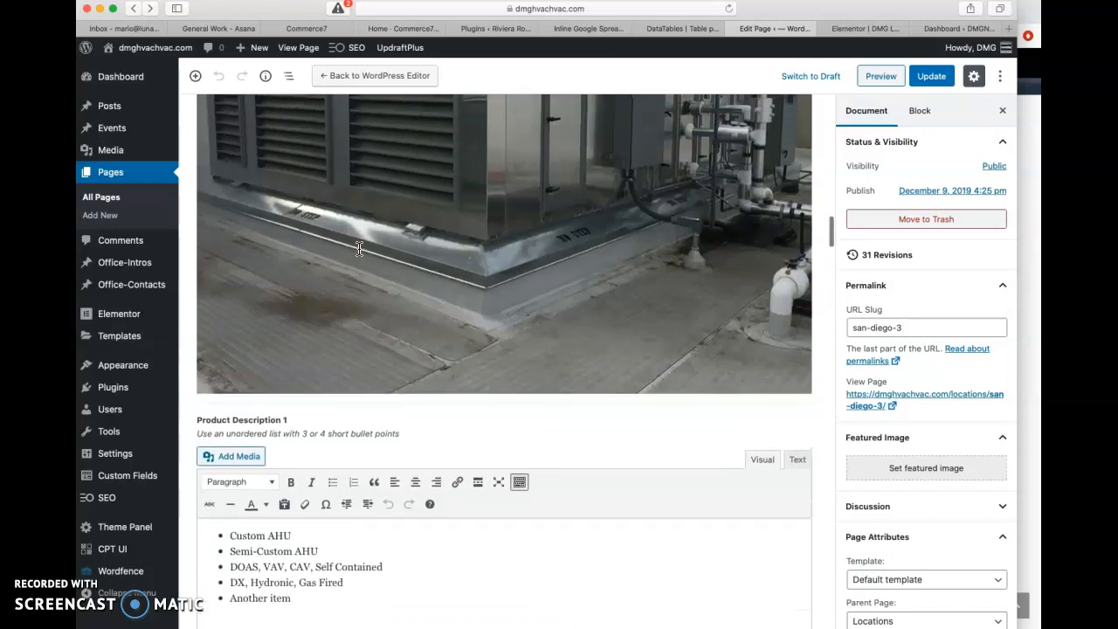
pyautogui.scroll(-3)
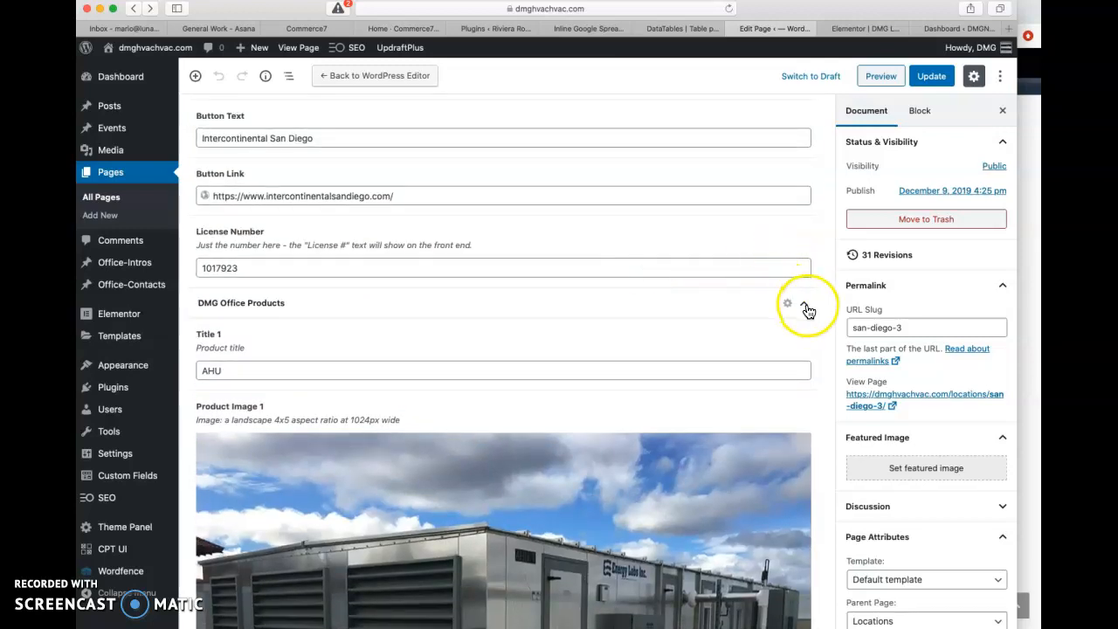
pyautogui.scroll(-3)
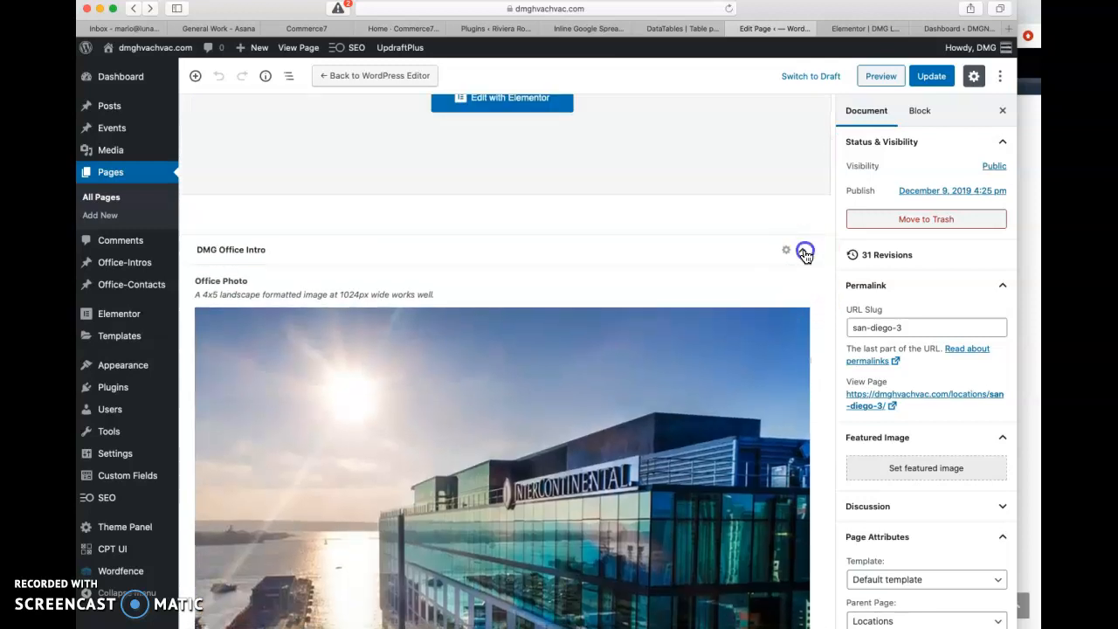
pyautogui.click(802, 249)
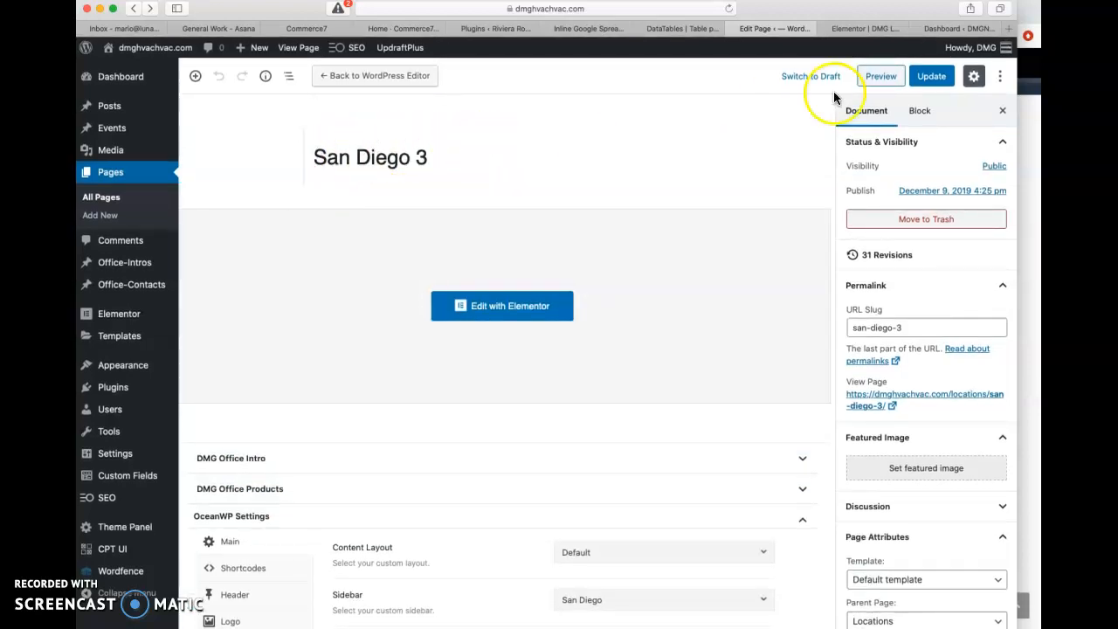
# Update the San Diego 3 page and return to the live location page
pyautogui.click(931, 76)
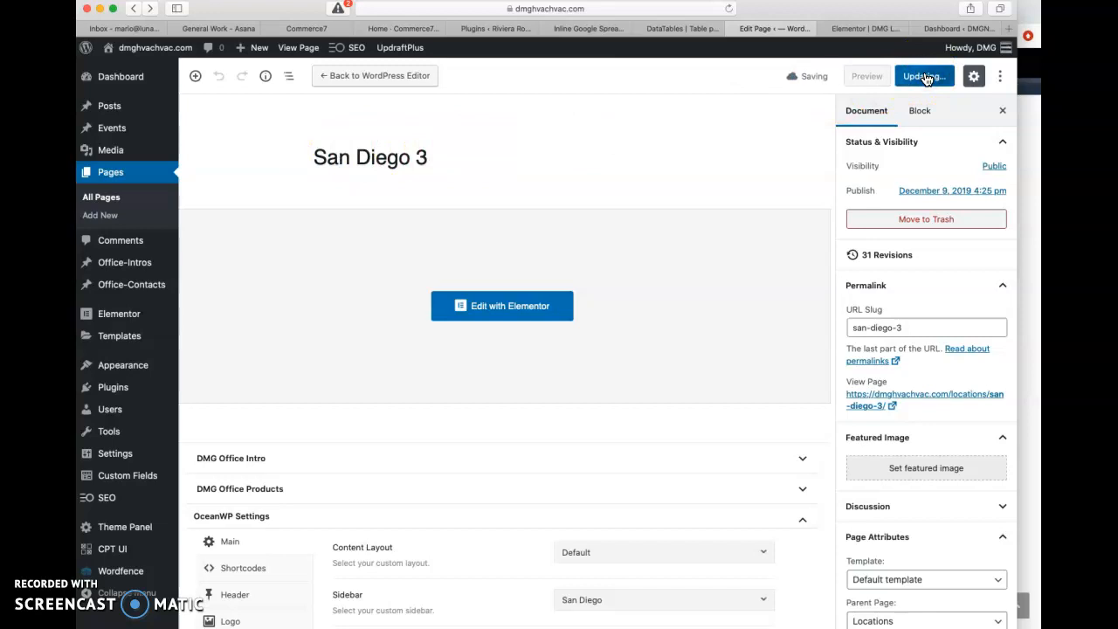
pyautogui.click(924, 76)
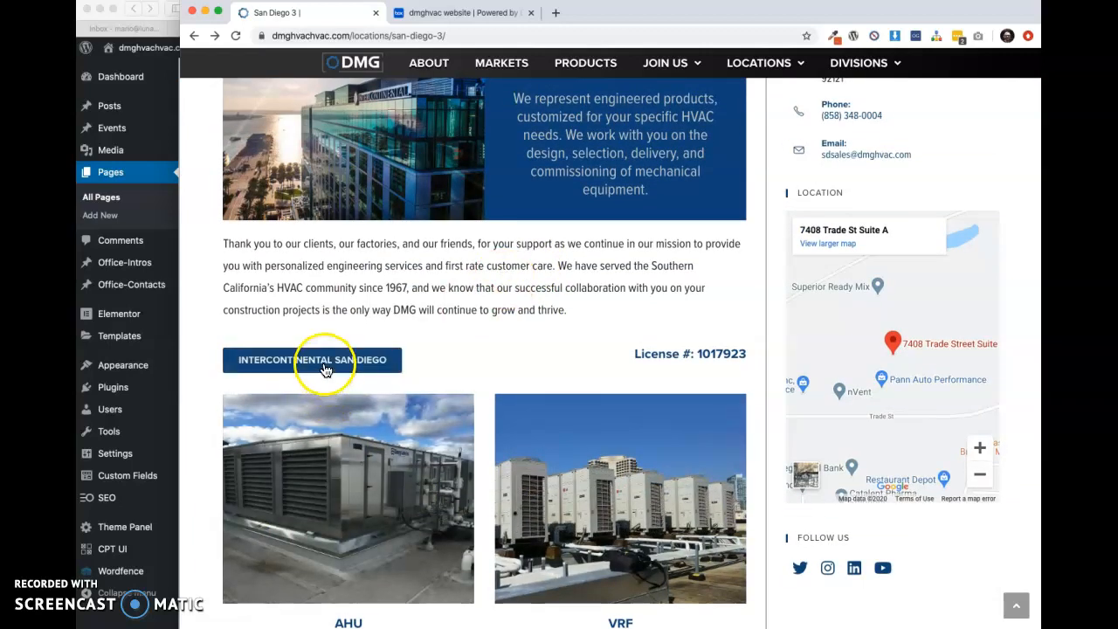
# Open the InterContinental San Diego link in a new tab, then switch to the Box folder
pyautogui.click(312, 359)
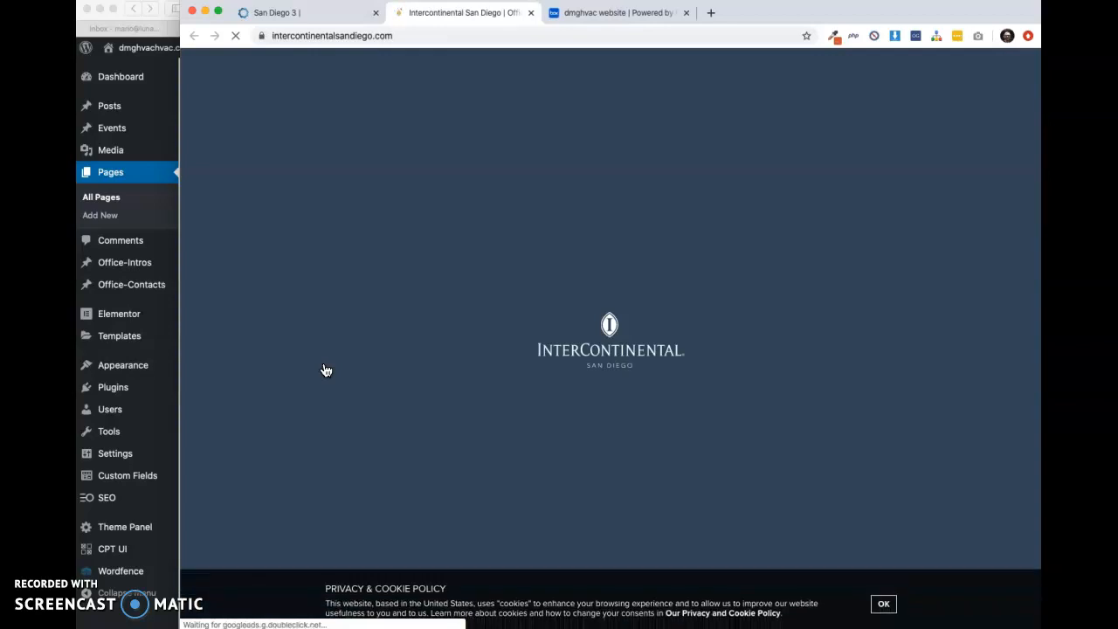
pyautogui.click(297, 12)
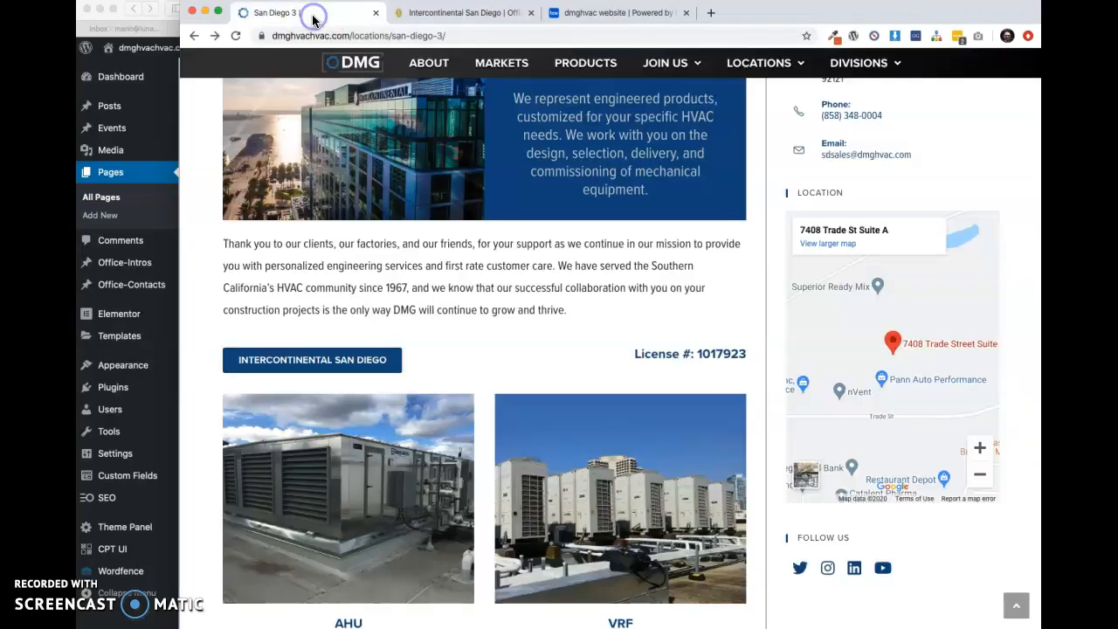
pyautogui.click(617, 12)
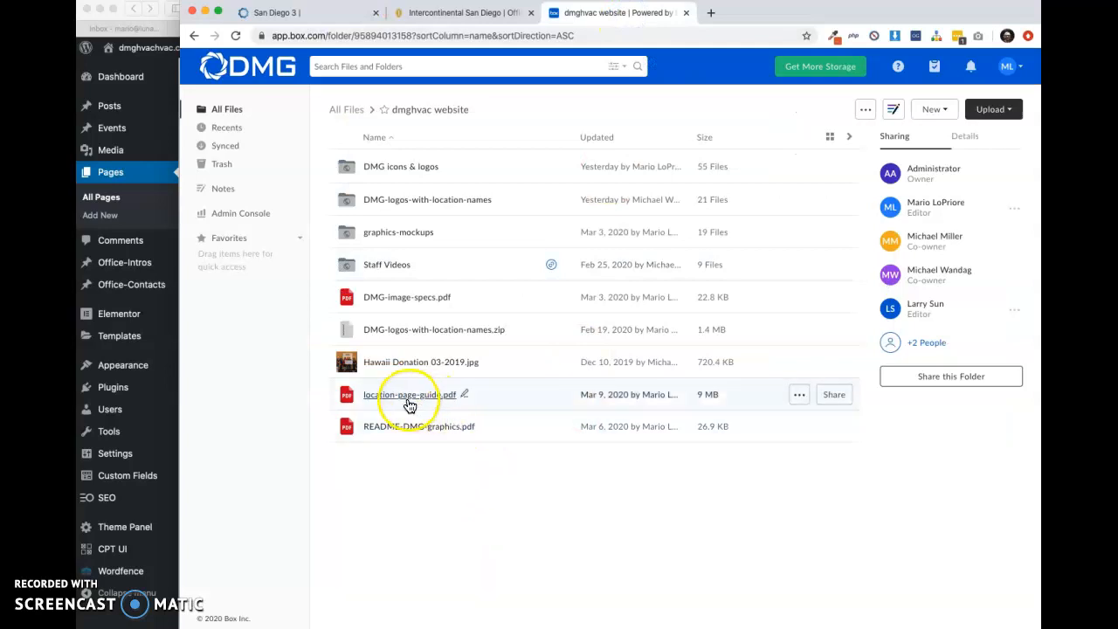
pyautogui.moveTo(445, 400)
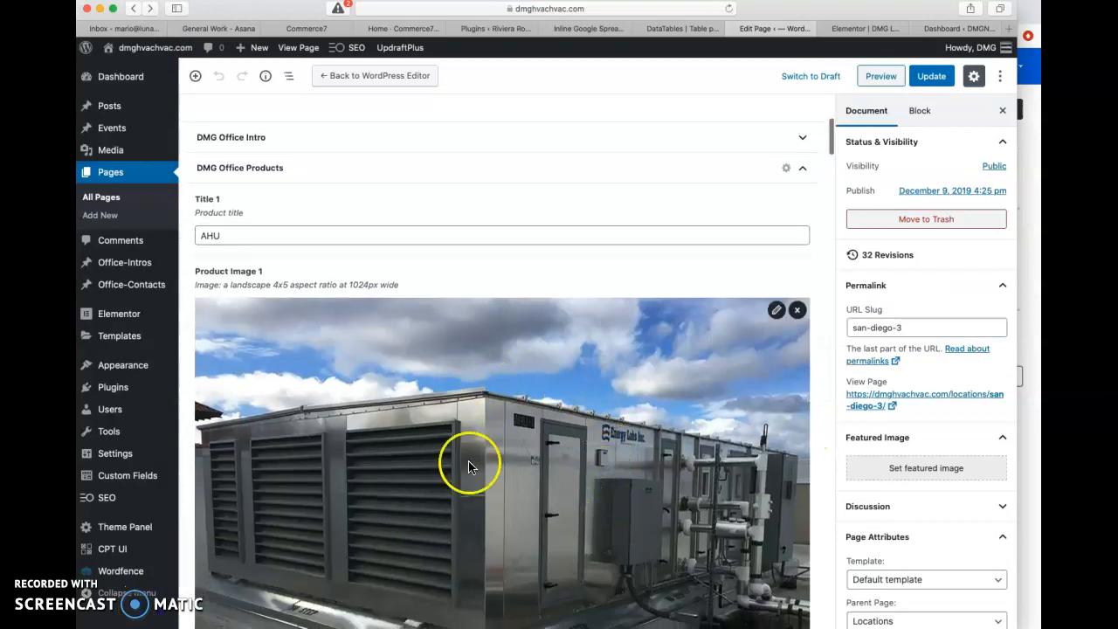
# Scroll the editor to bring the AHU product photo into full view
pyautogui.scroll(-3)
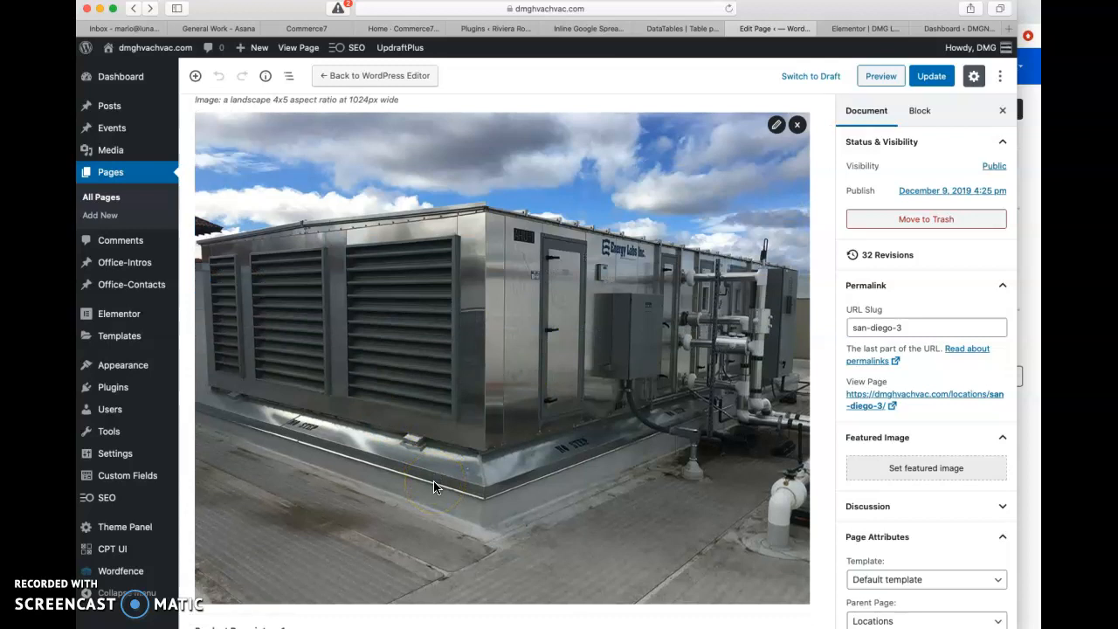
pyautogui.moveTo(109, 409)
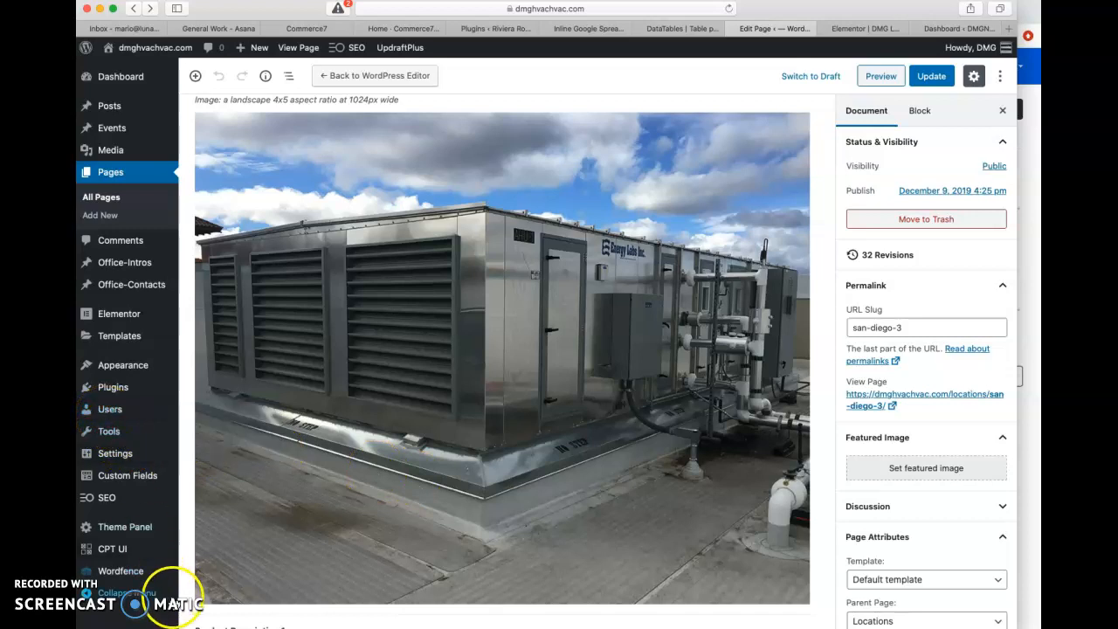
pyautogui.moveTo(982, 287)
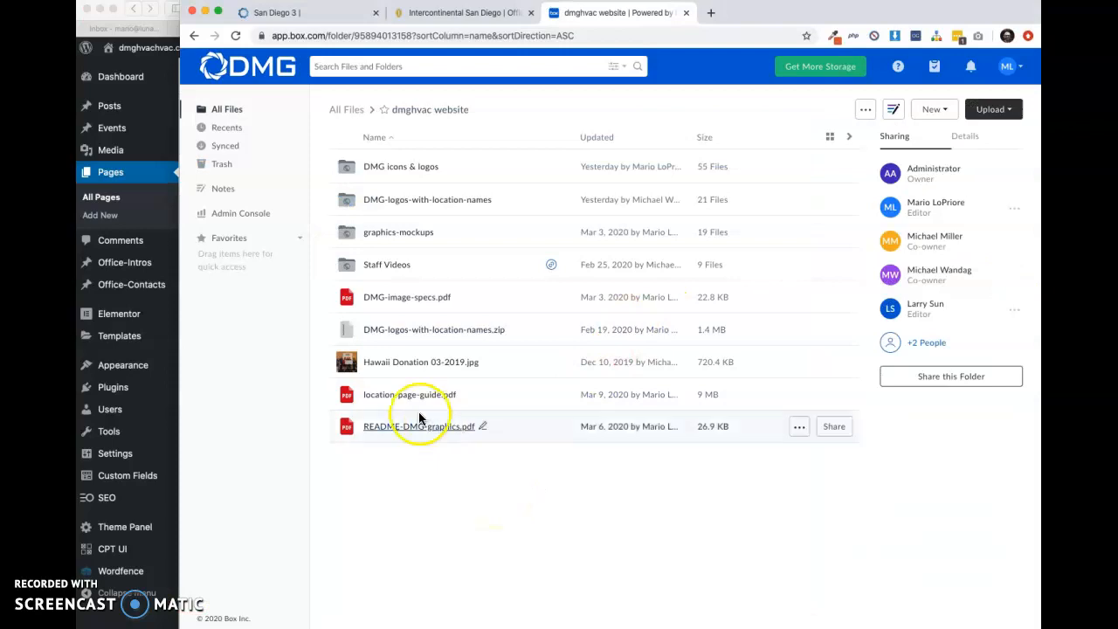
pyautogui.moveTo(408, 394)
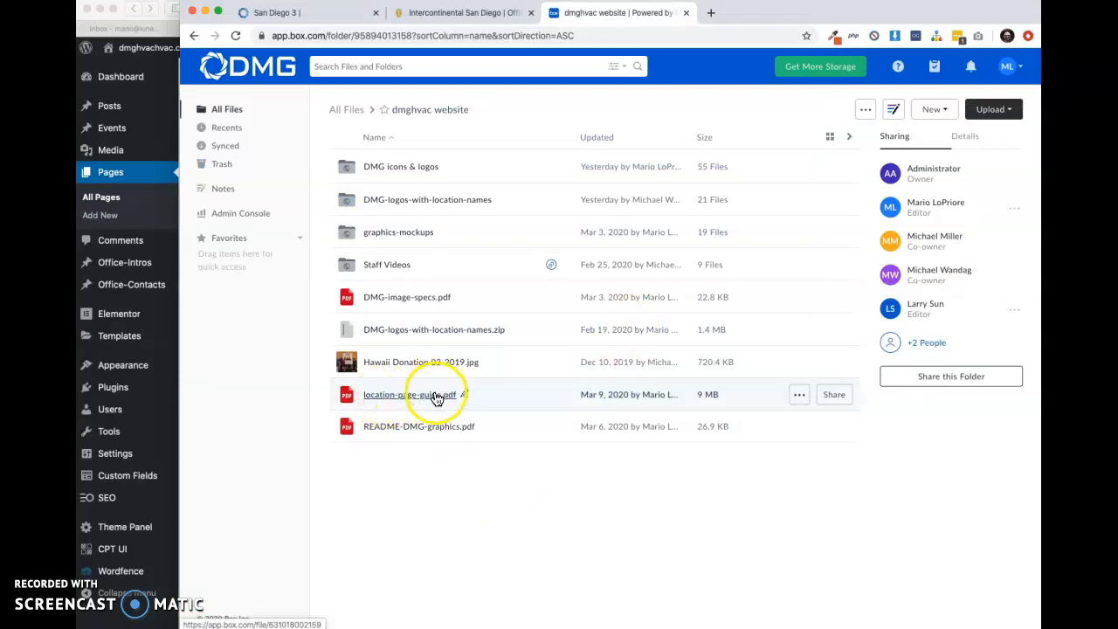